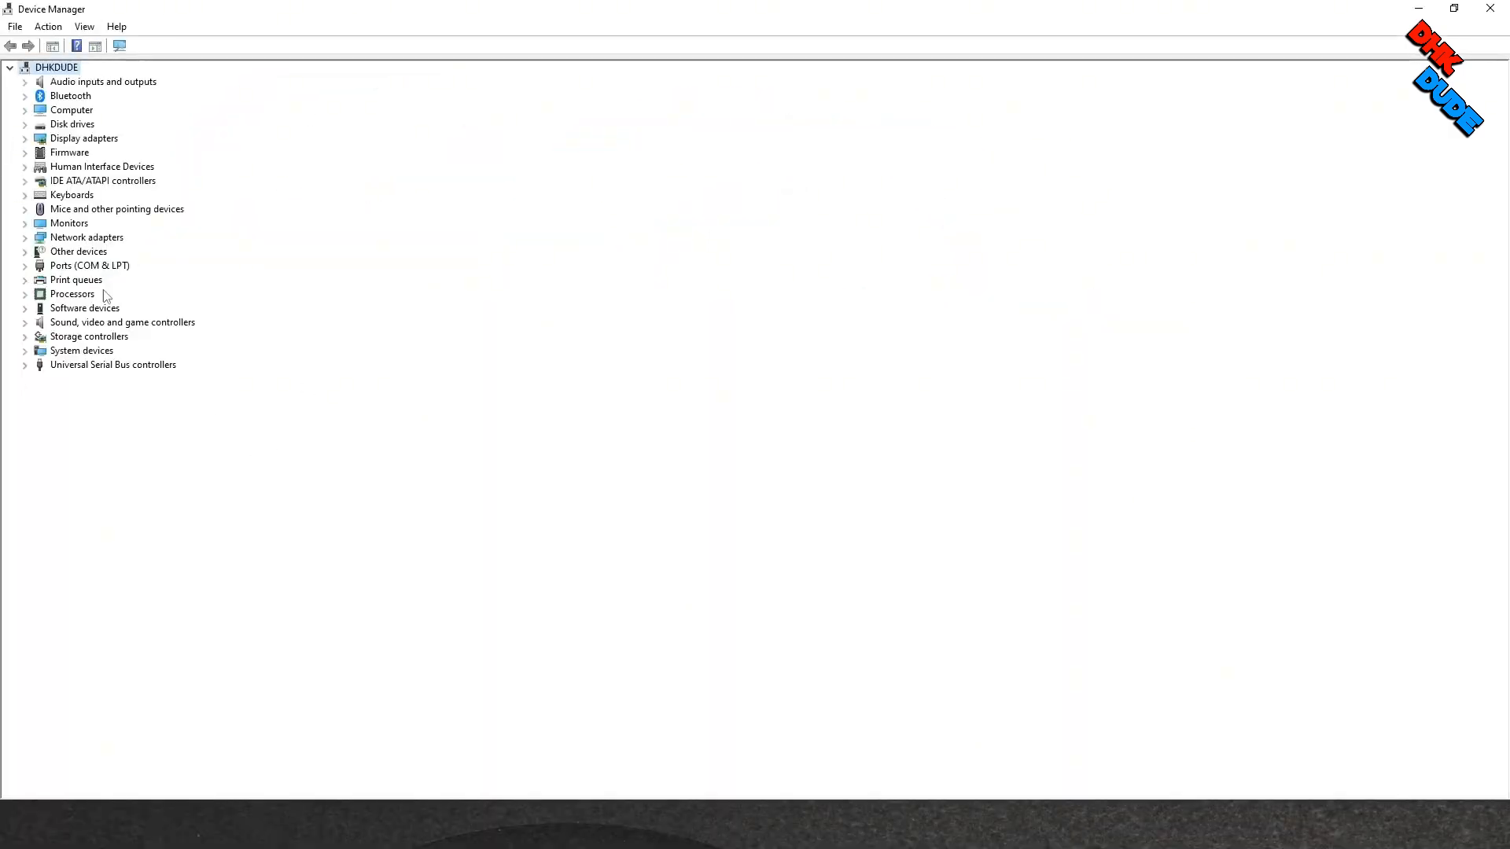
Expand Ports (COM & LPT) to reveal the Bluetooth serial ports COM7 and COM8.
left_click(24, 265)
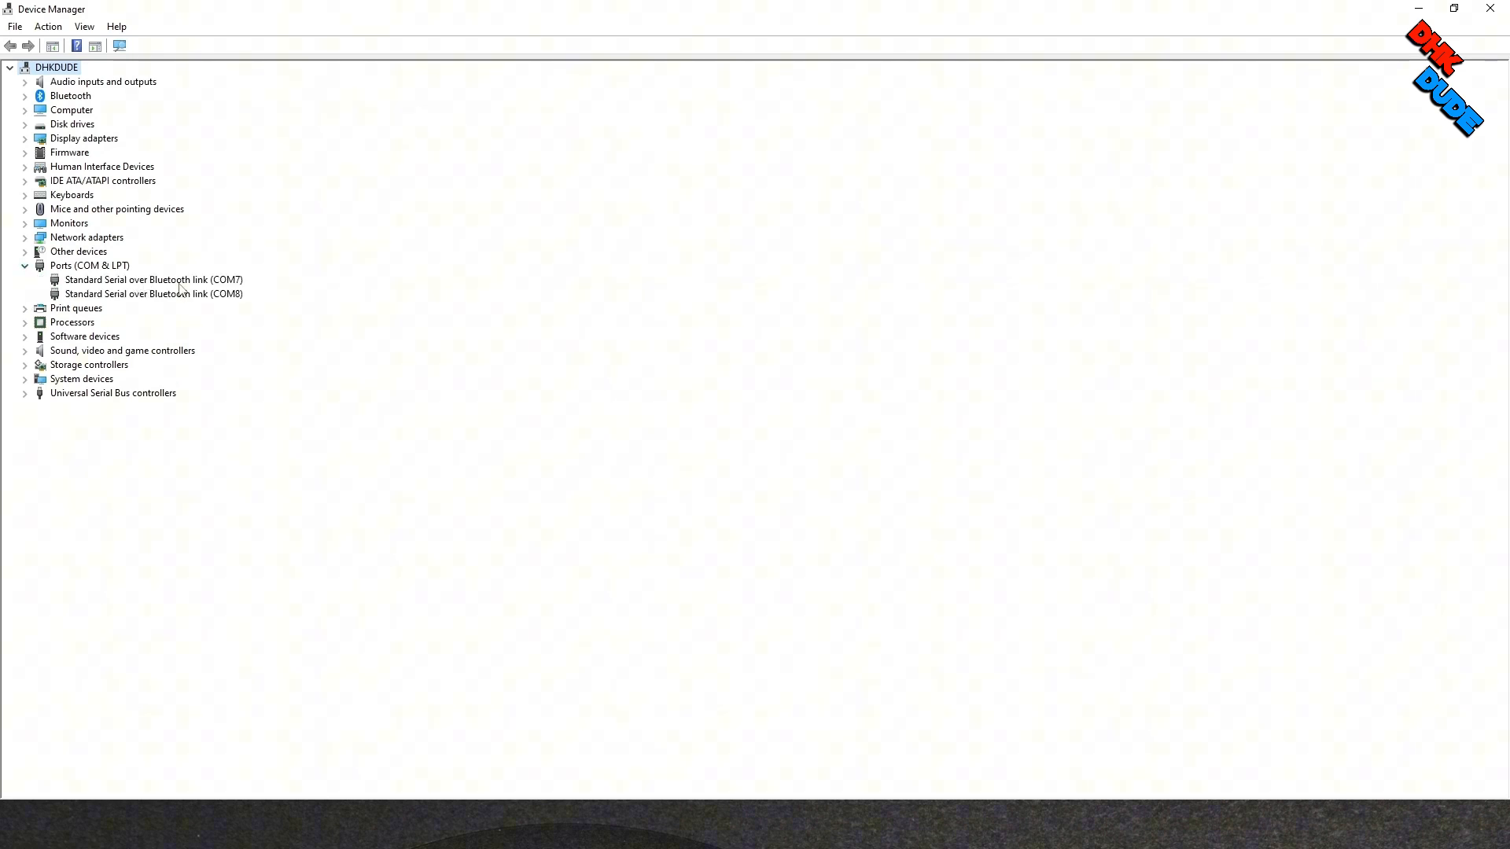
mouse_move(141, 294)
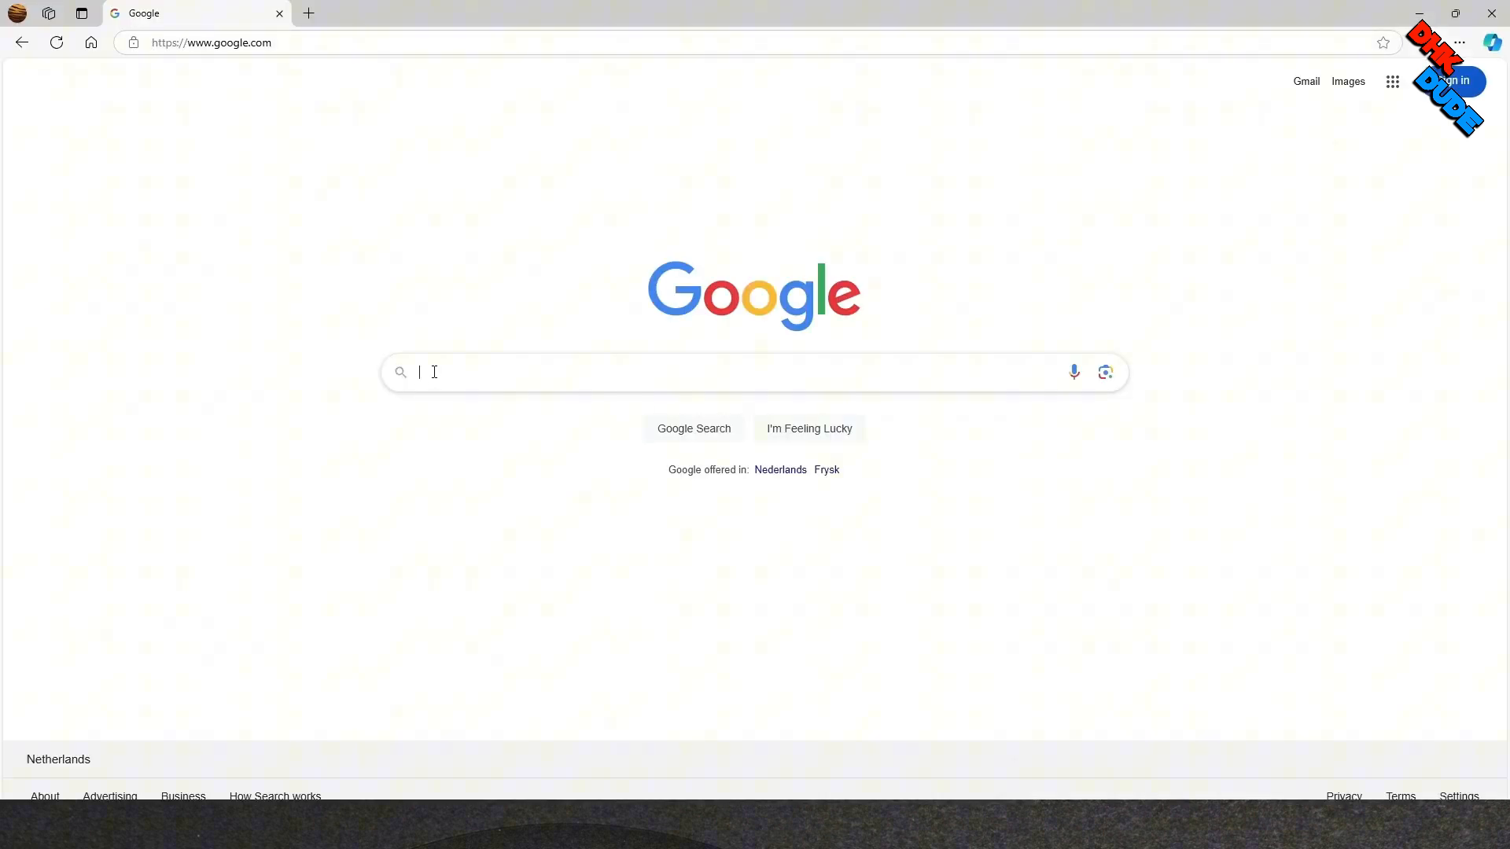
Google 'cp210x driver download'.
type("cpl")
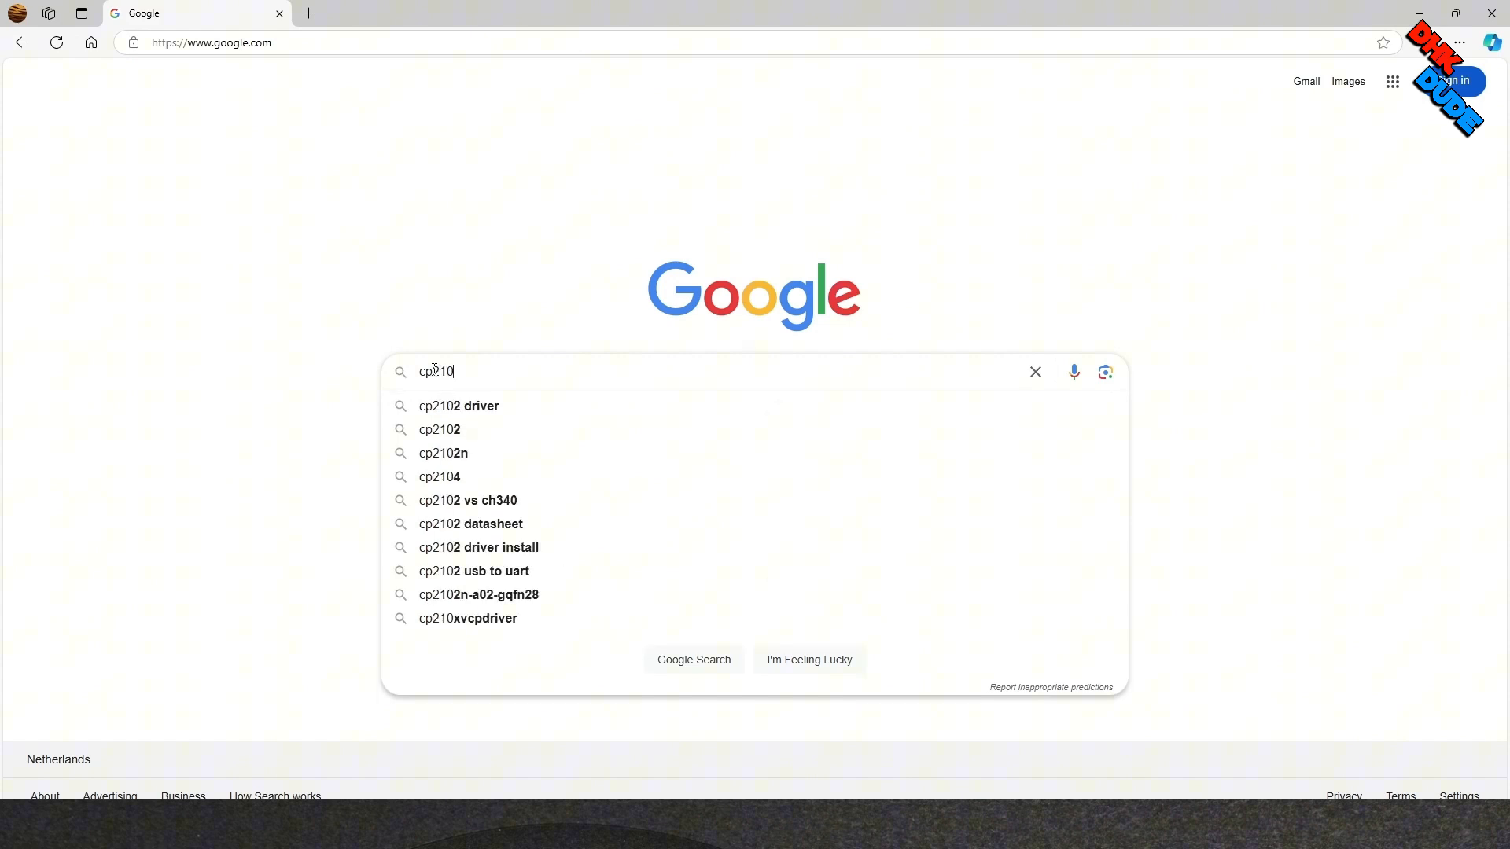
type("x")
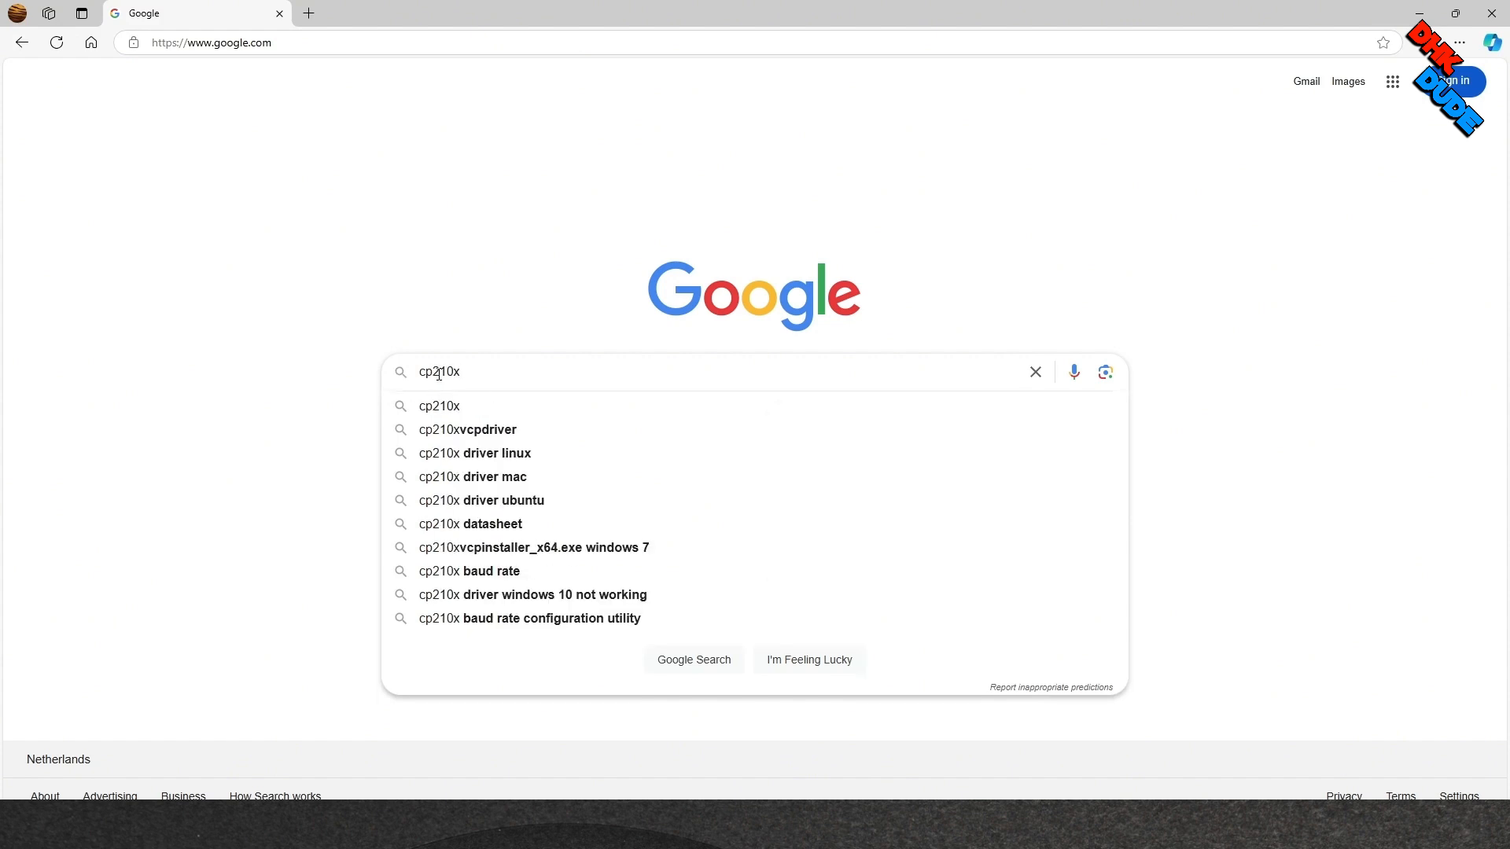
type("driver")
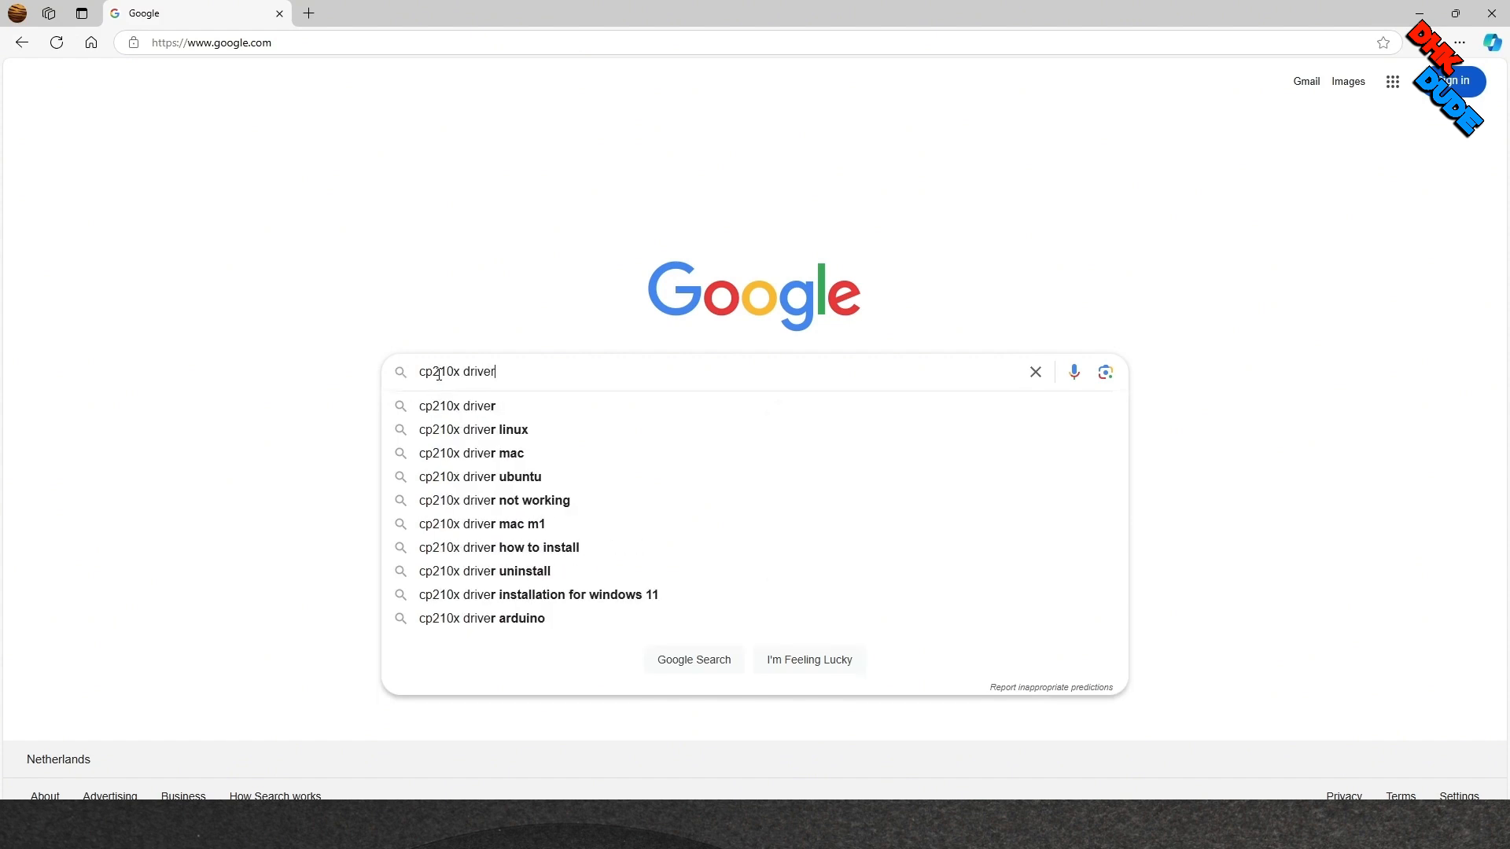
type("do")
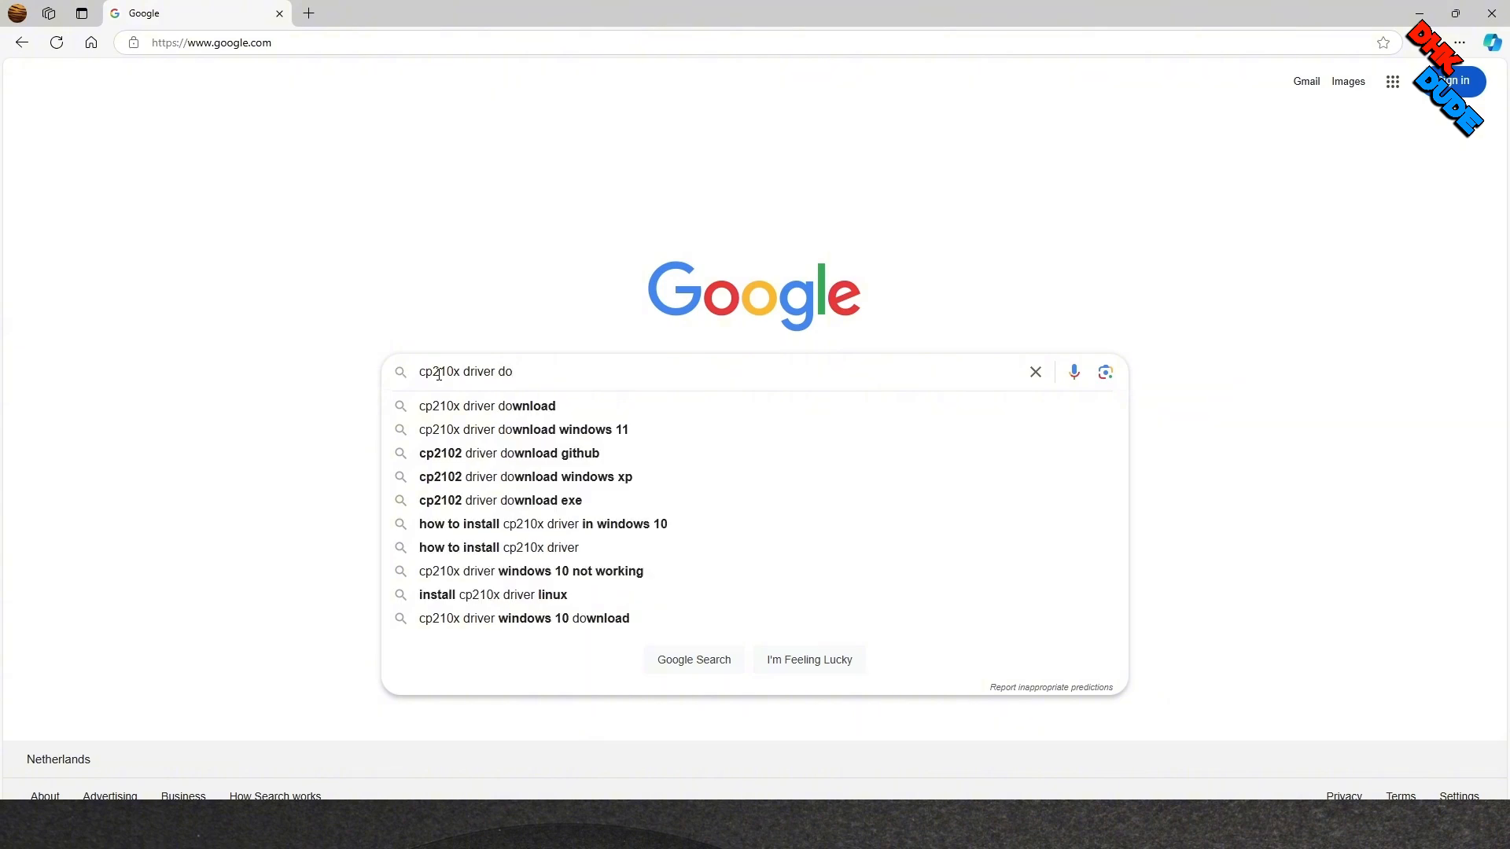
type("wnload")
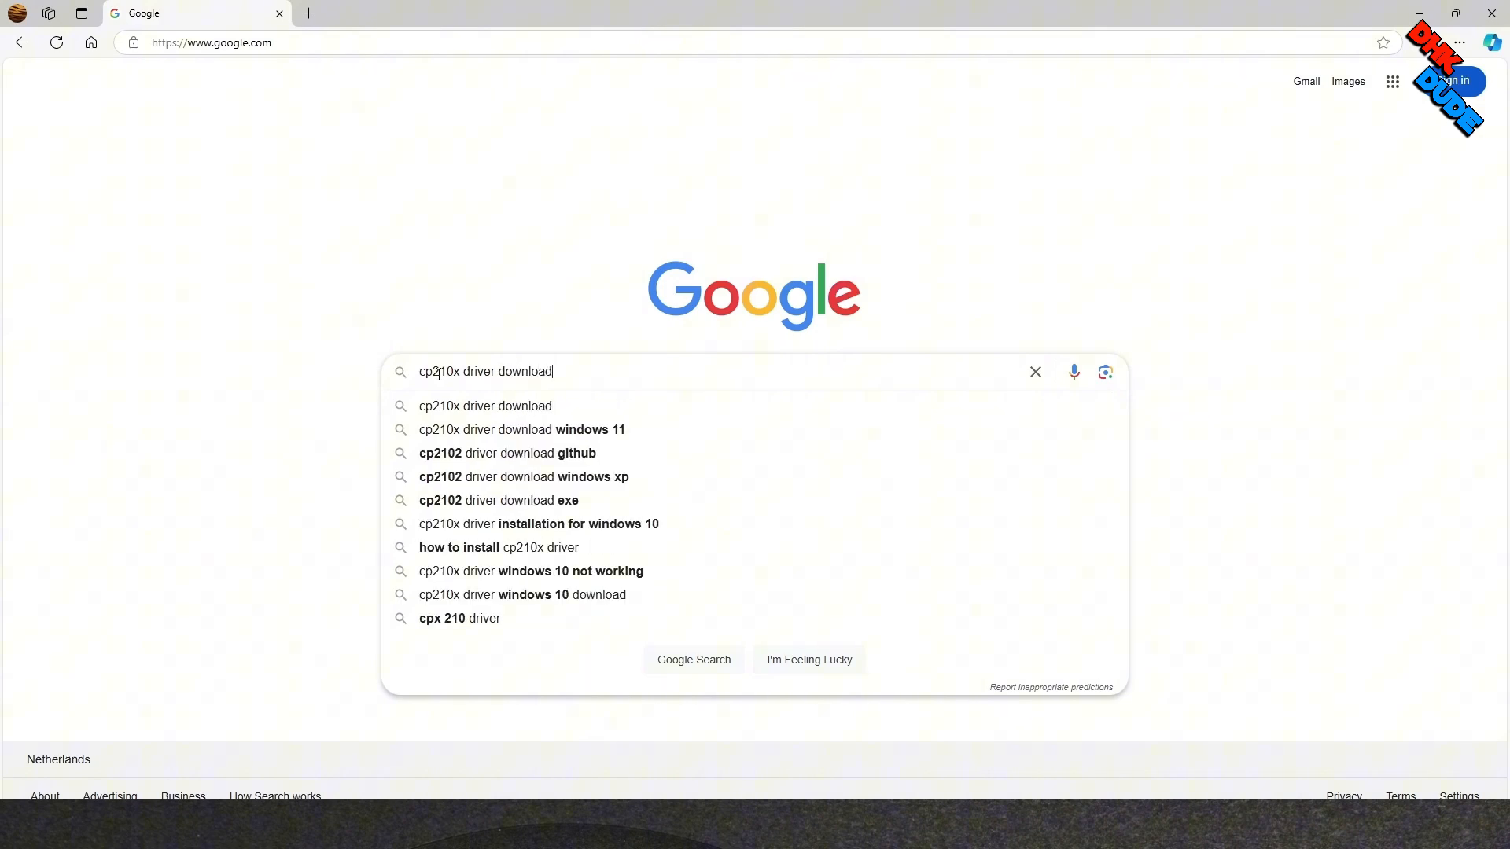
key("Return")
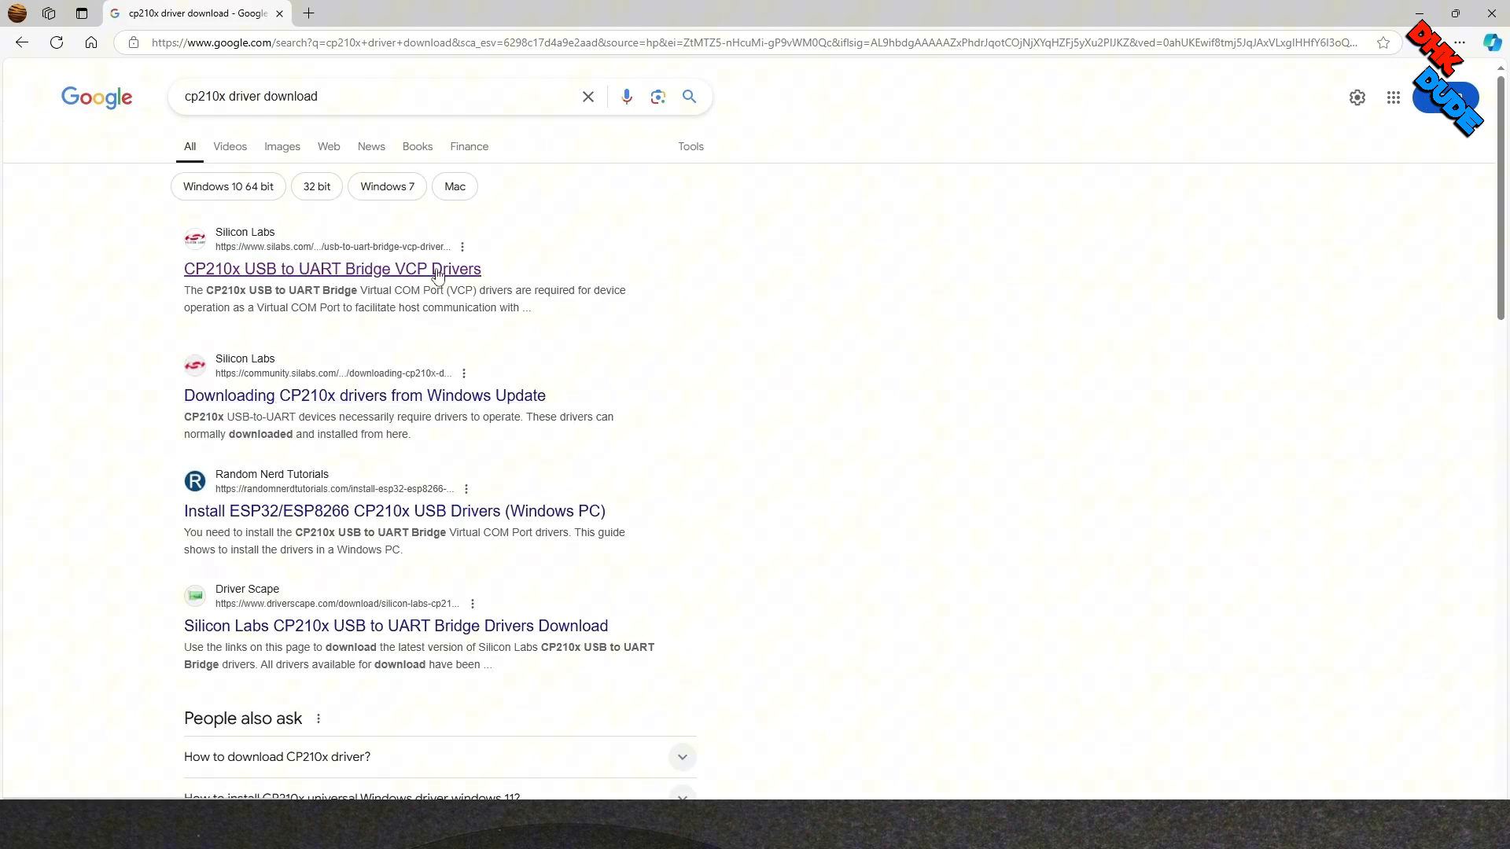
Open Silicon Labs' CP210x VCP Drivers page and scroll its Downloads software list.
left_click(332, 269)
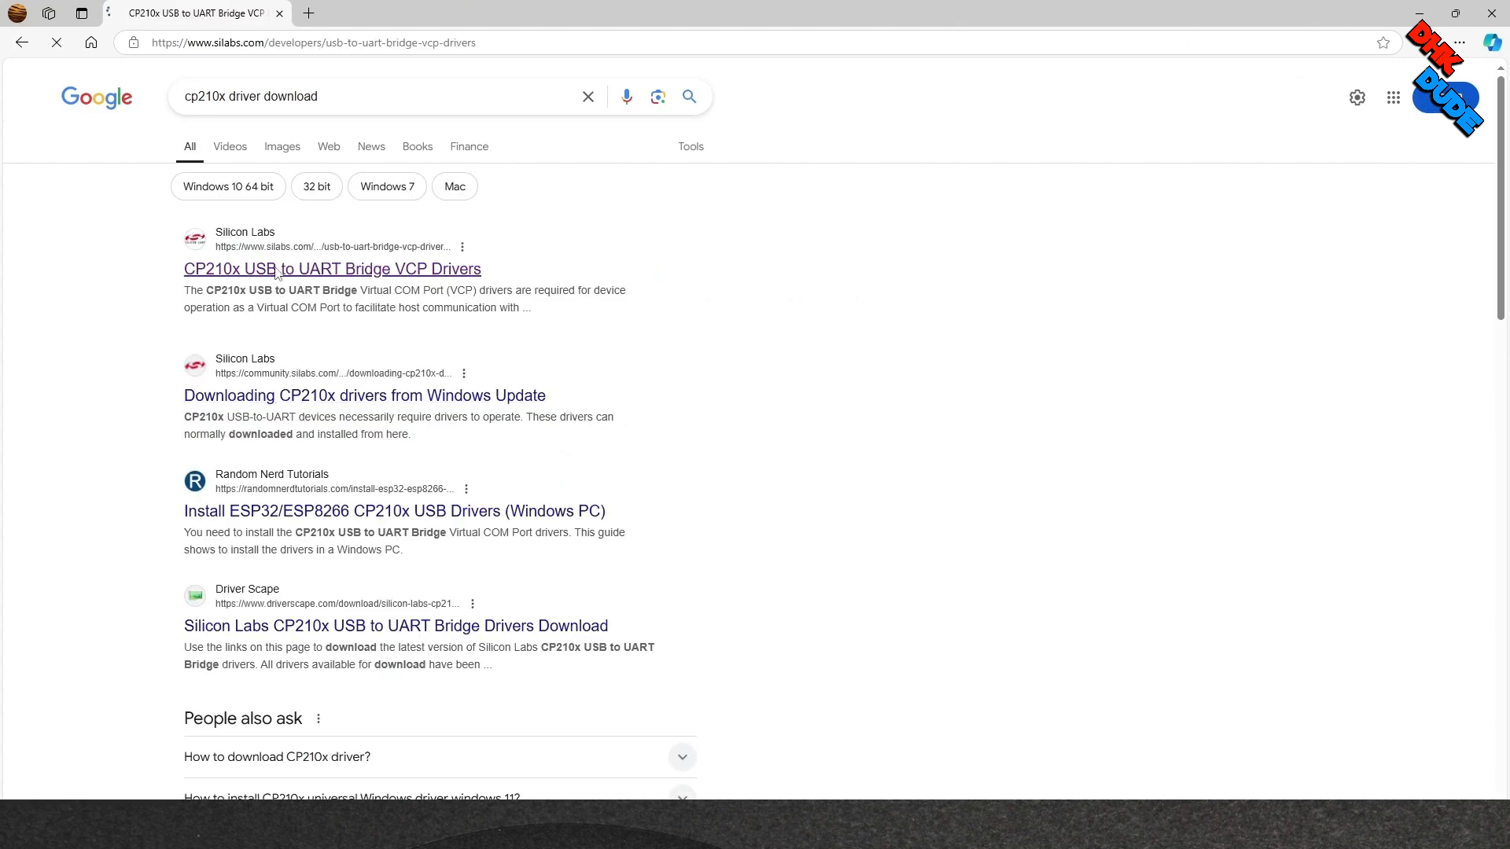
left_click(331, 269)
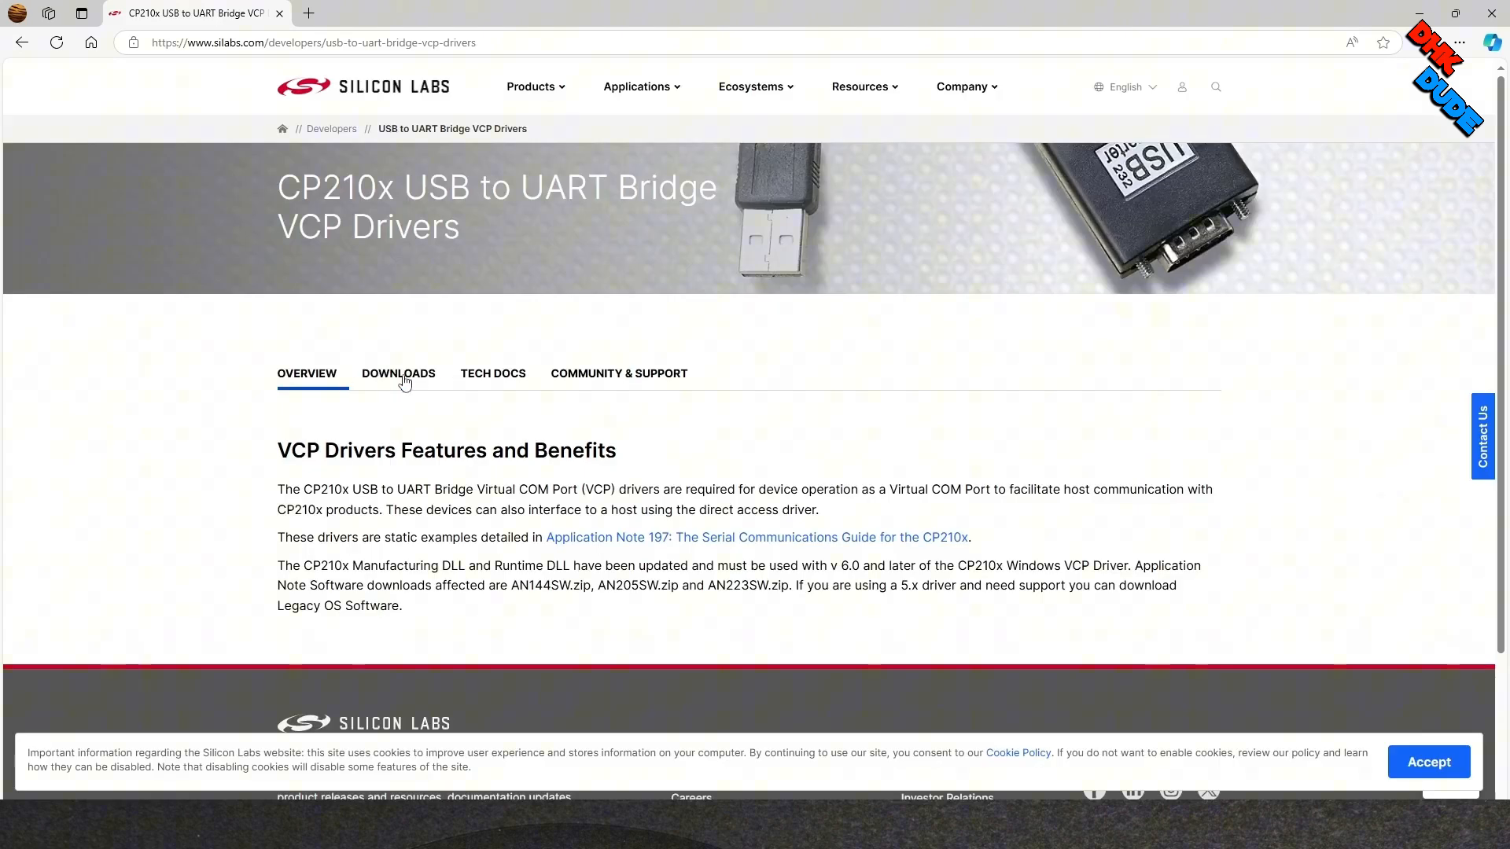
left_click(397, 374)
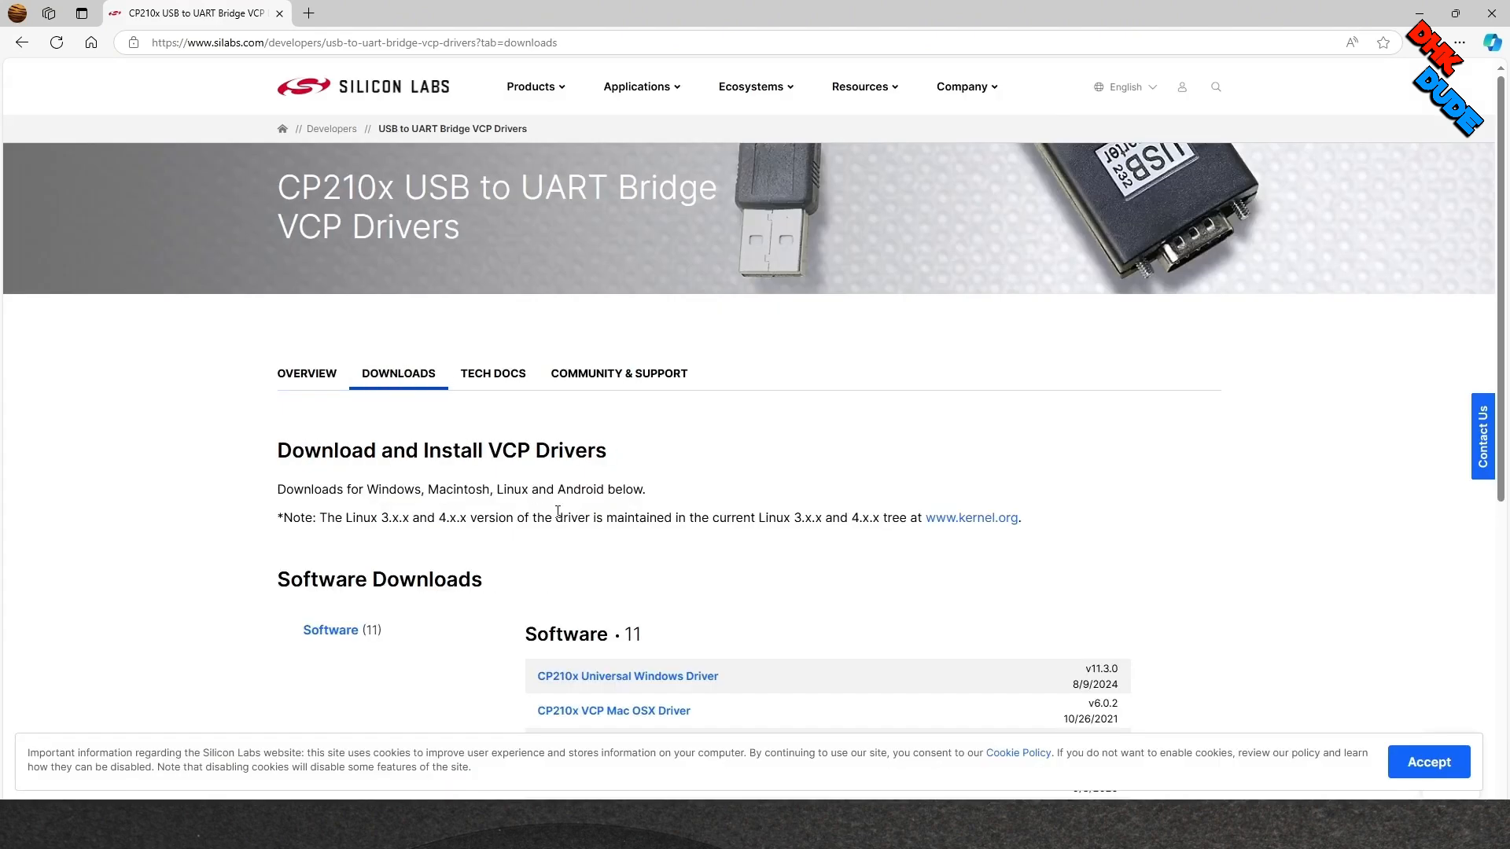
scroll("down", 3)
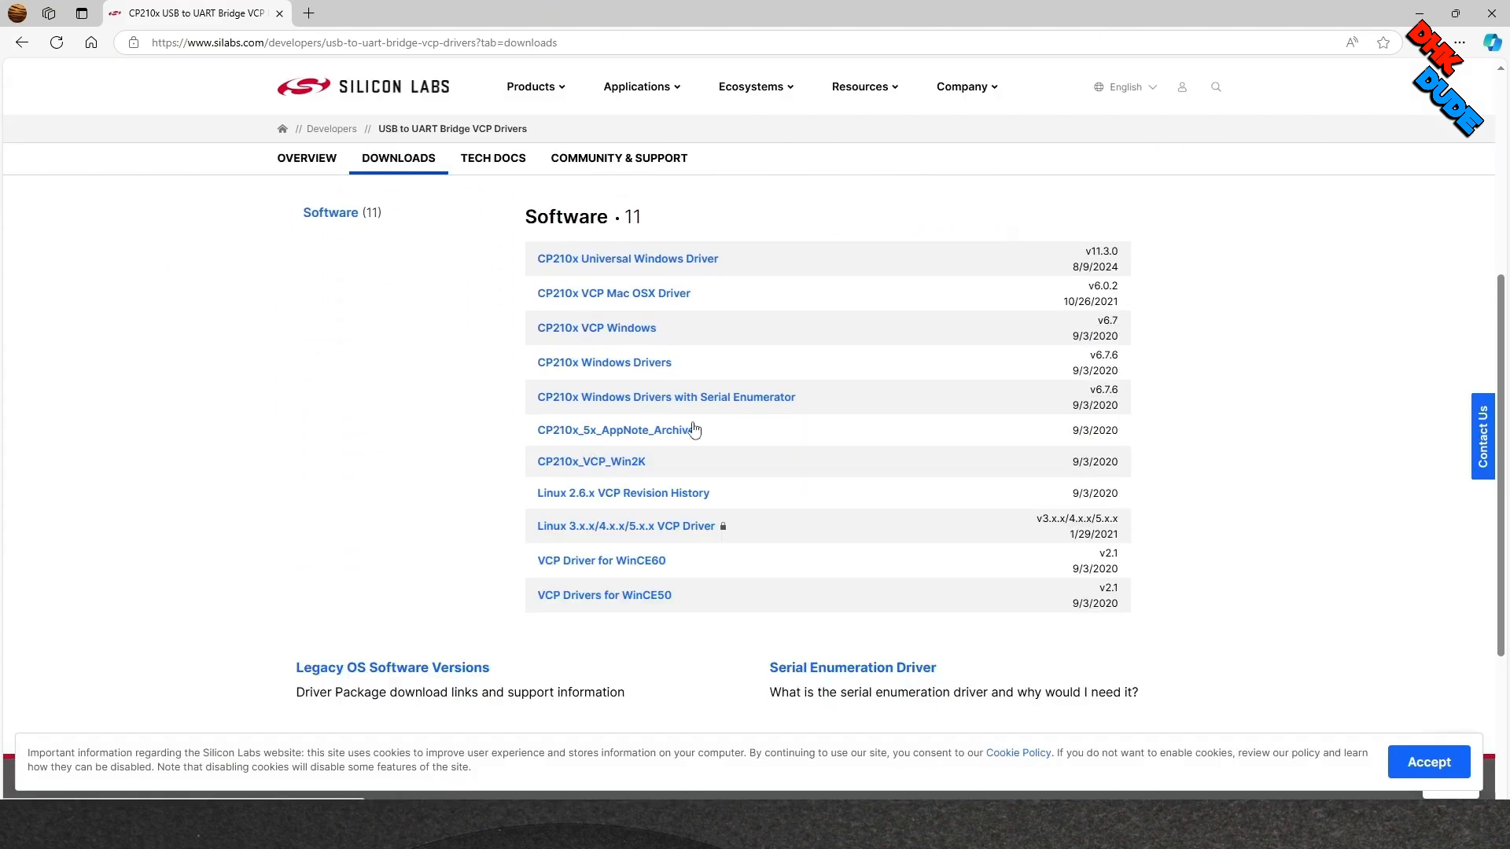
mouse_move(596, 525)
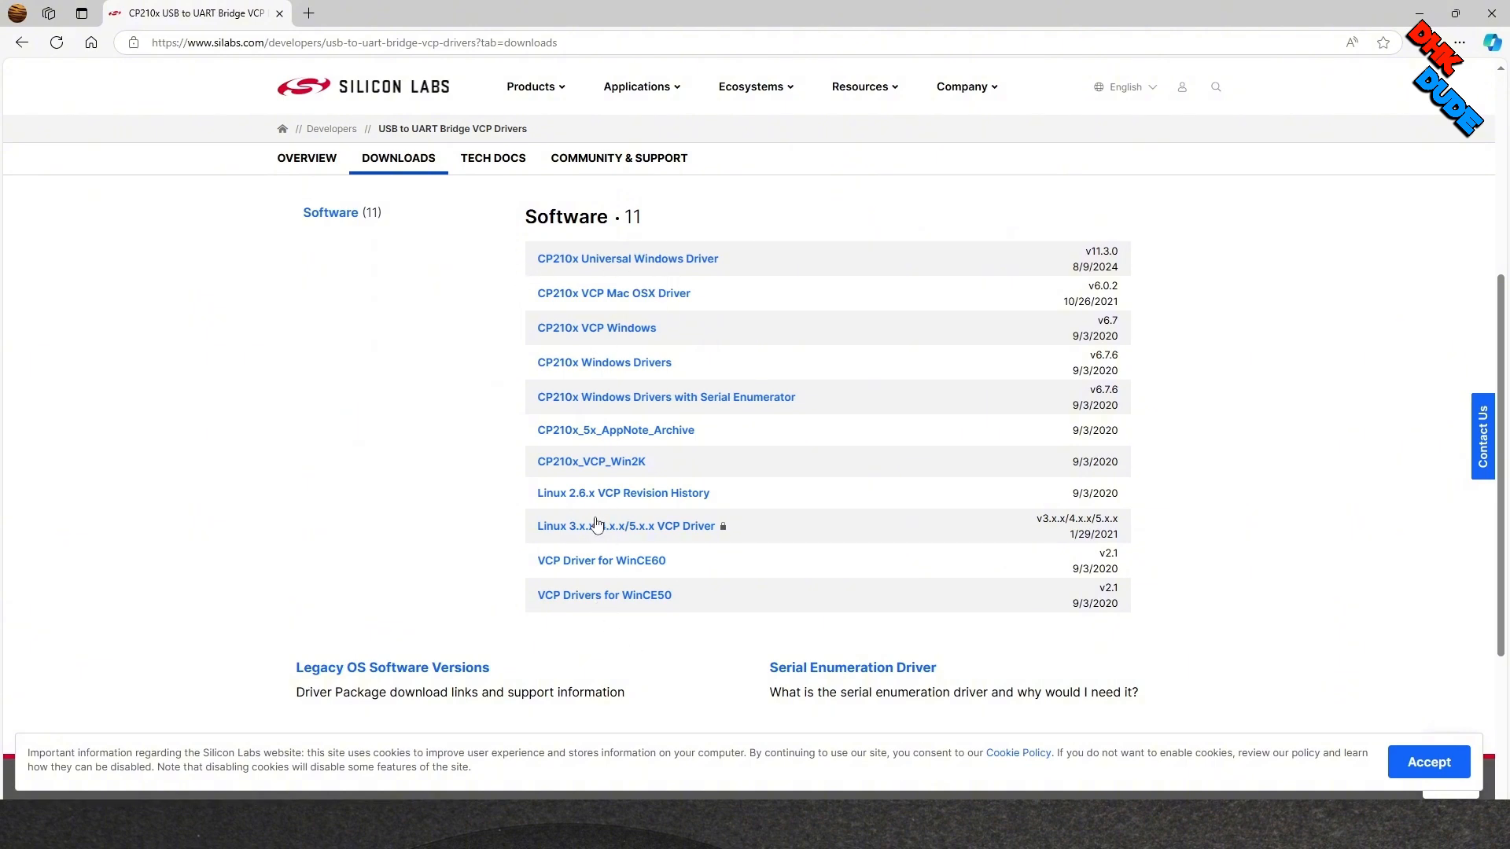
mouse_move(597, 601)
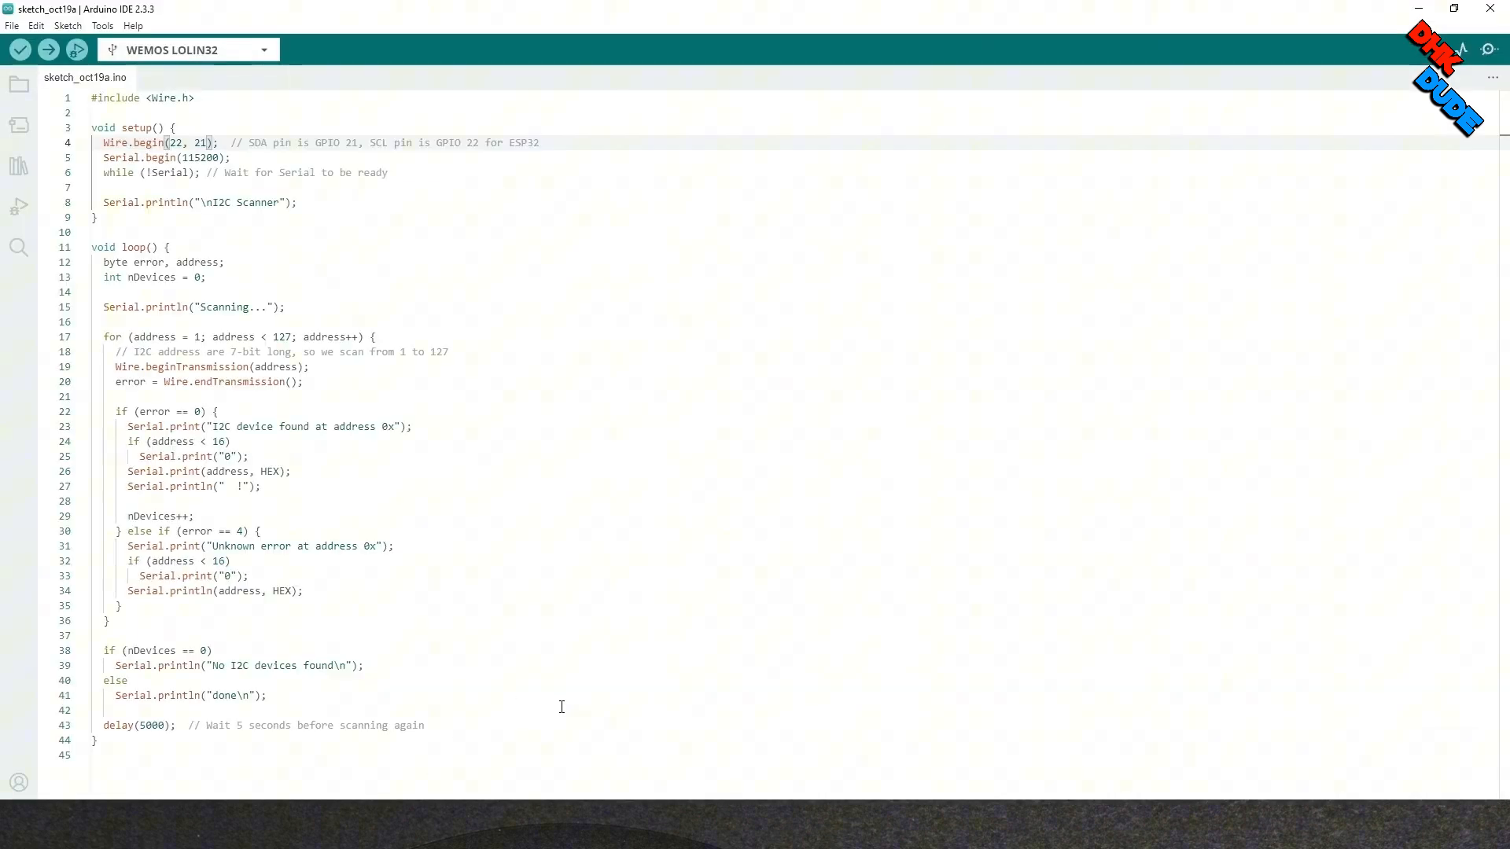
mouse_move(567, 703)
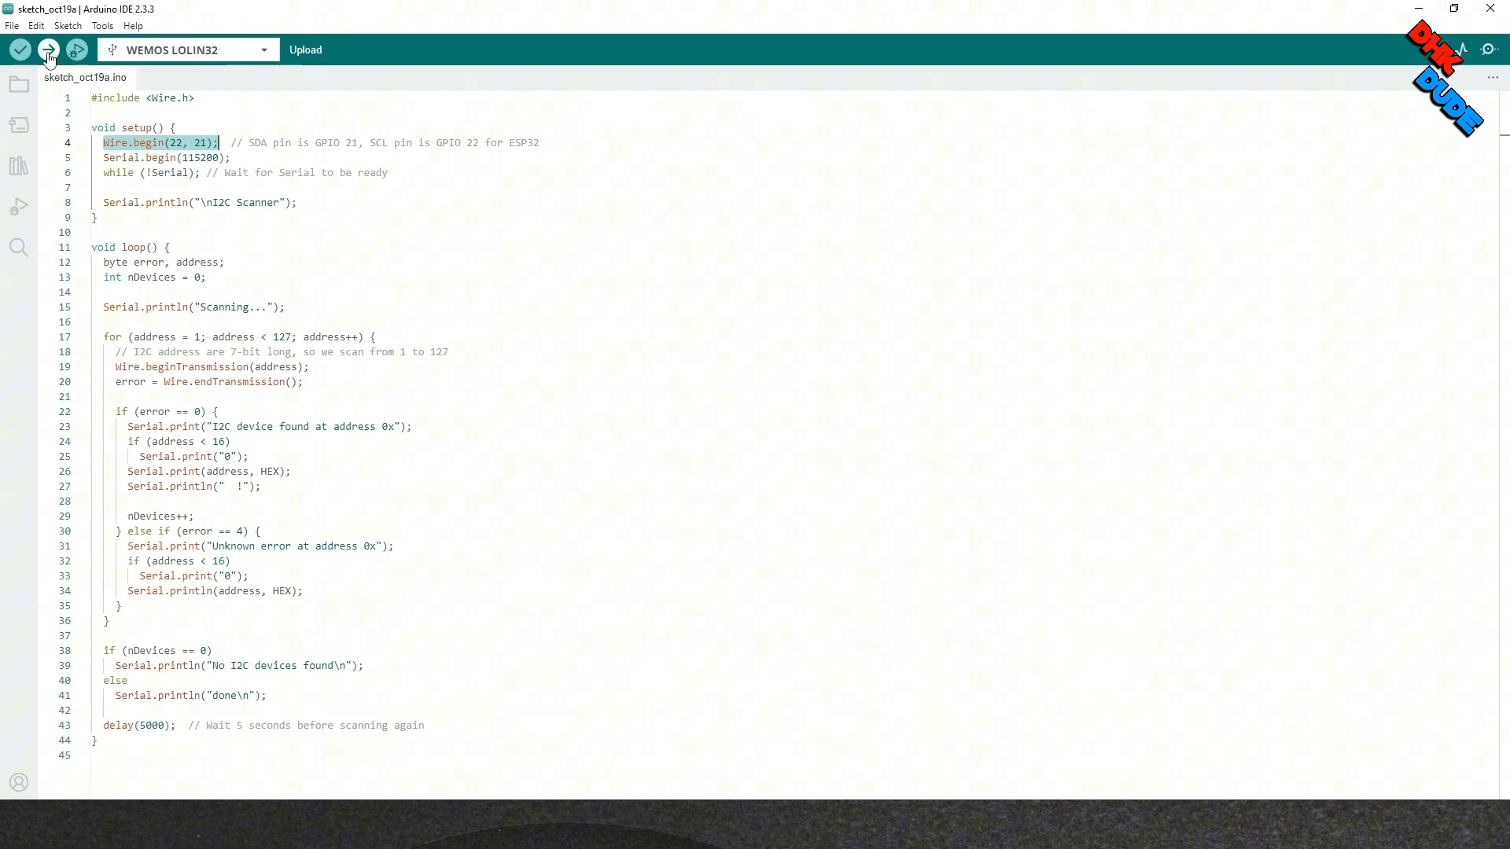
Upload the I2C scanner sketch to the WEMOS LOLIN32, finding devices 0x3C and 0x76.
left_click(47, 49)
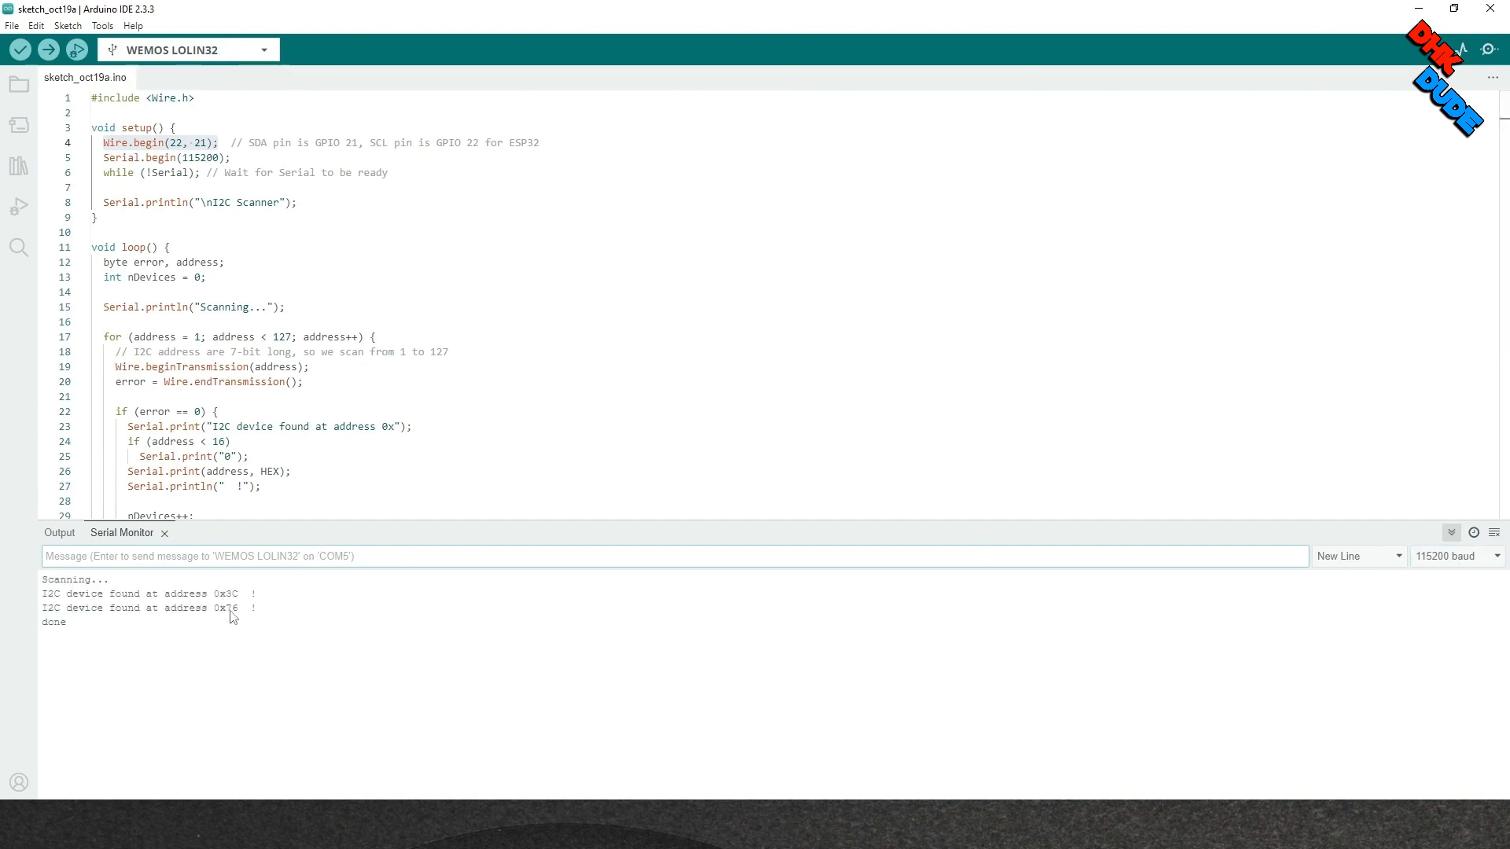
mouse_move(196, 645)
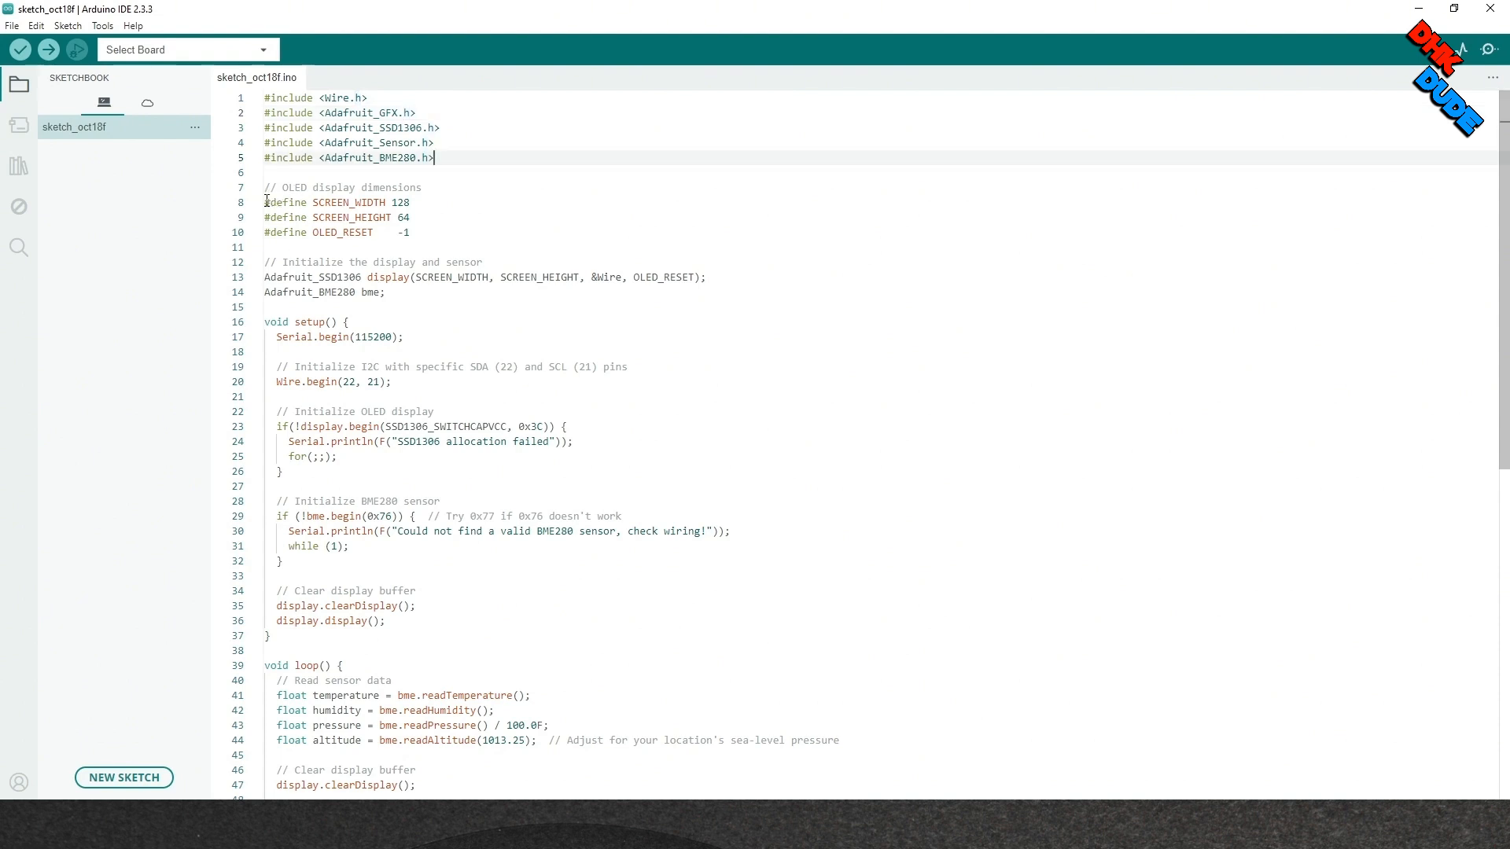
mouse_move(424, 188)
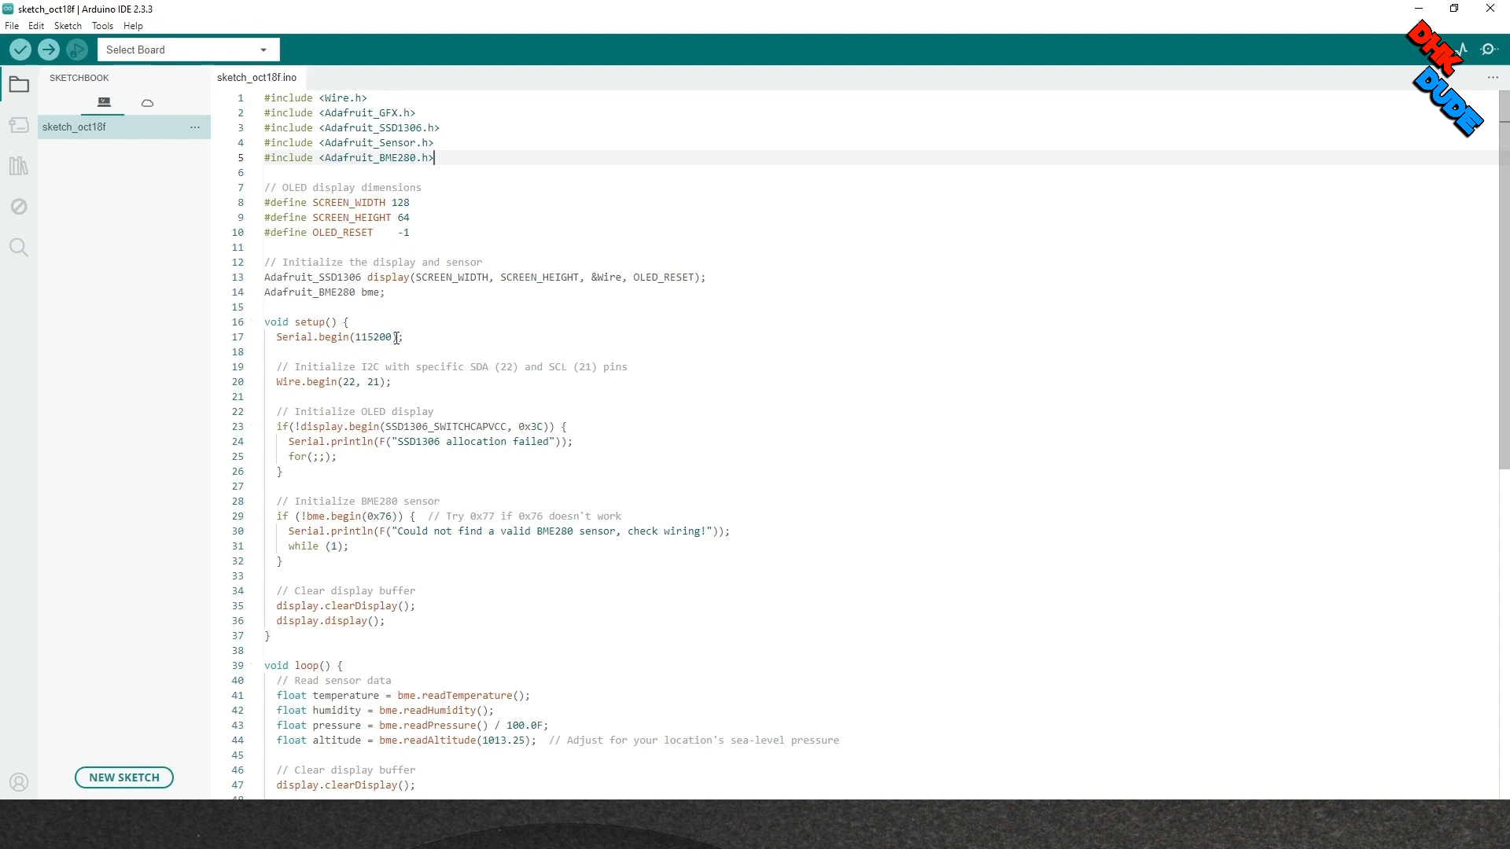
Scroll setup() and highlight the OLED address 0x3C and BME280 address 0x76.
scroll("down", 3)
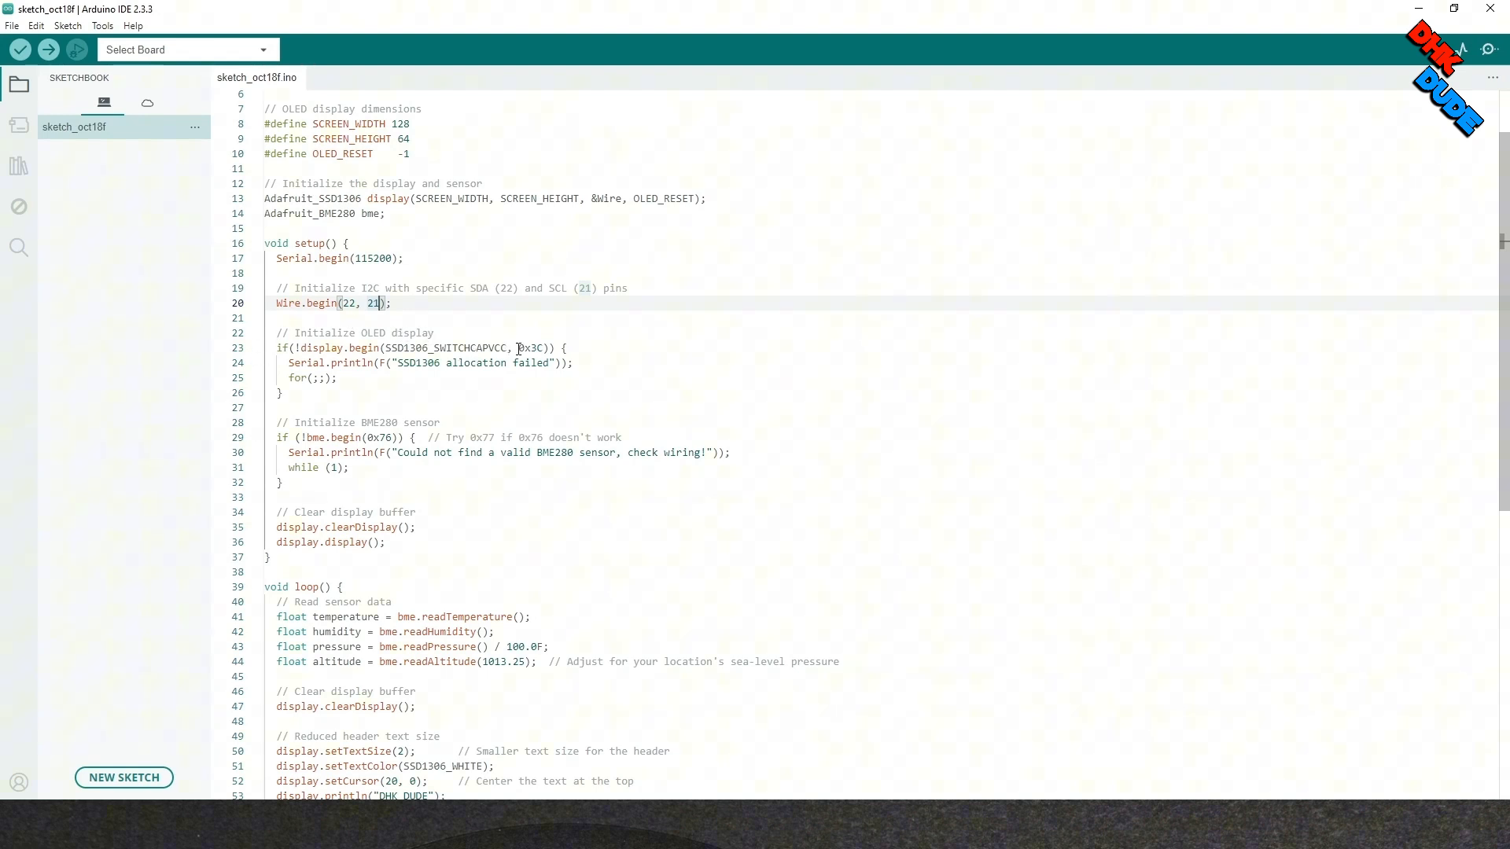
double_click(531, 347)
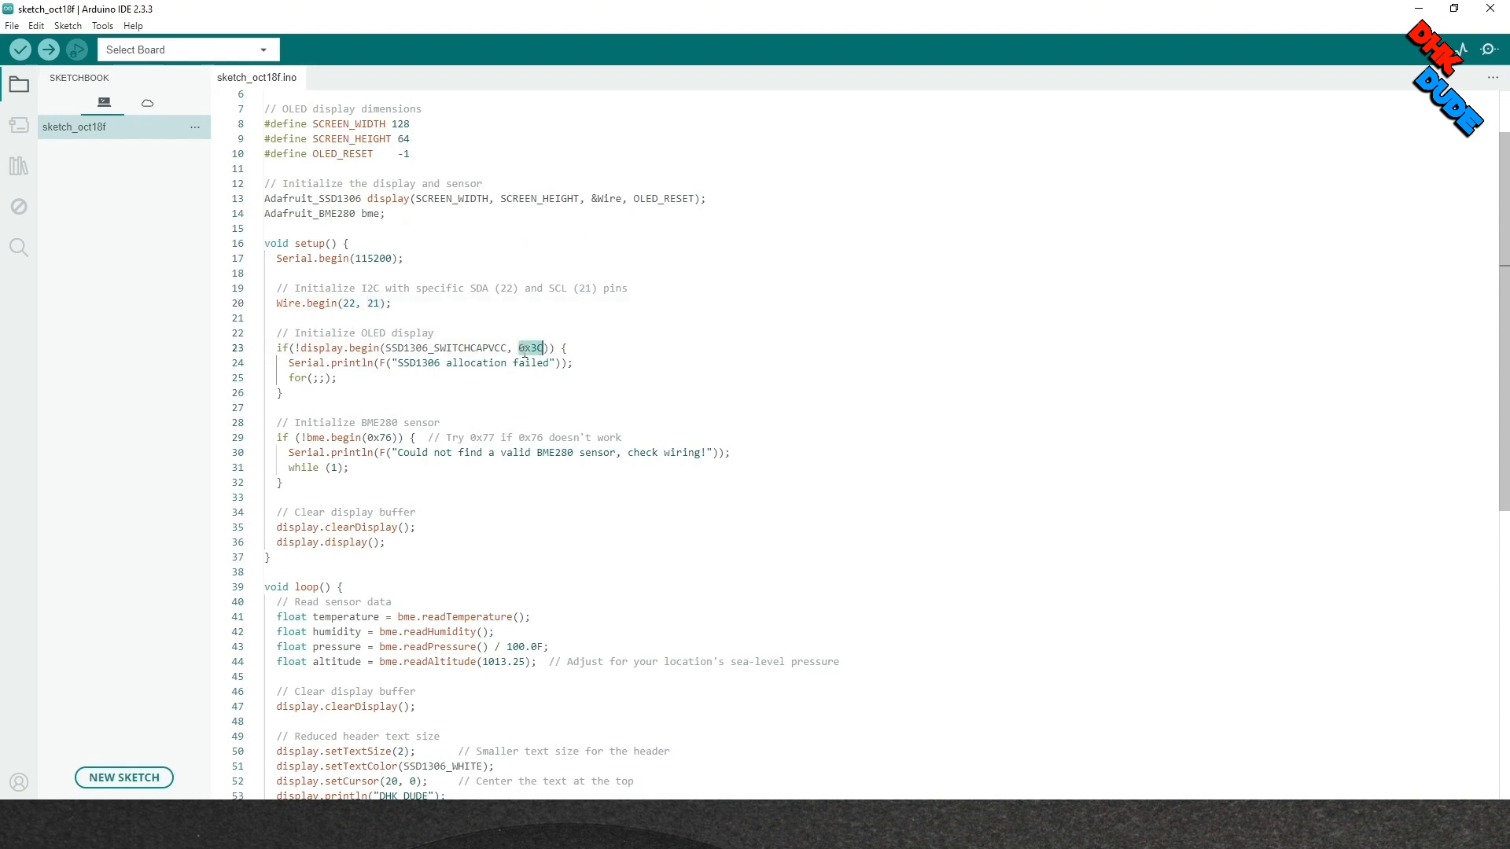
mouse_move(371, 386)
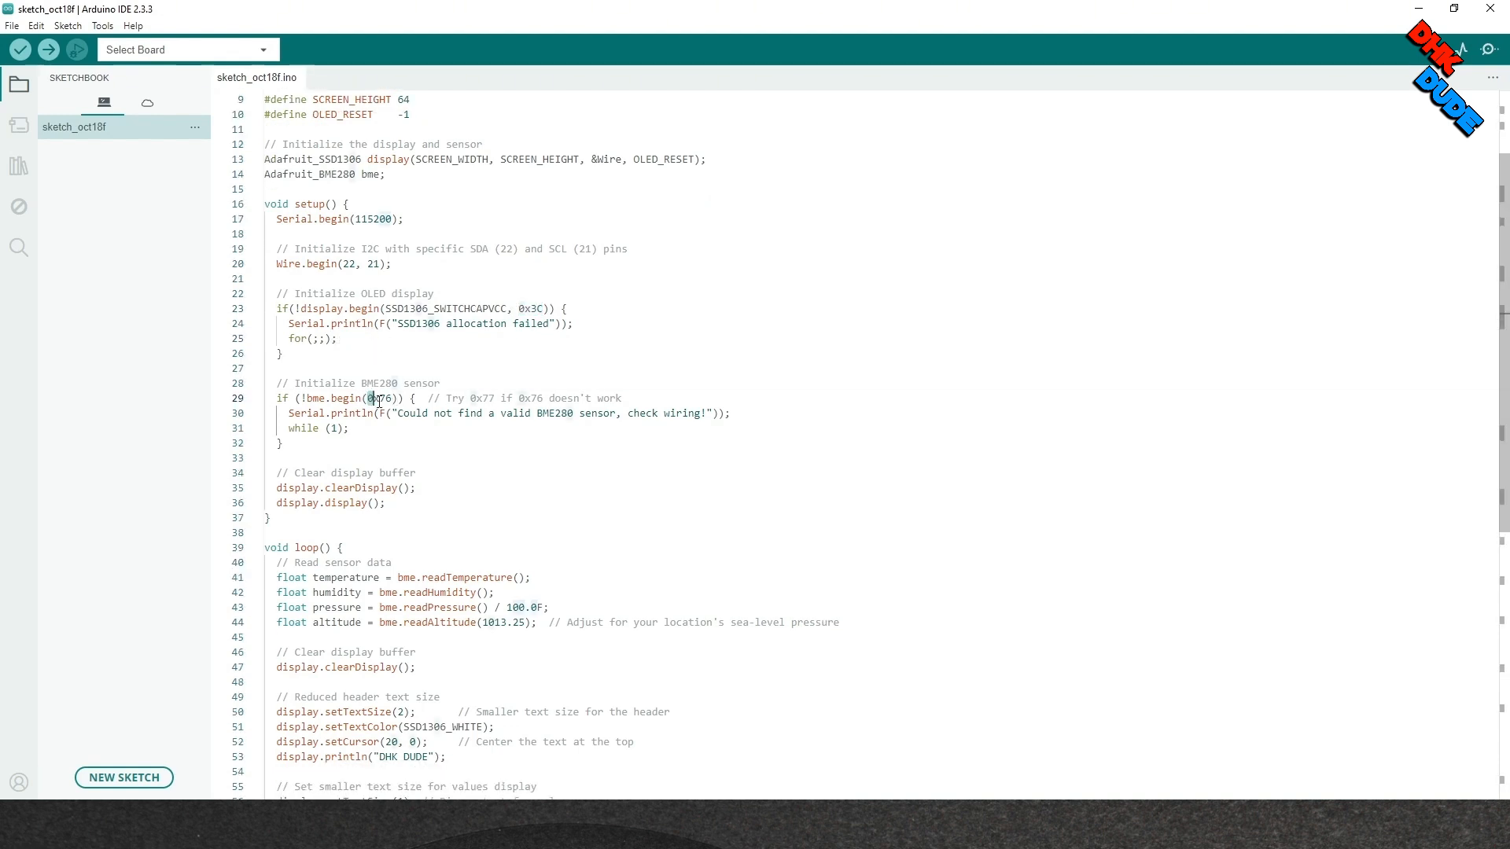
double_click(378, 398)
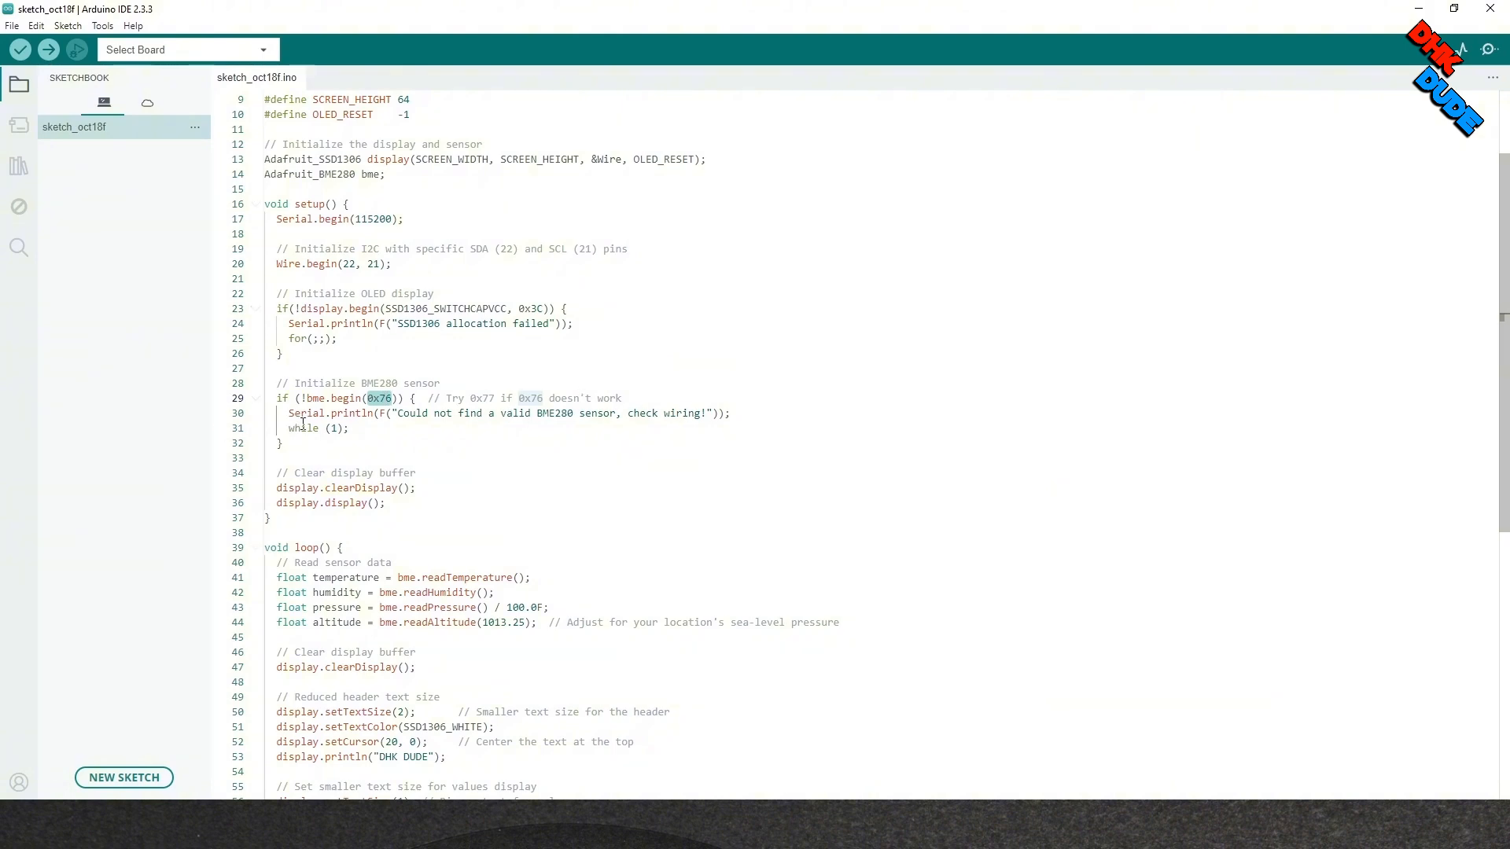
scroll("down", 3)
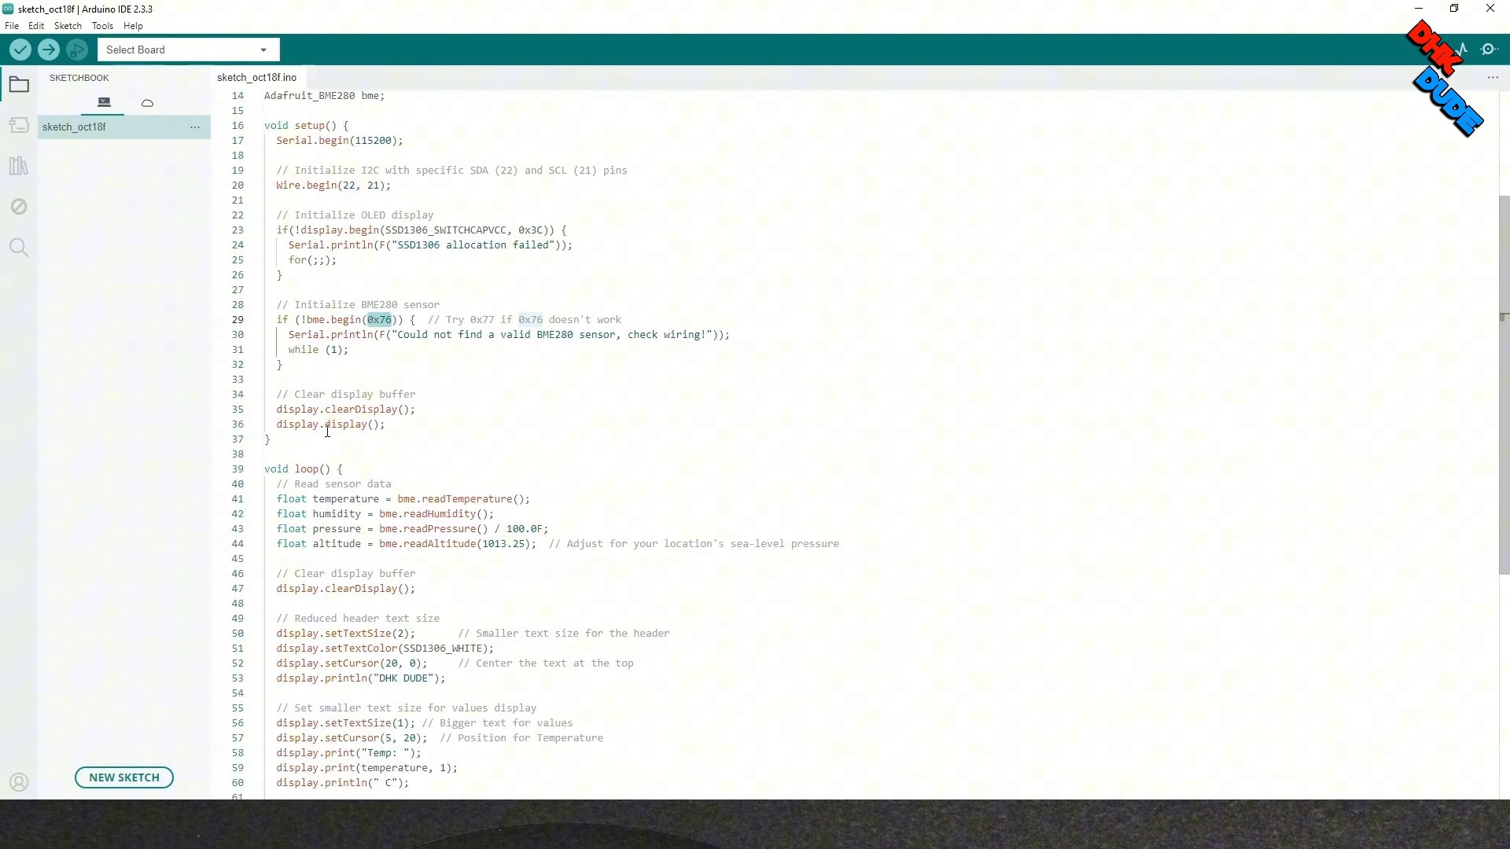
scroll("down", 3)
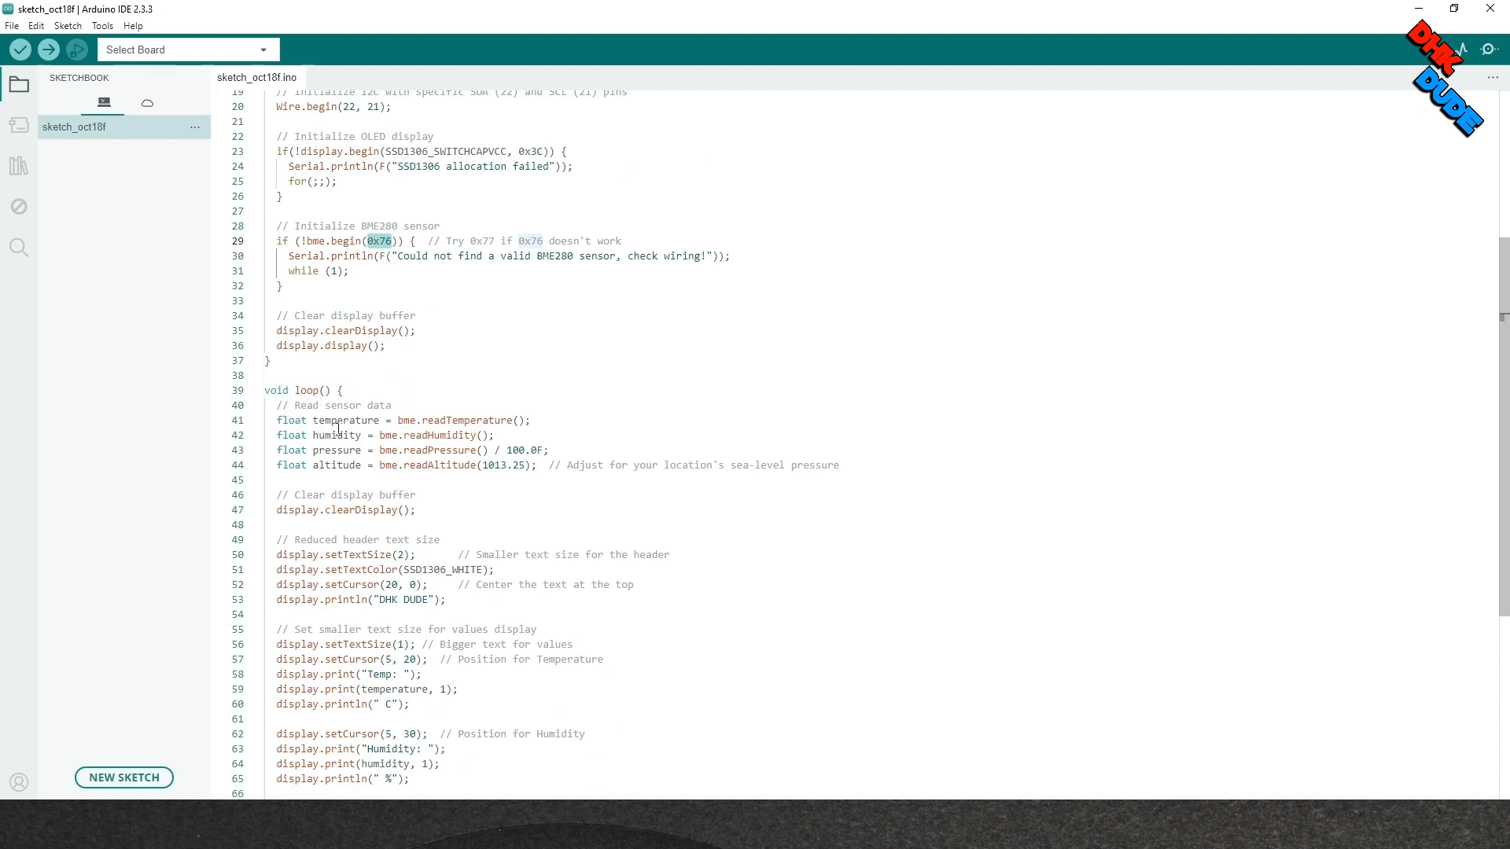
scroll("up", 3)
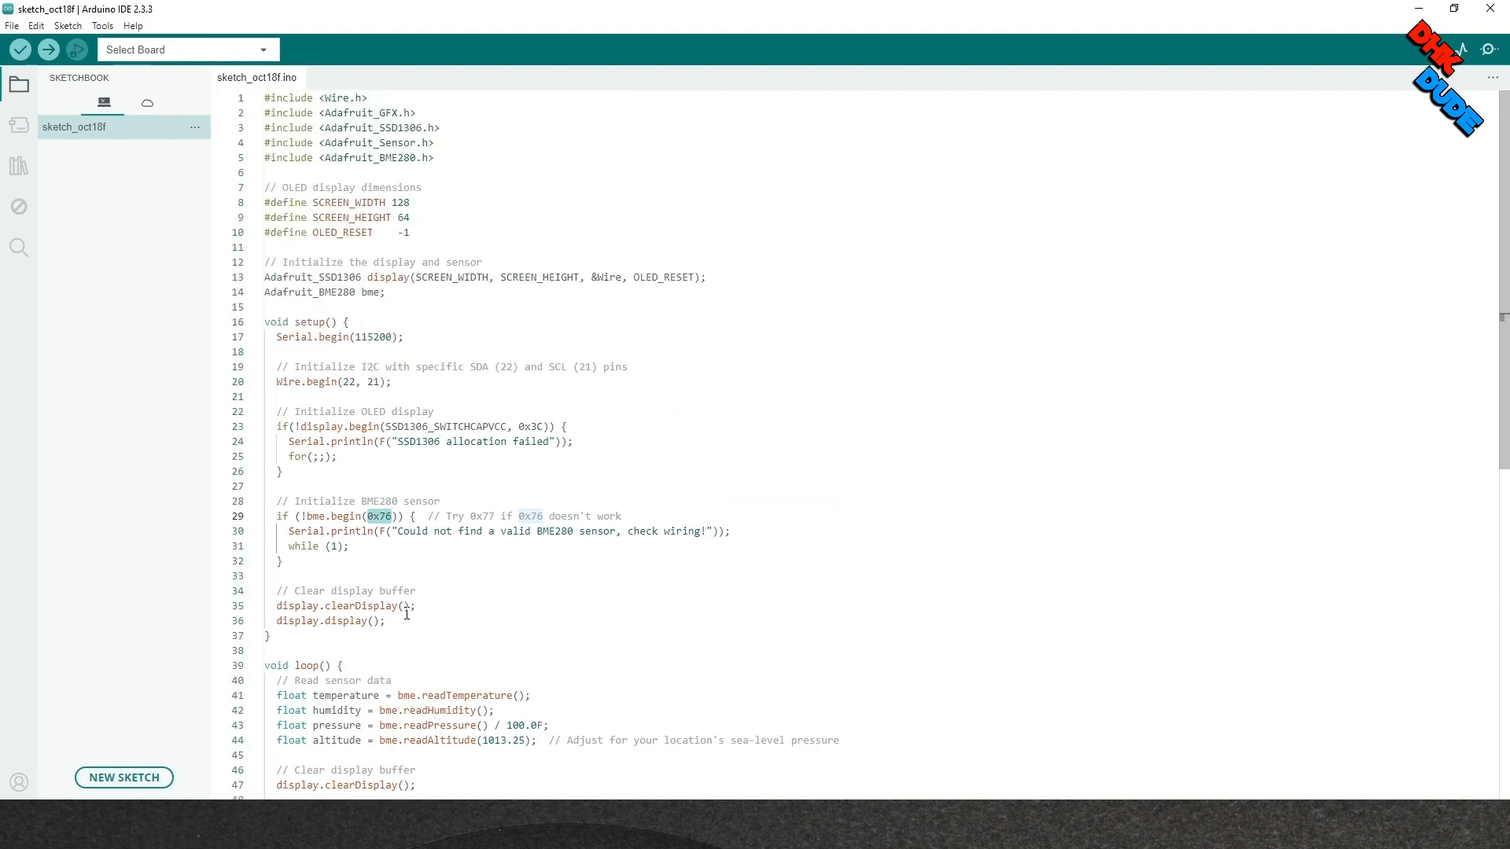
scroll("down", 3)
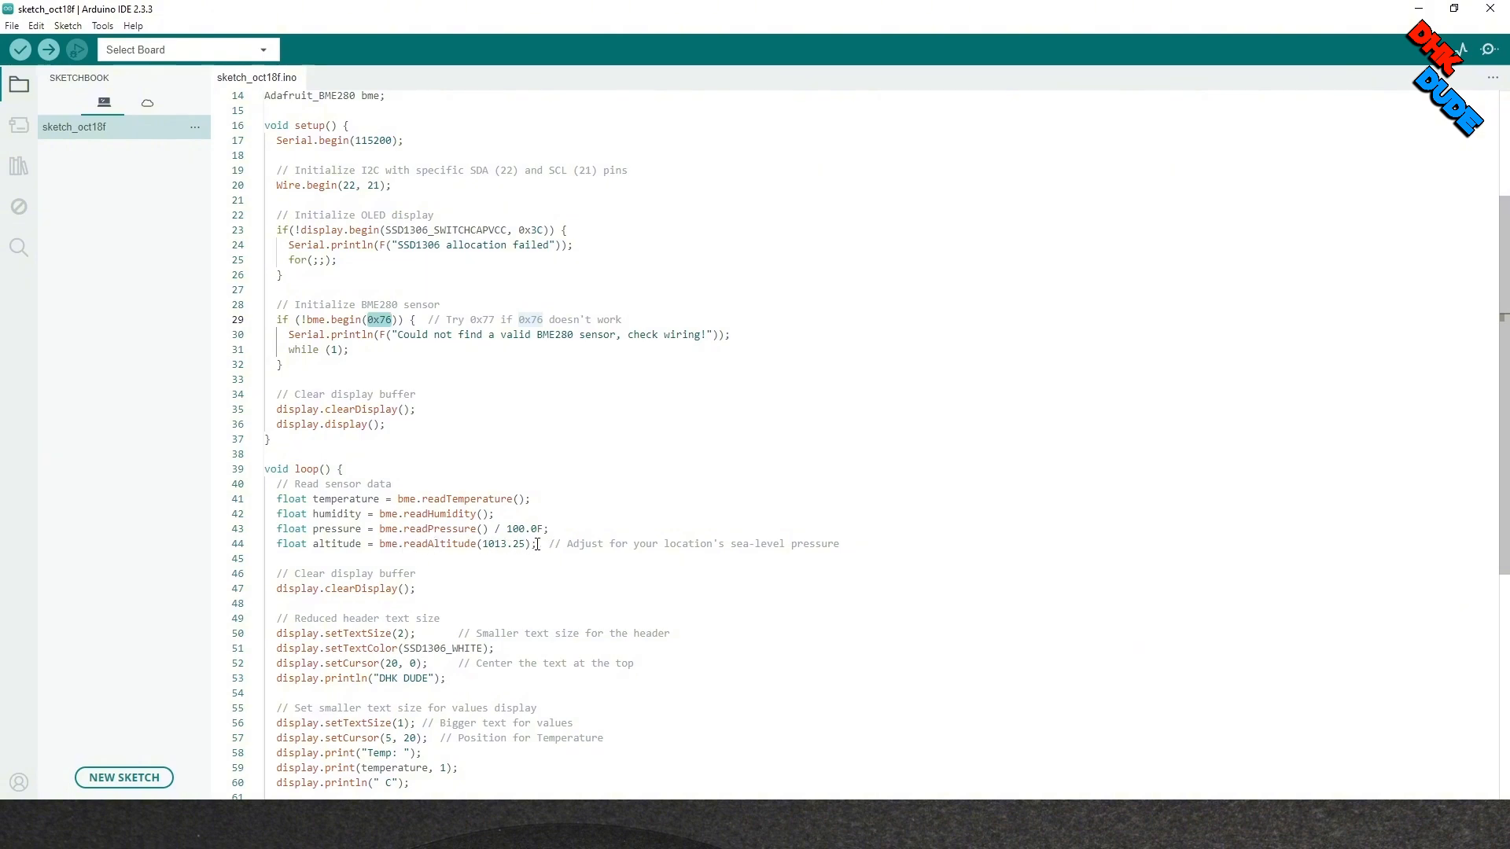
scroll("down", 3)
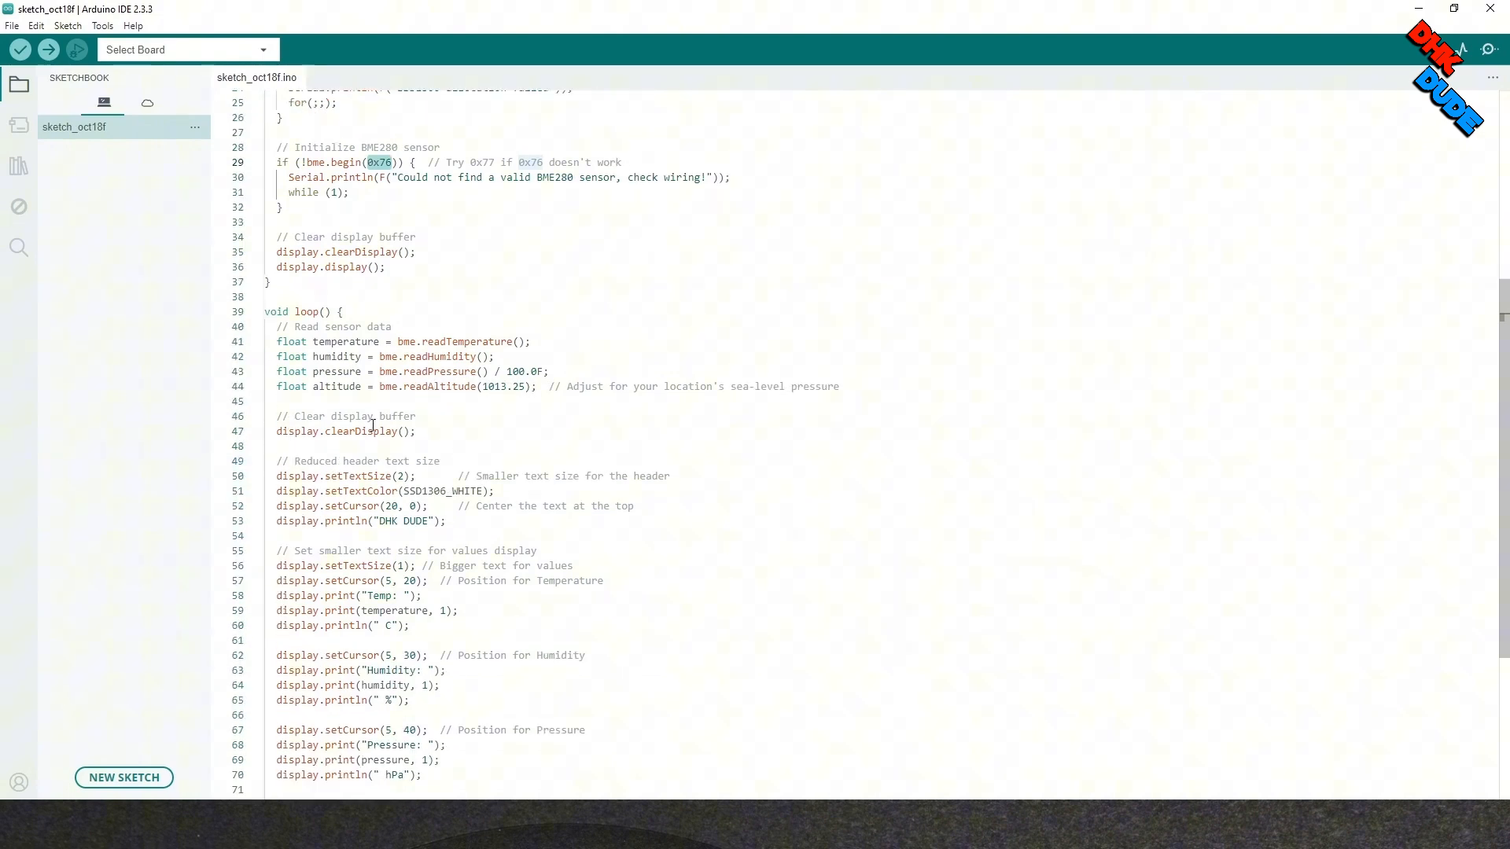
scroll("down", 3)
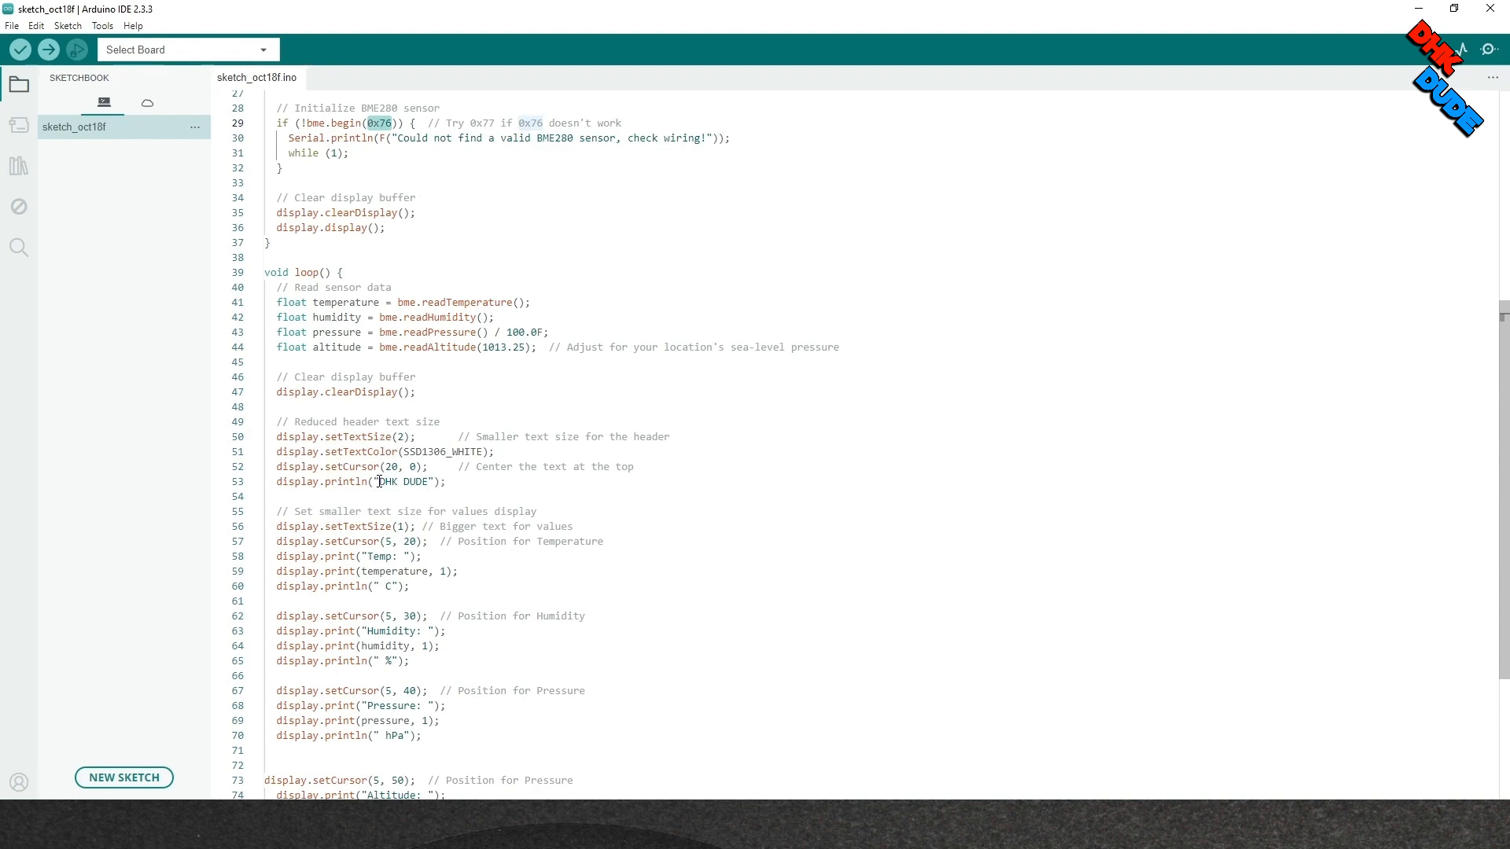
double_click(401, 481)
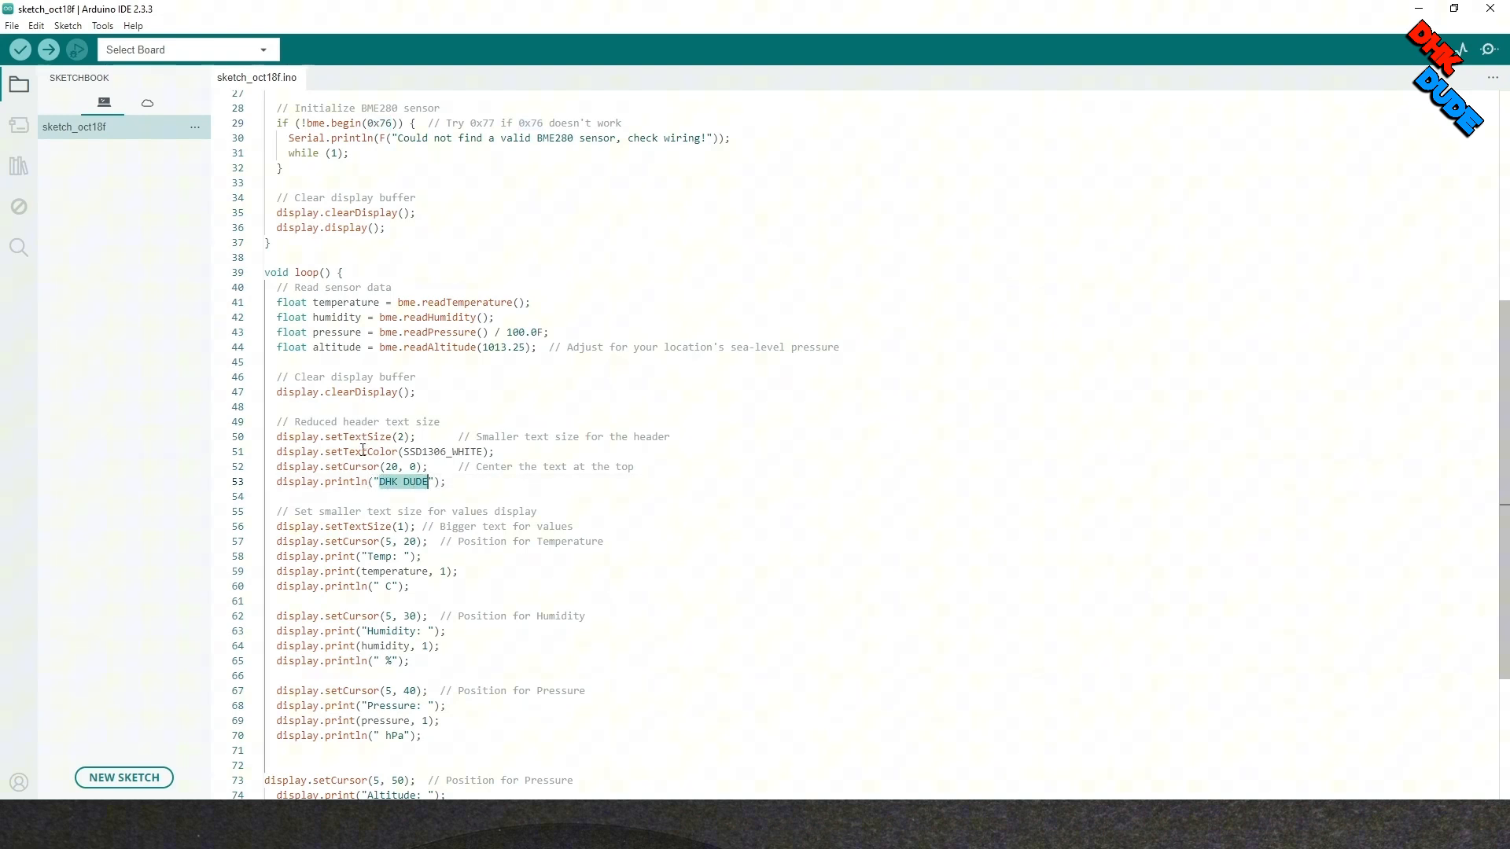
scroll("down", 3)
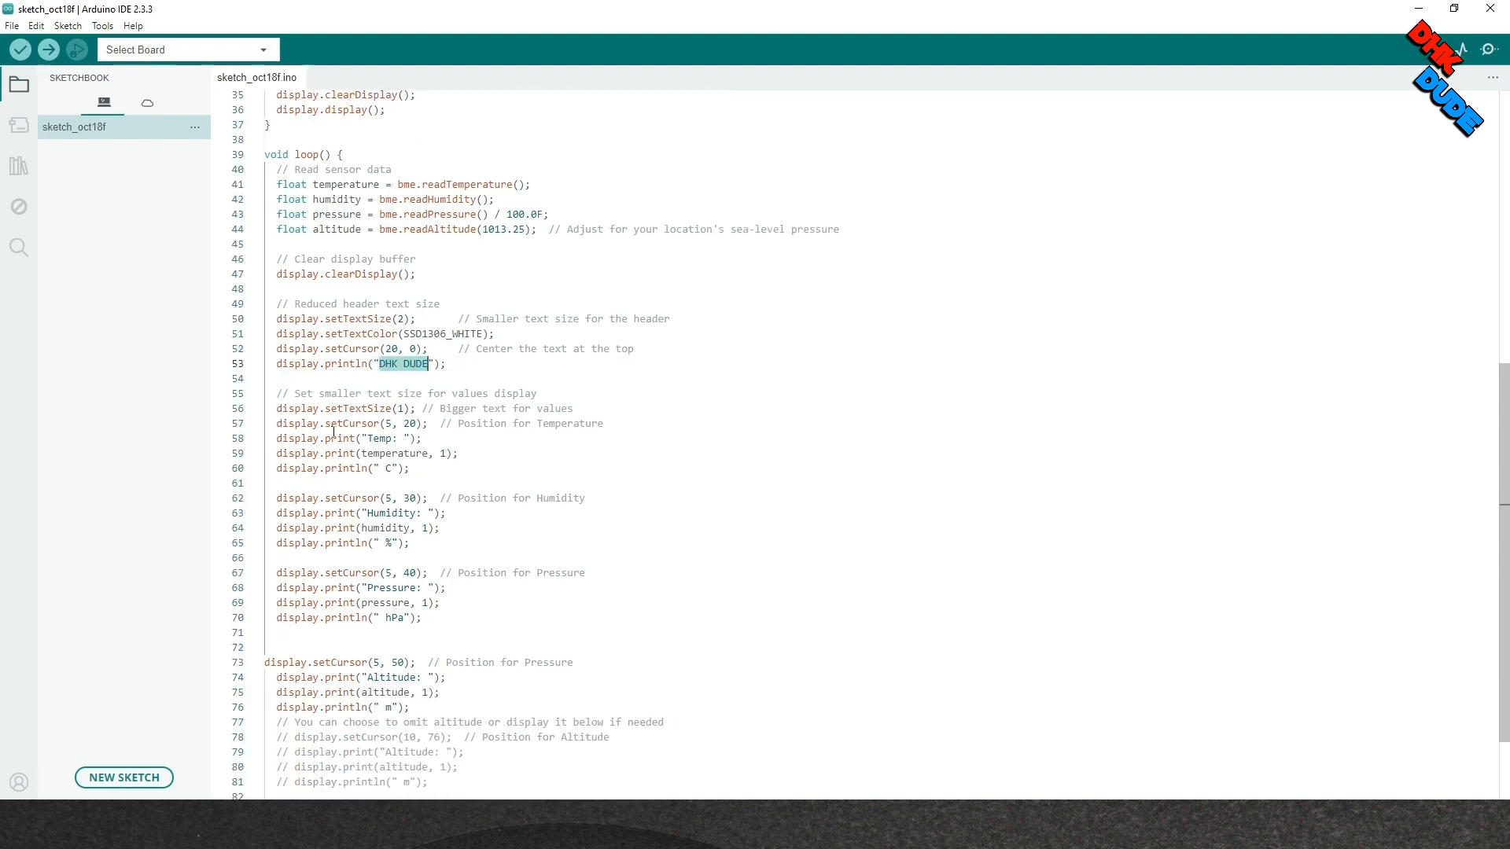
left_click(394, 424)
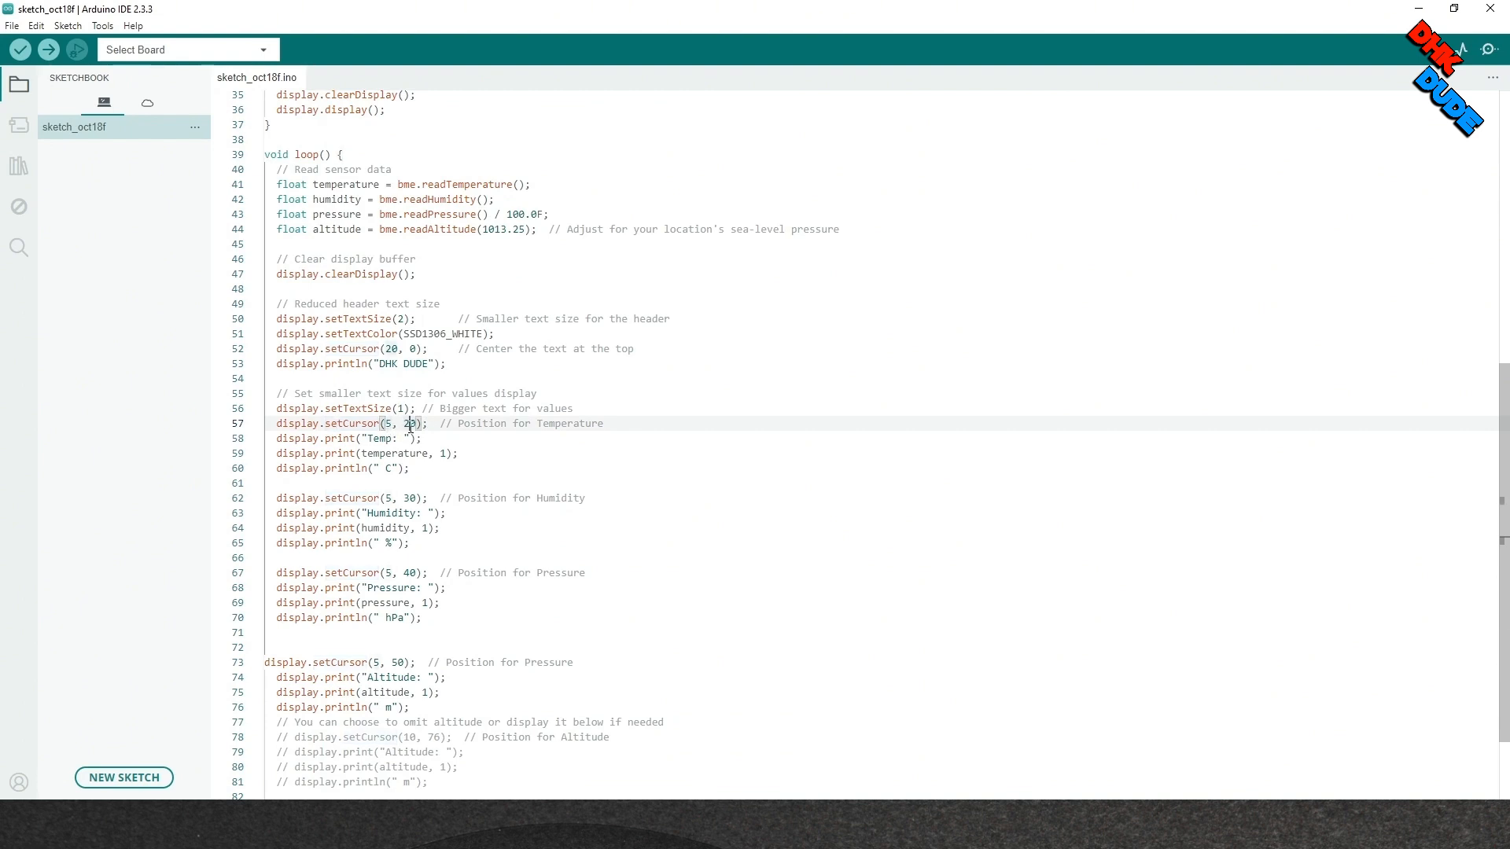
left_click(416, 453)
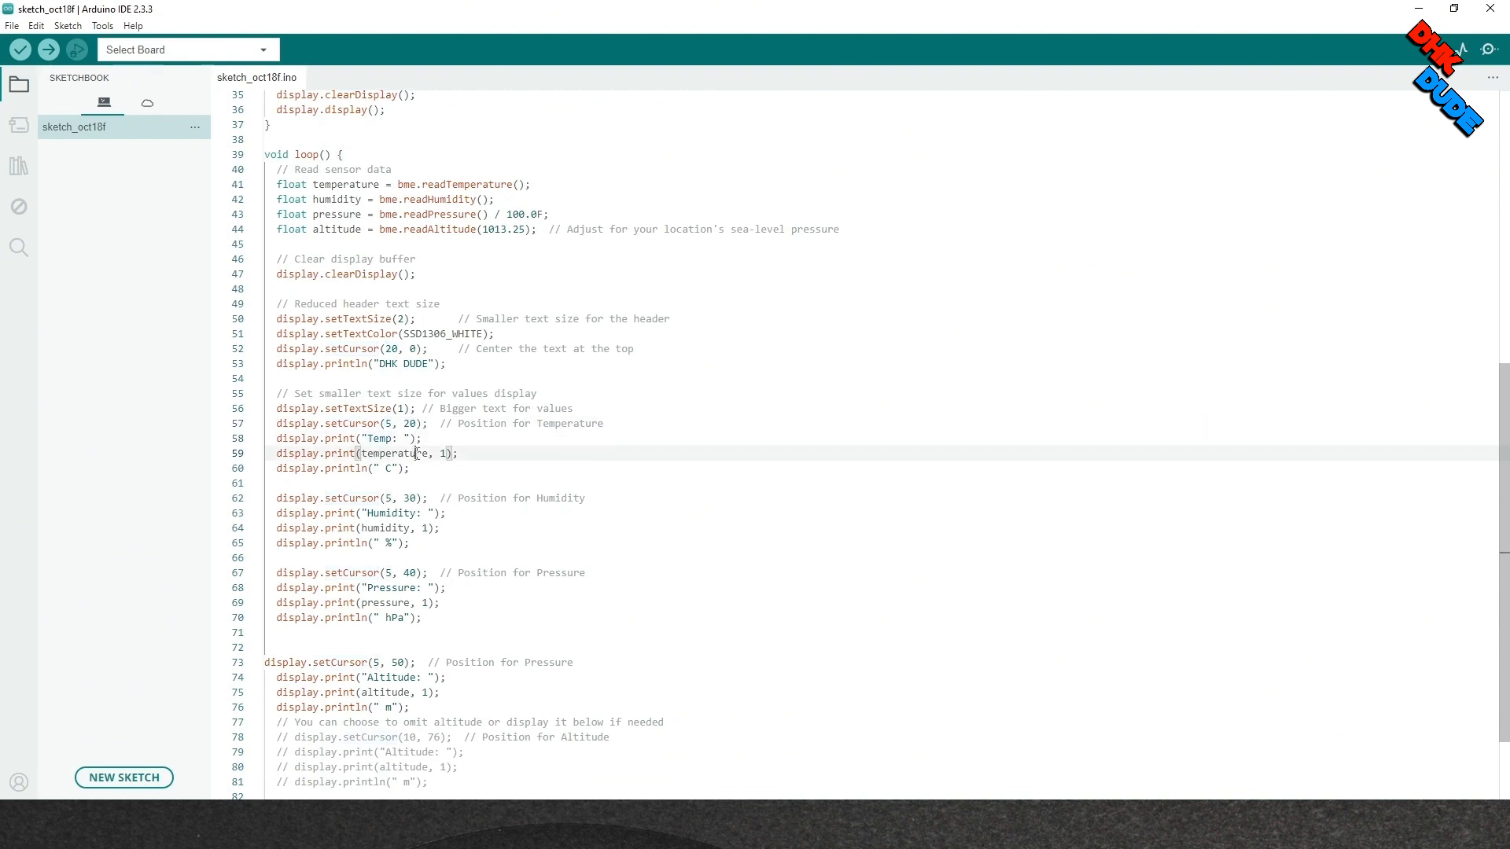
left_click(338, 468)
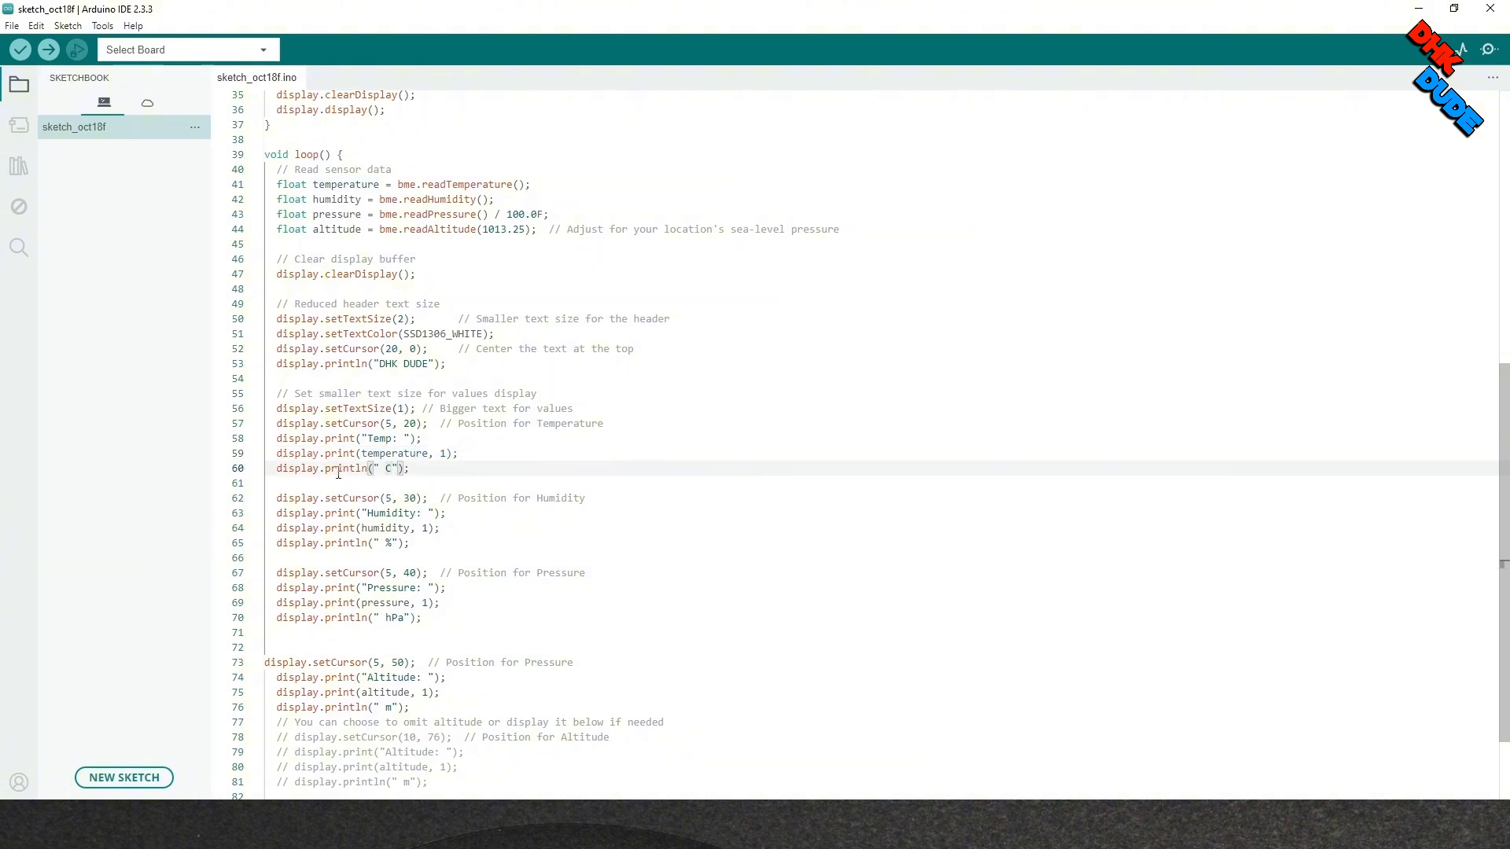
scroll("down", 3)
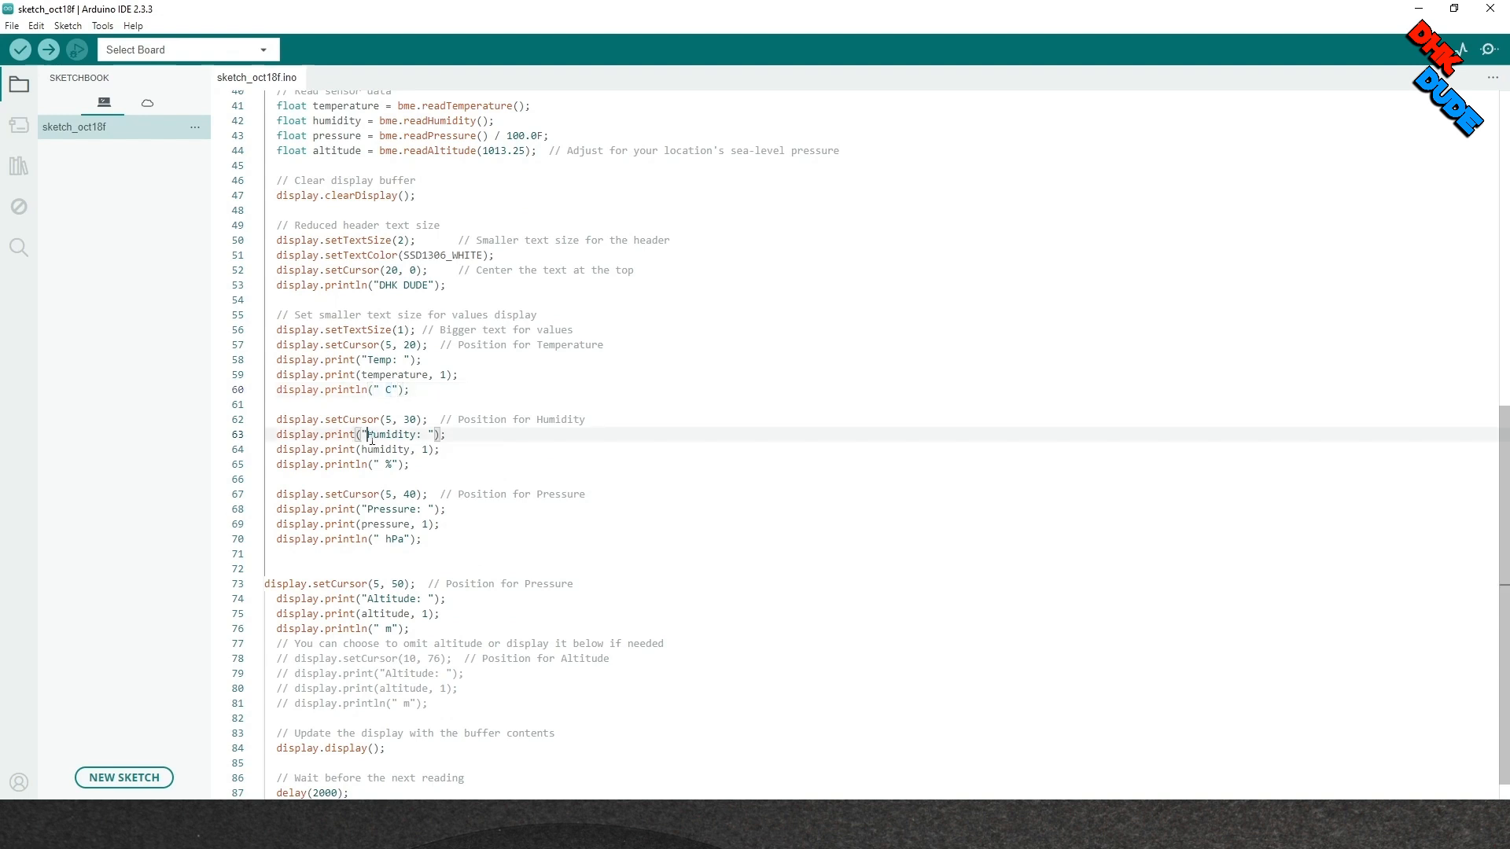
double_click(393, 434)
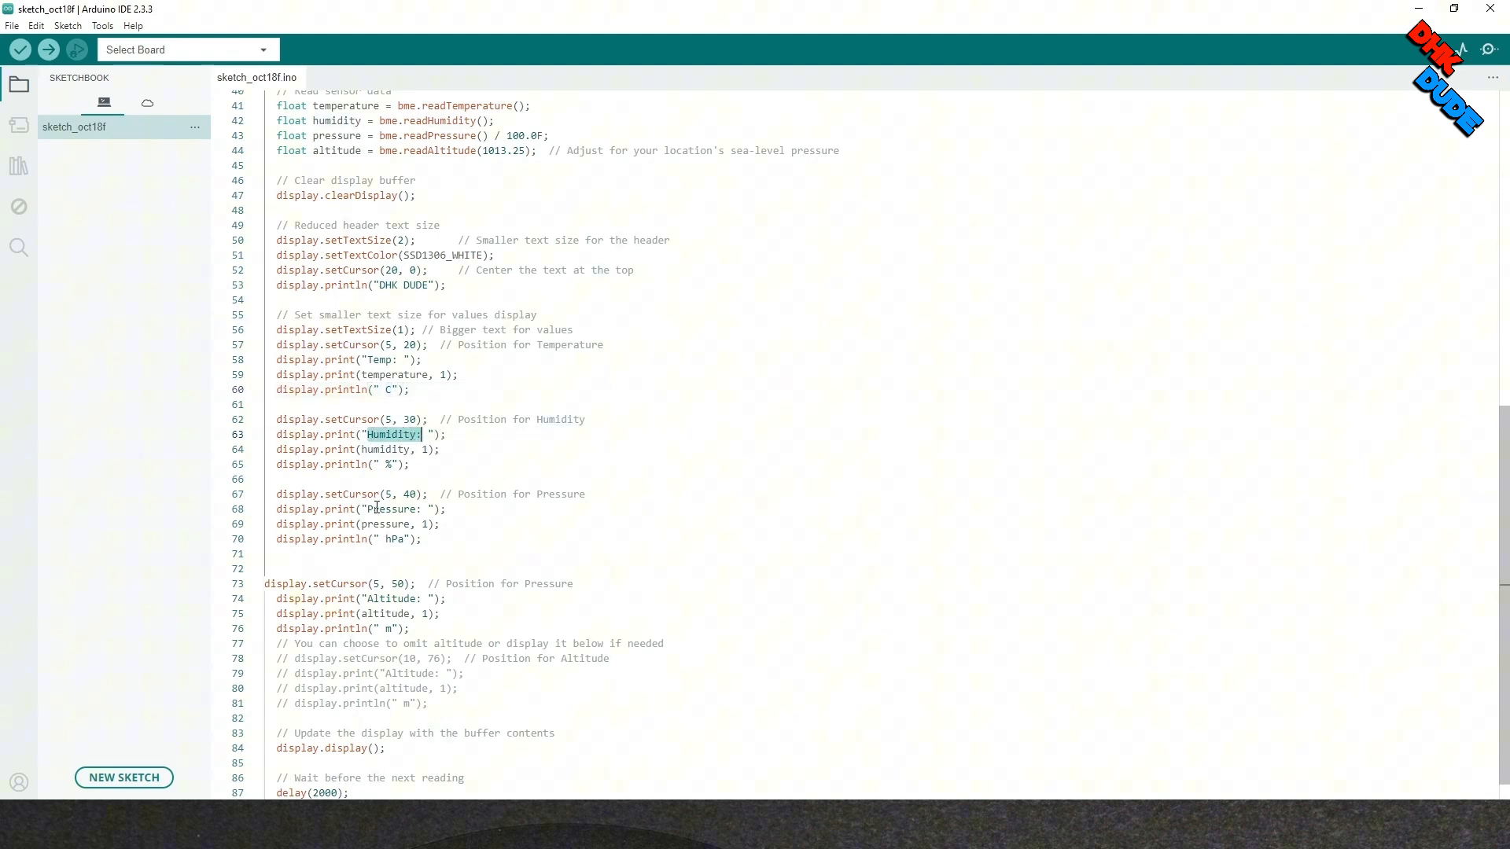
double_click(390, 509)
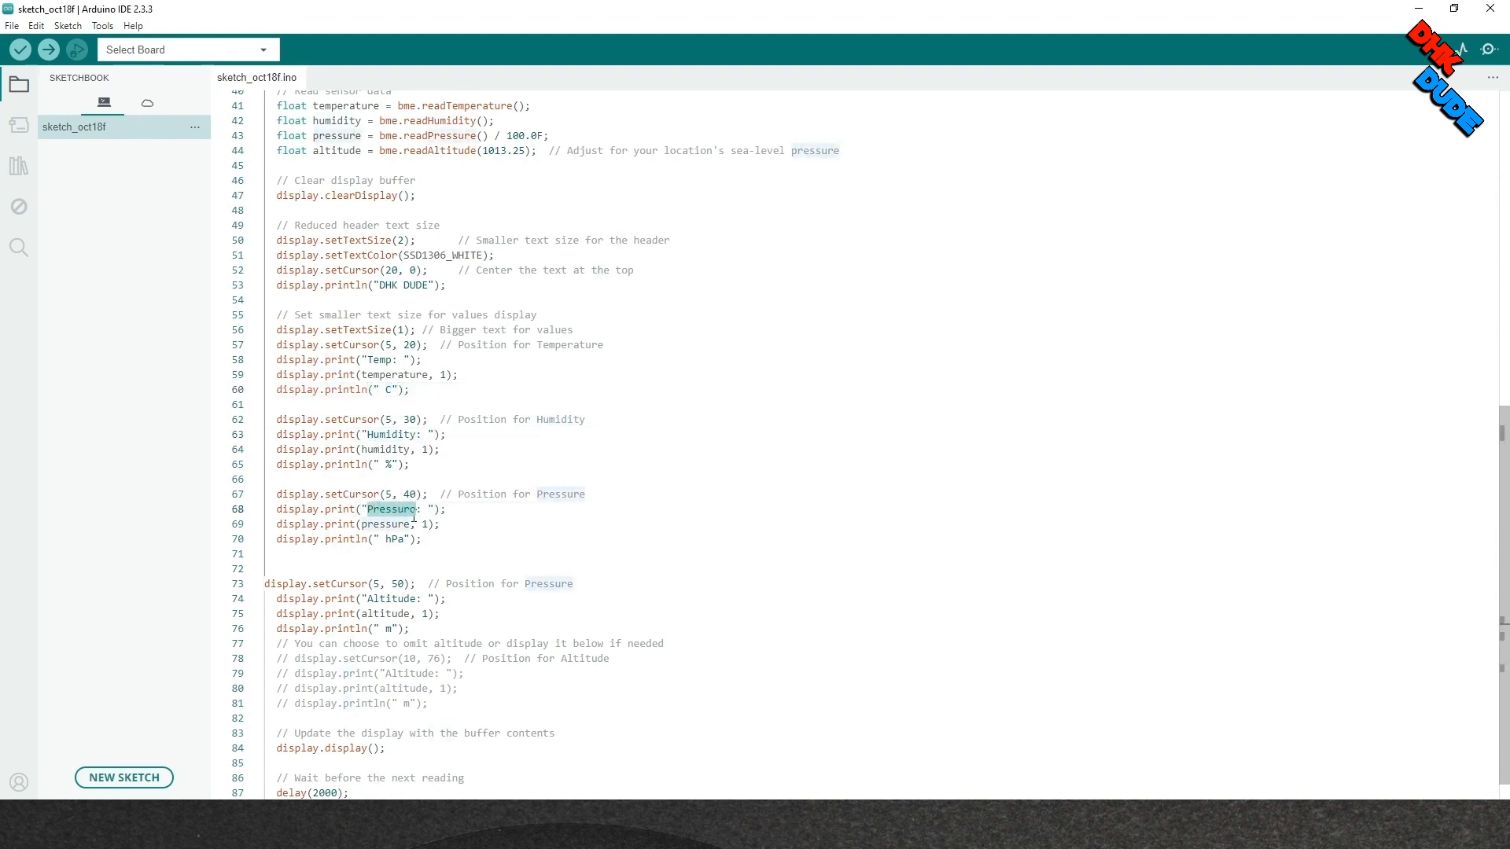
scroll("down", 3)
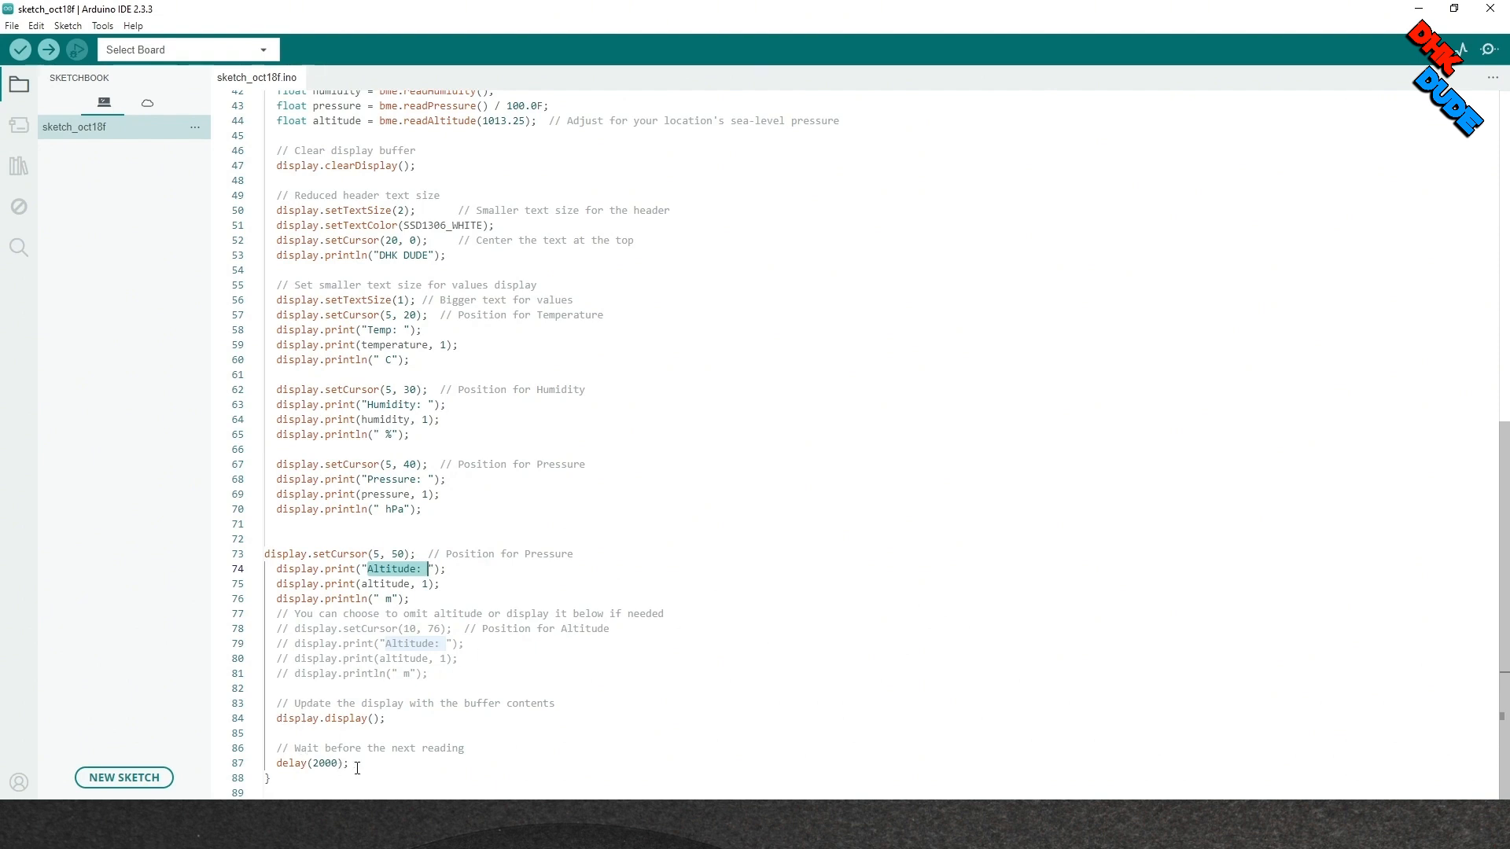
scroll("up", 3)
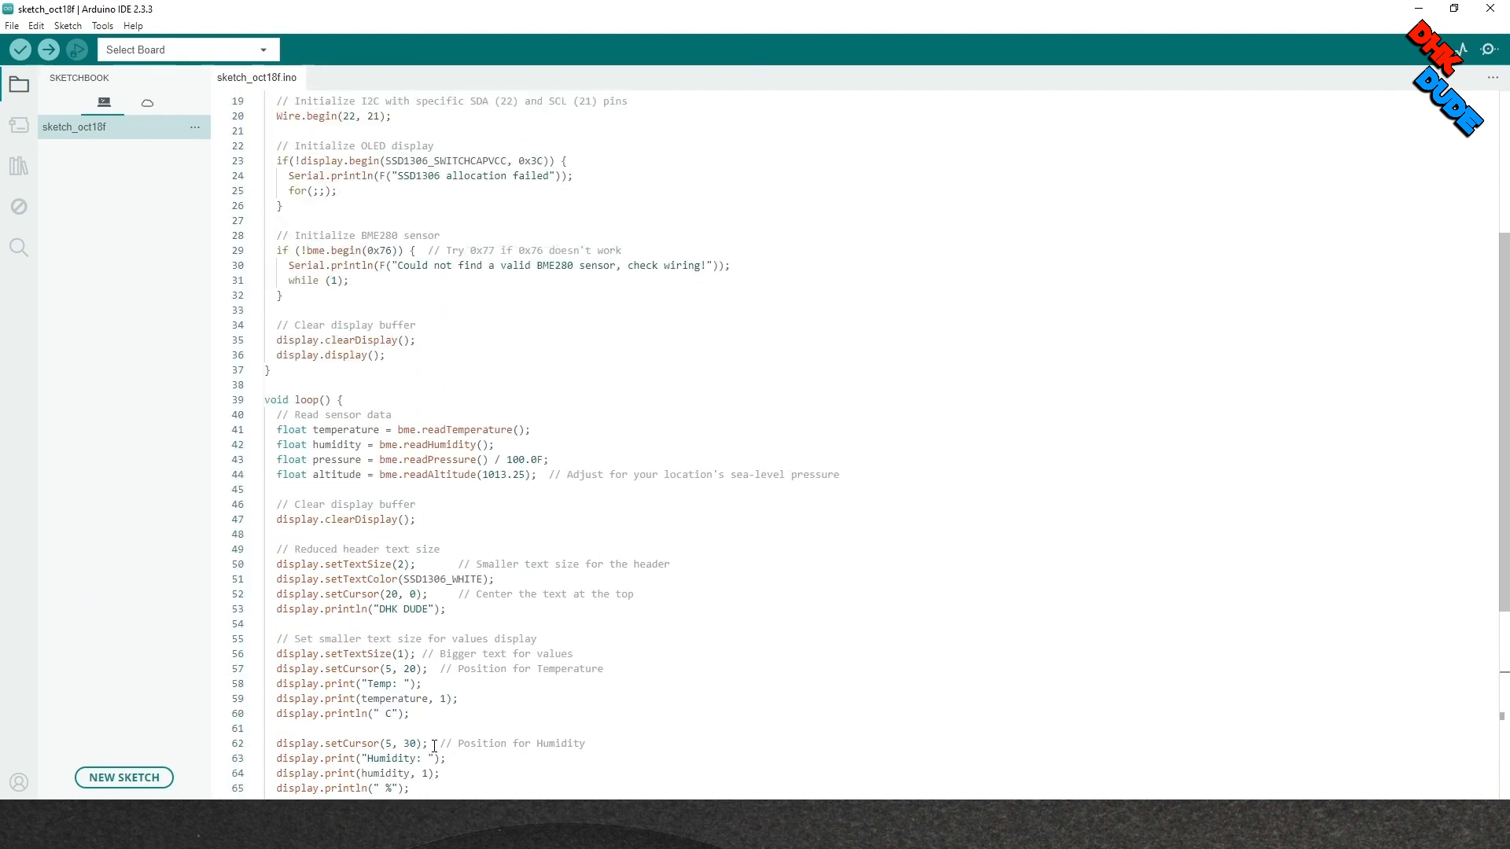
scroll("down", 3)
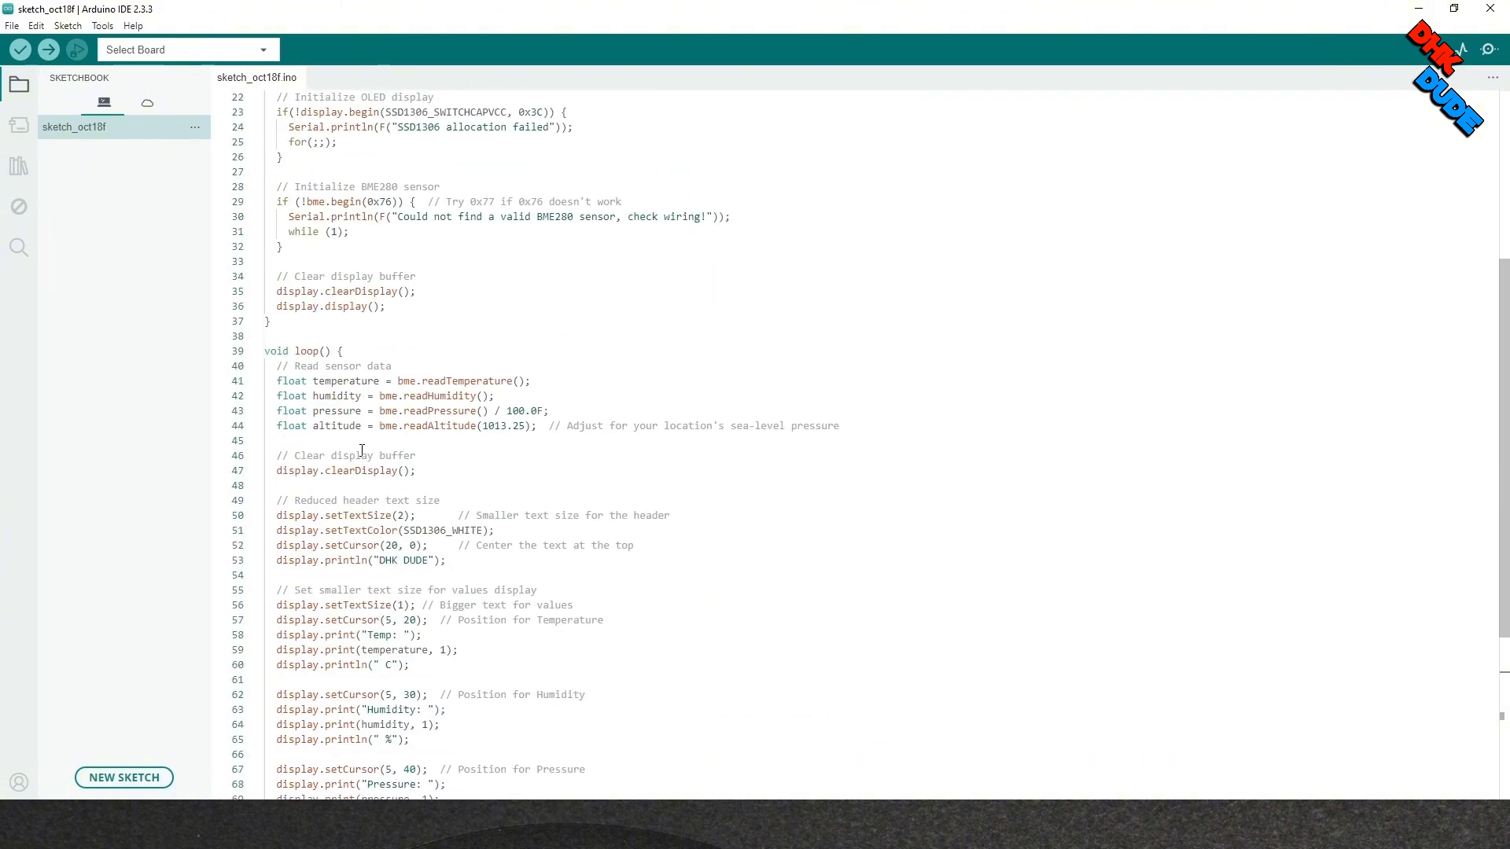
scroll("down", 3)
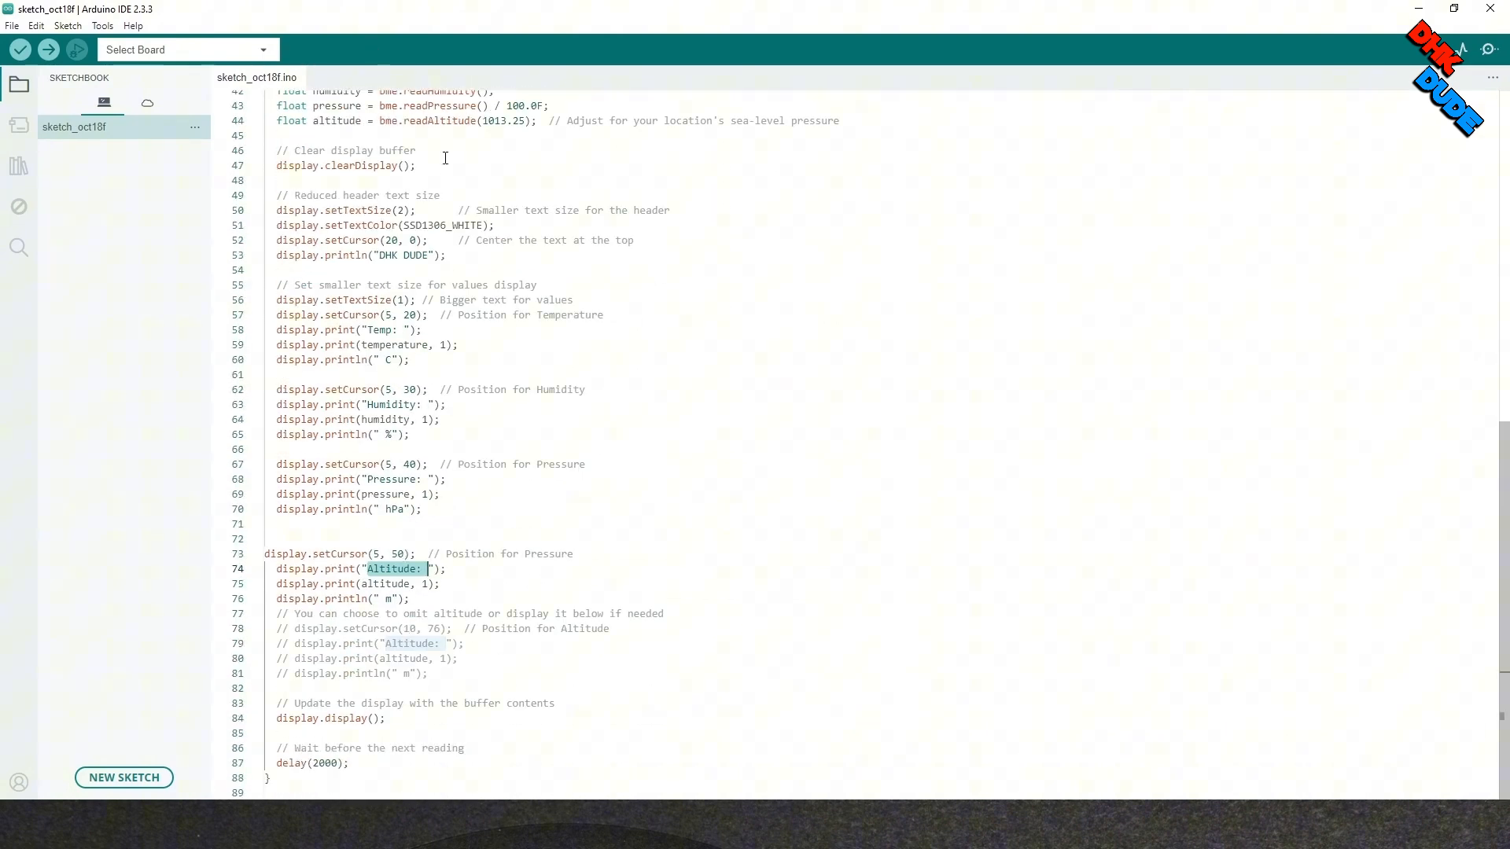
scroll("up", 3)
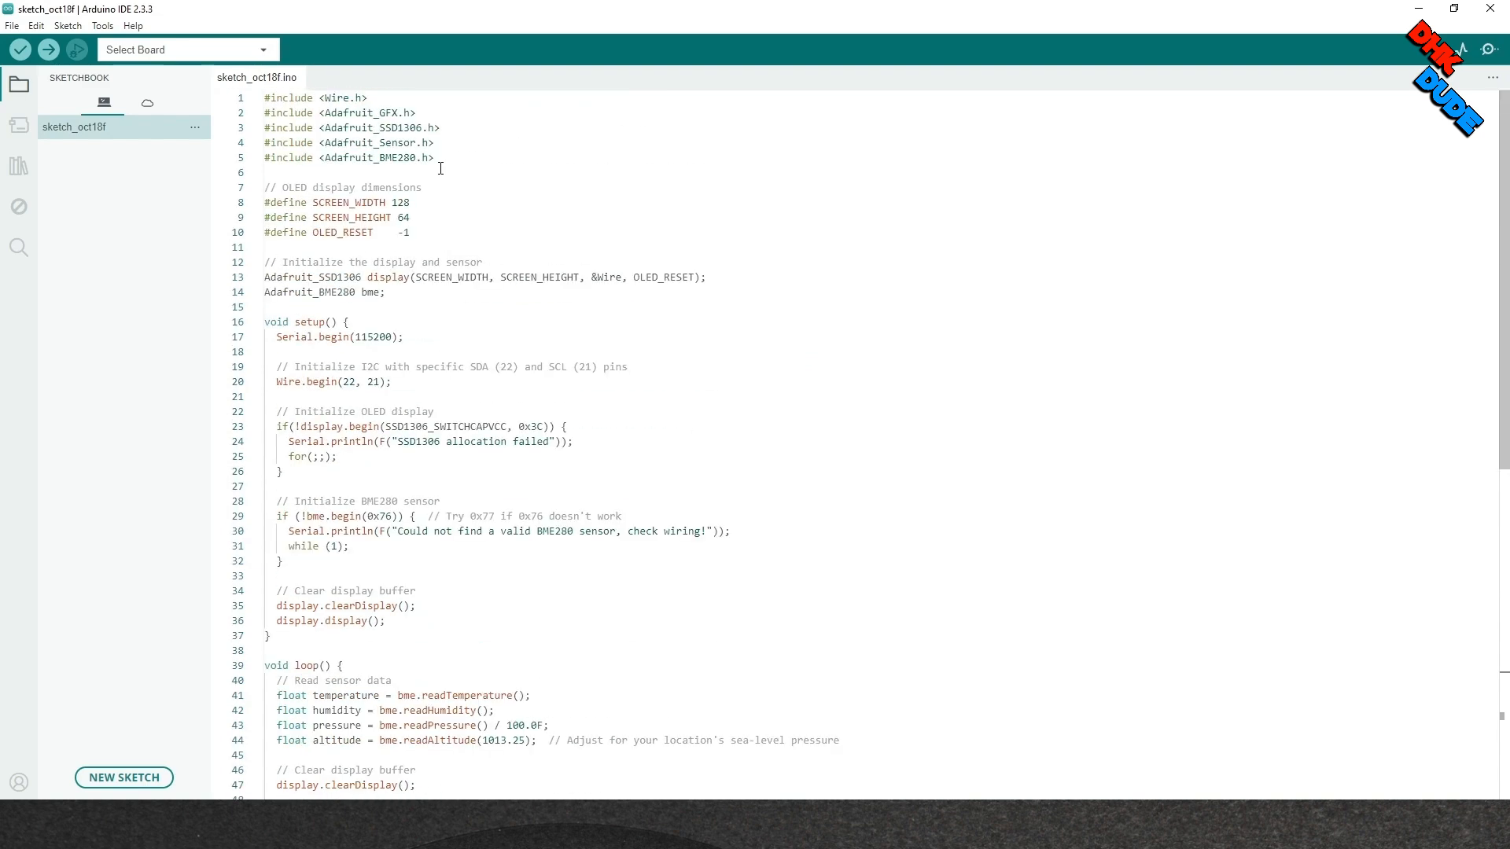
Browse the Boards Manager, then scroll through the installed libraries list.
left_click(19, 125)
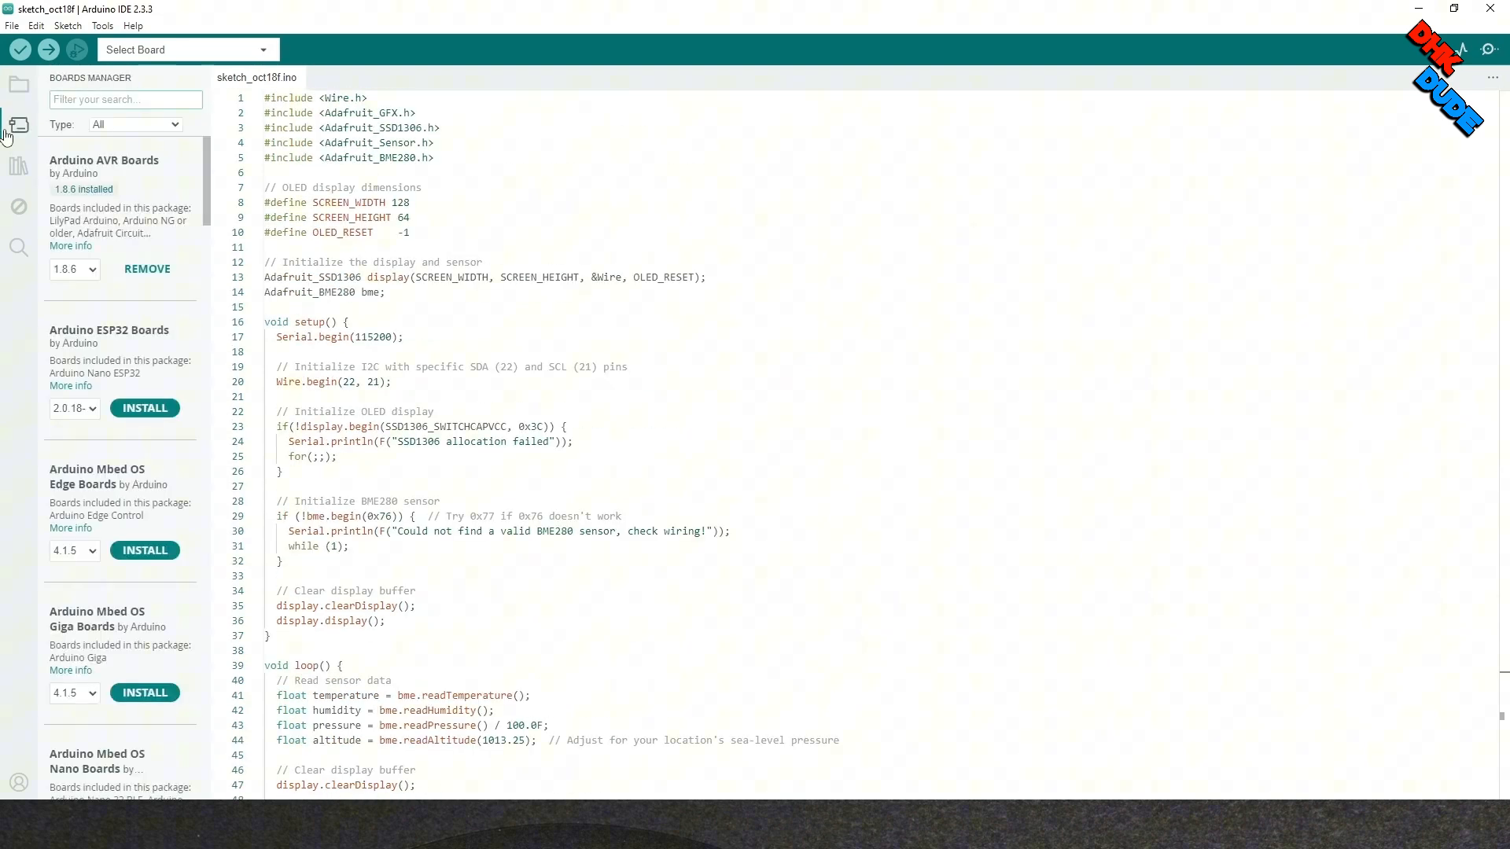
mouse_move(14, 169)
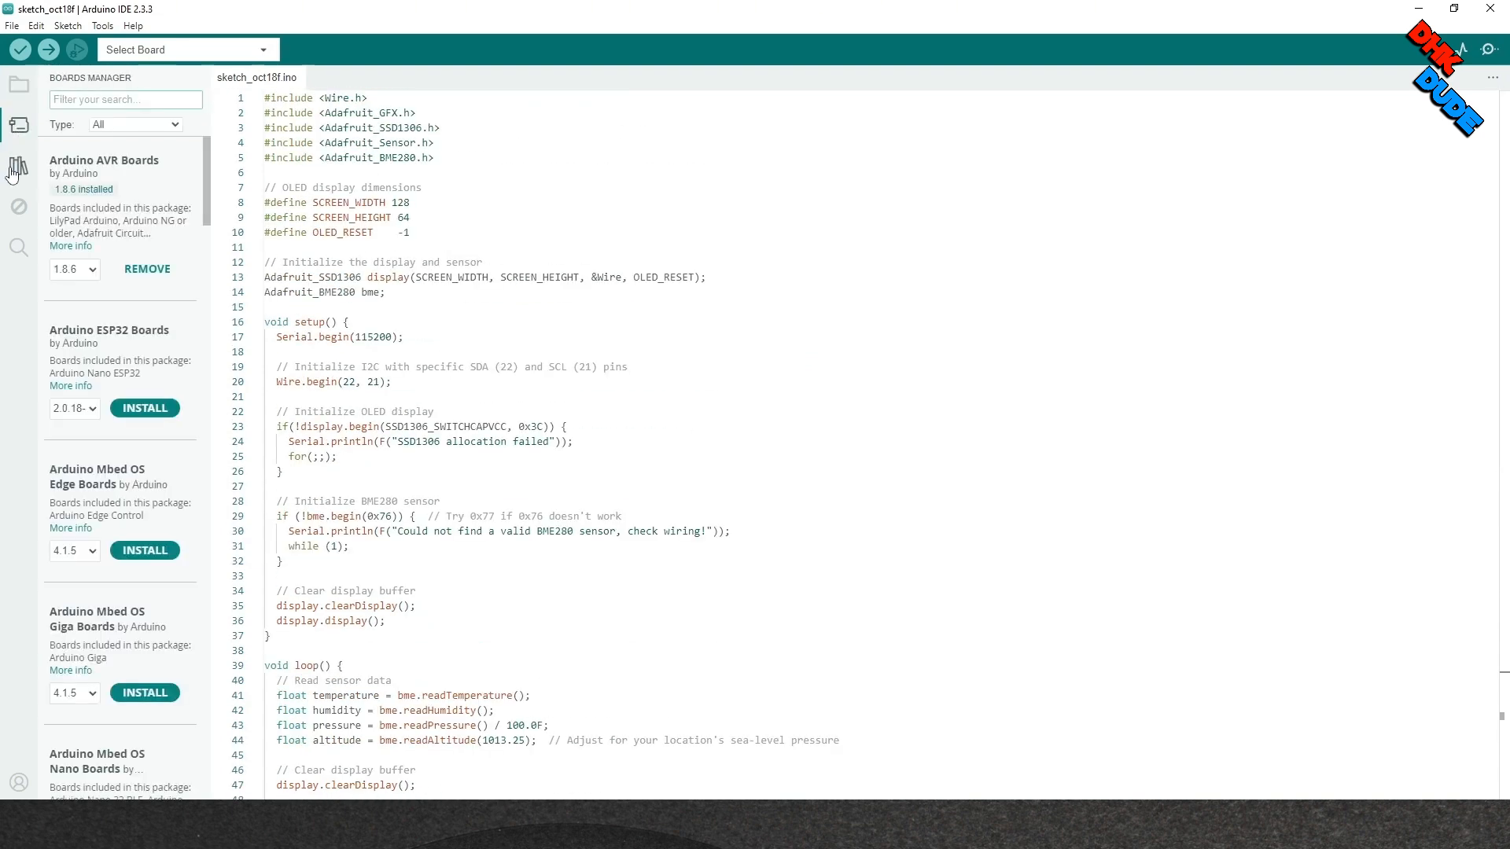
left_click(17, 166)
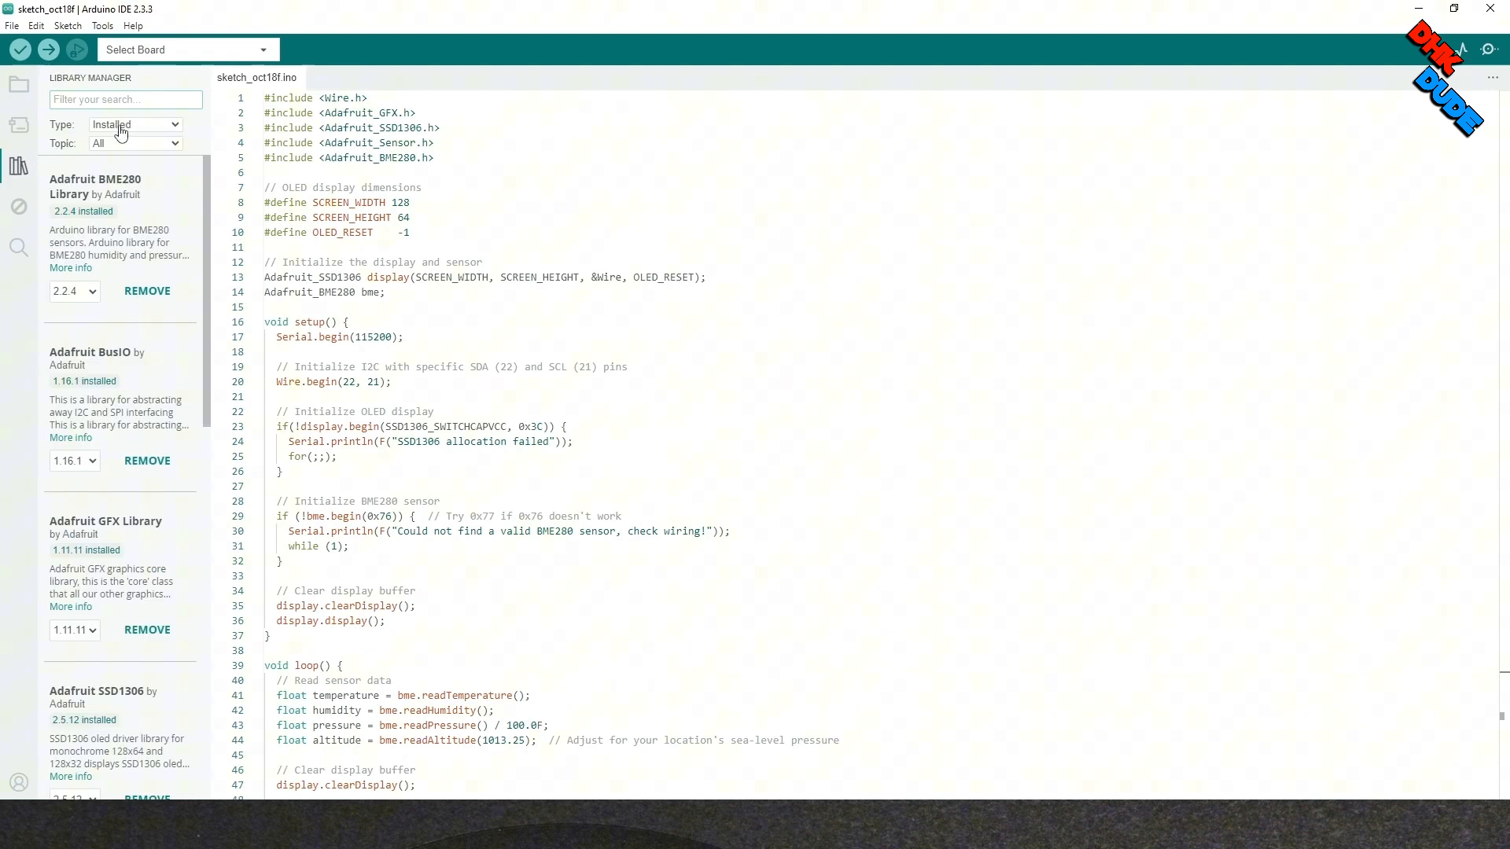
mouse_move(63, 187)
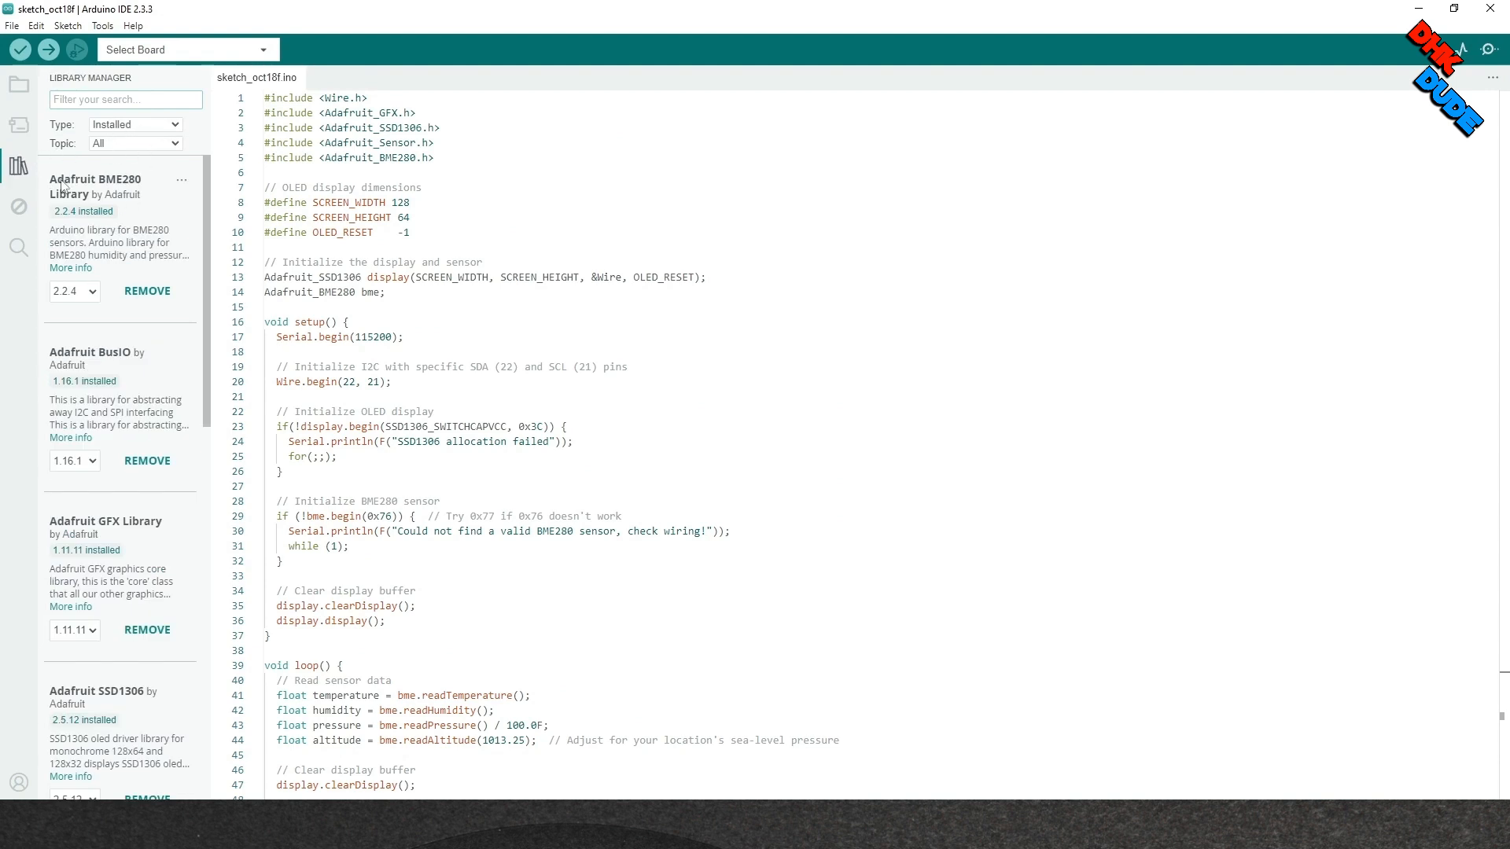
mouse_move(96, 202)
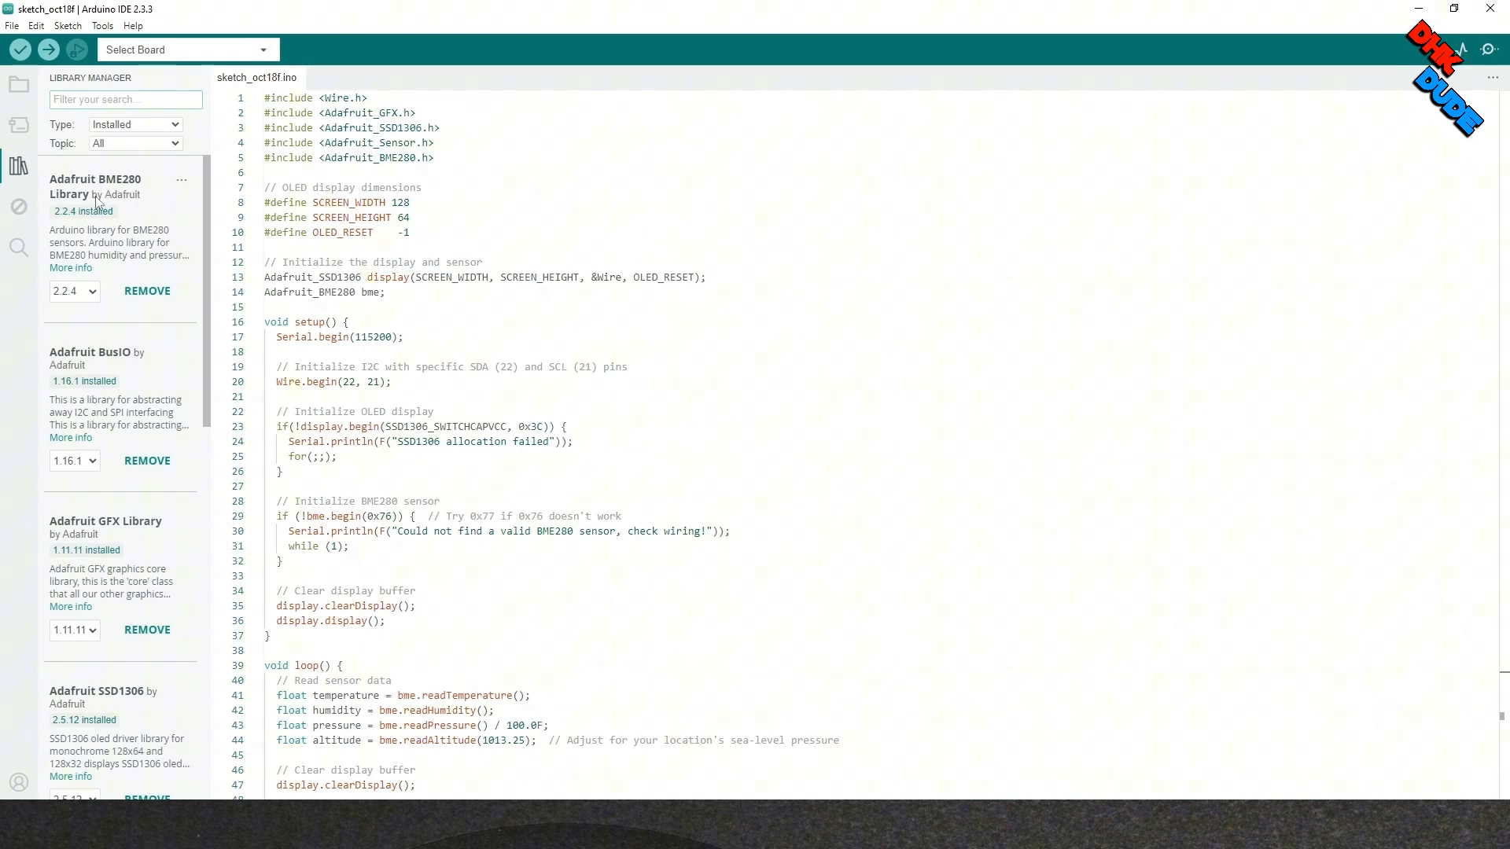
mouse_move(90, 373)
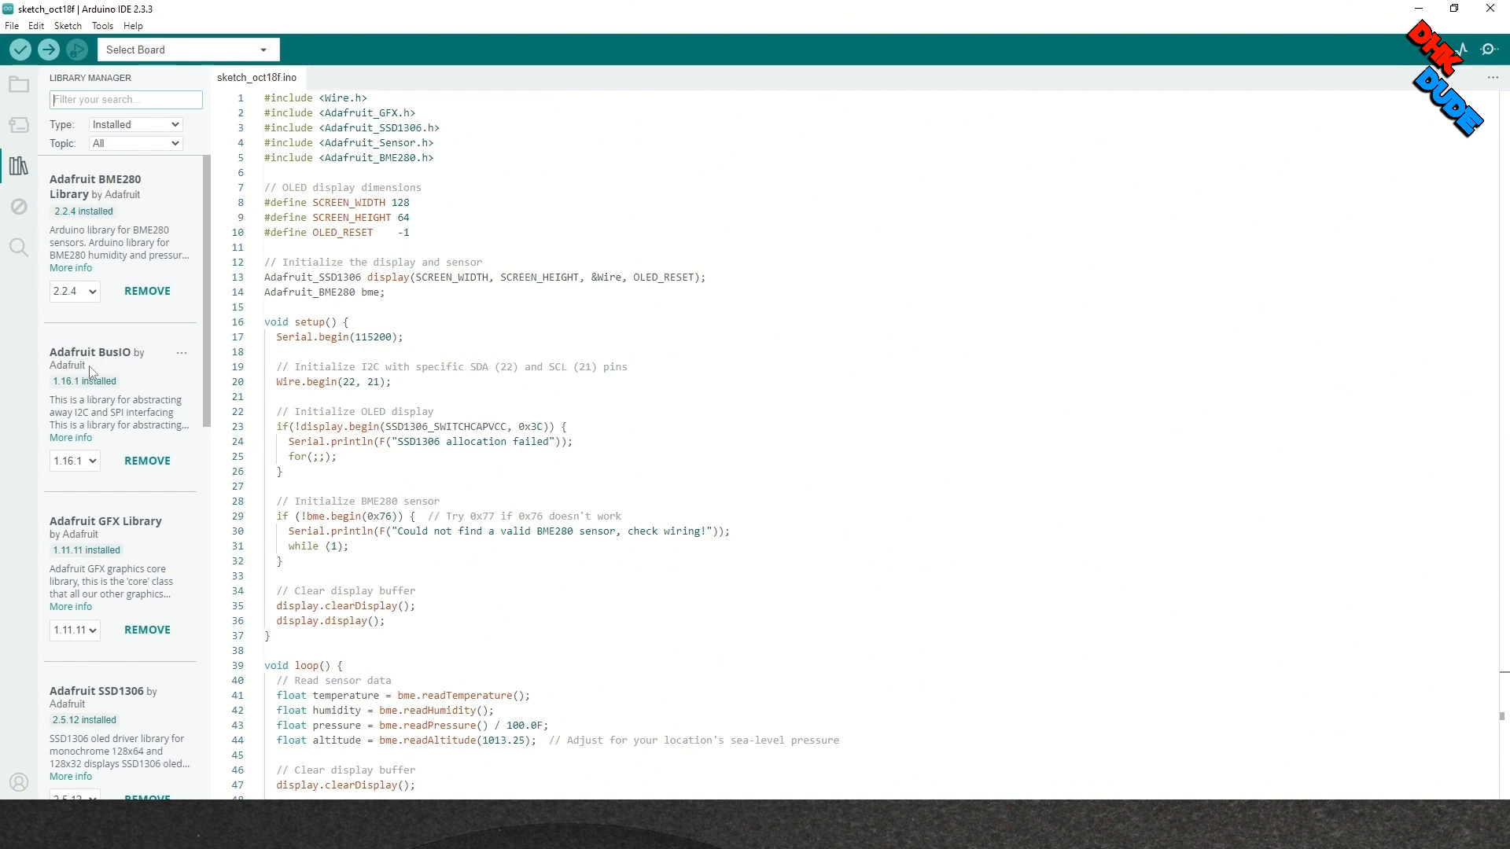
scroll("down", 3)
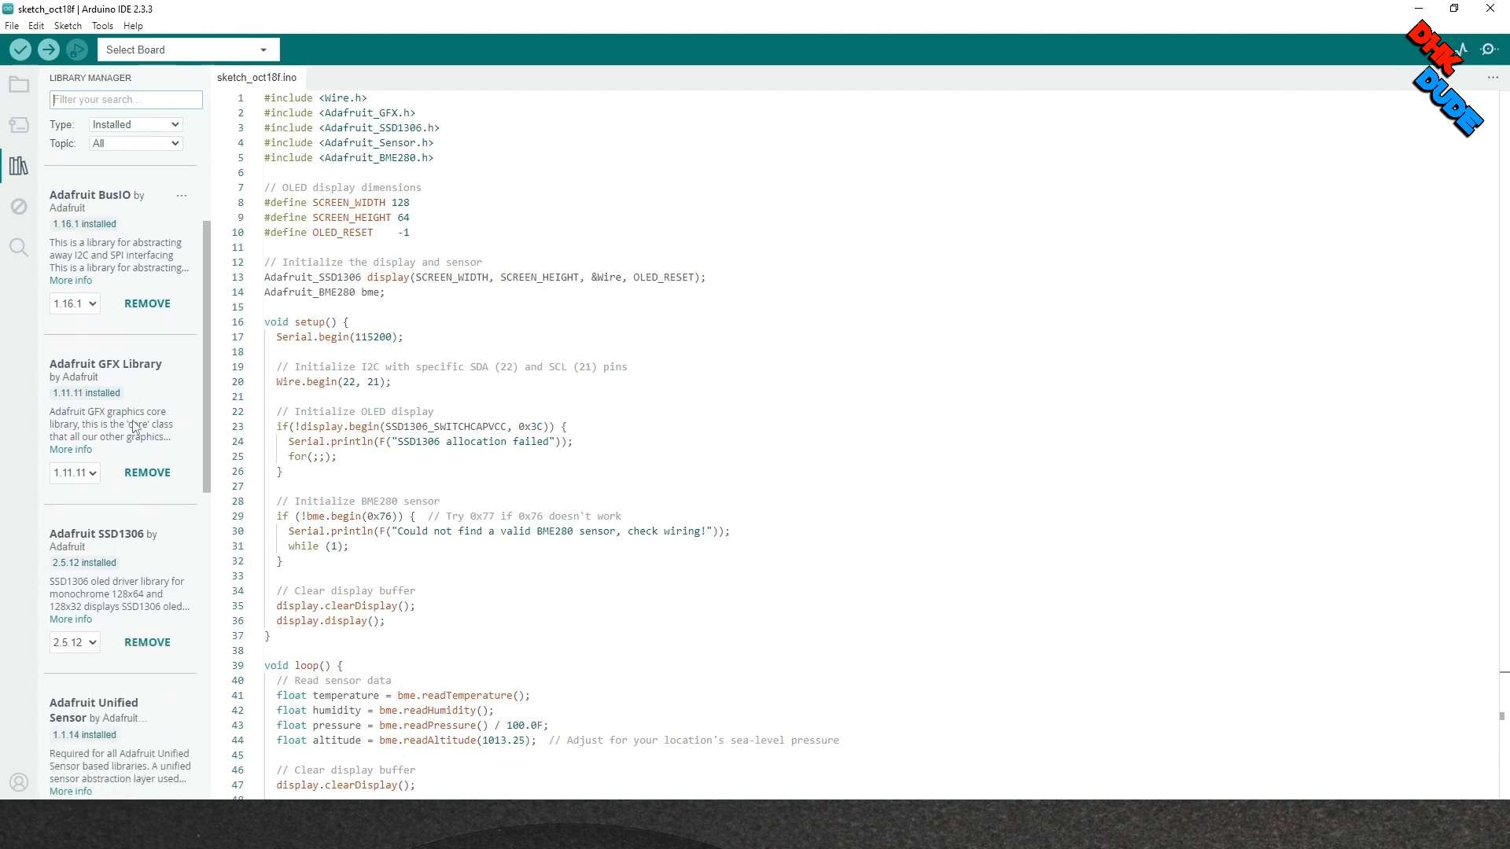
scroll("down", 3)
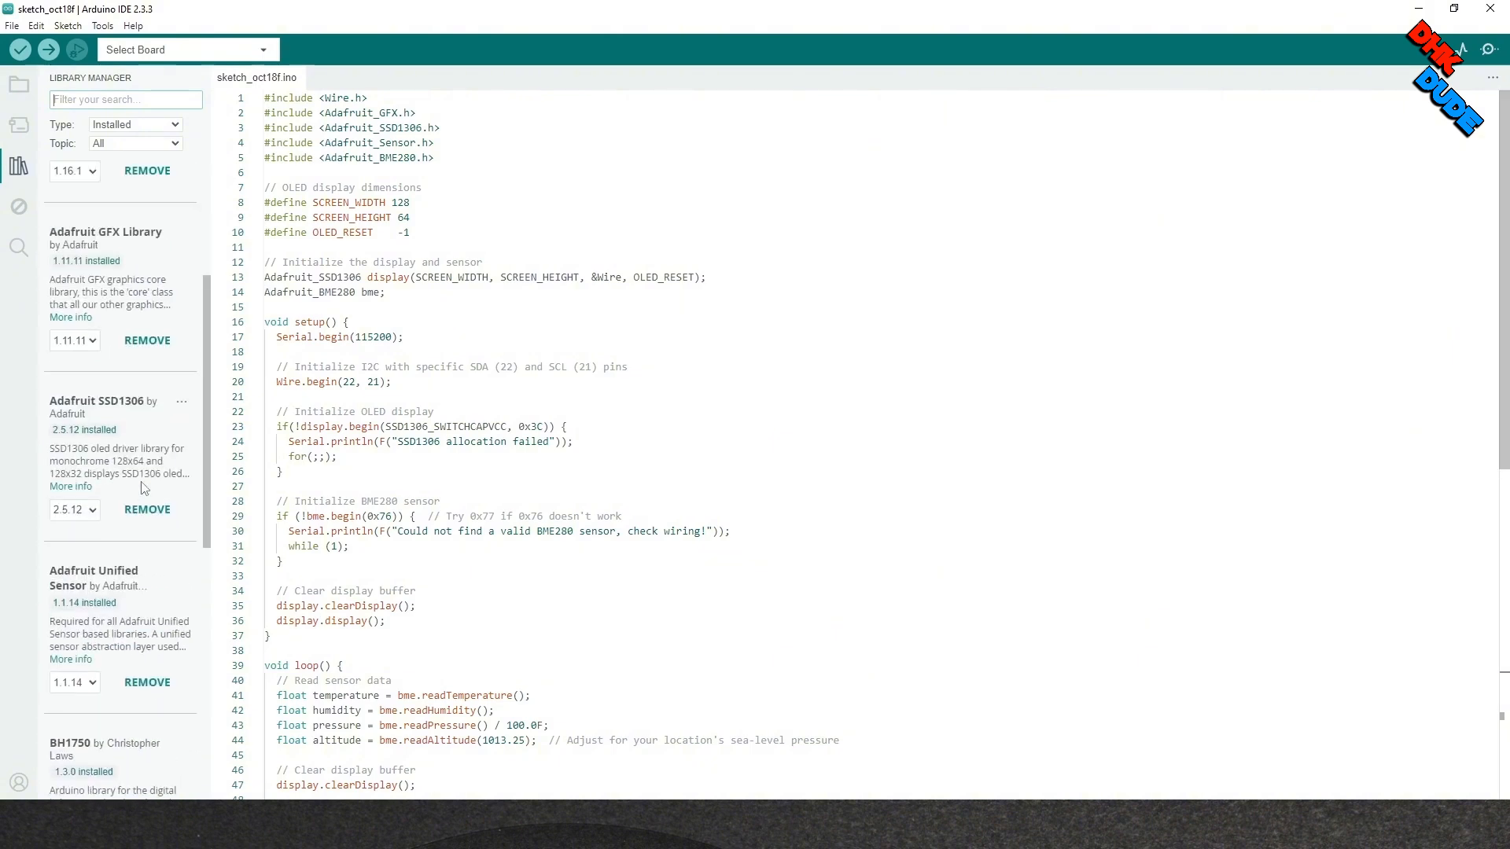
scroll("up", 3)
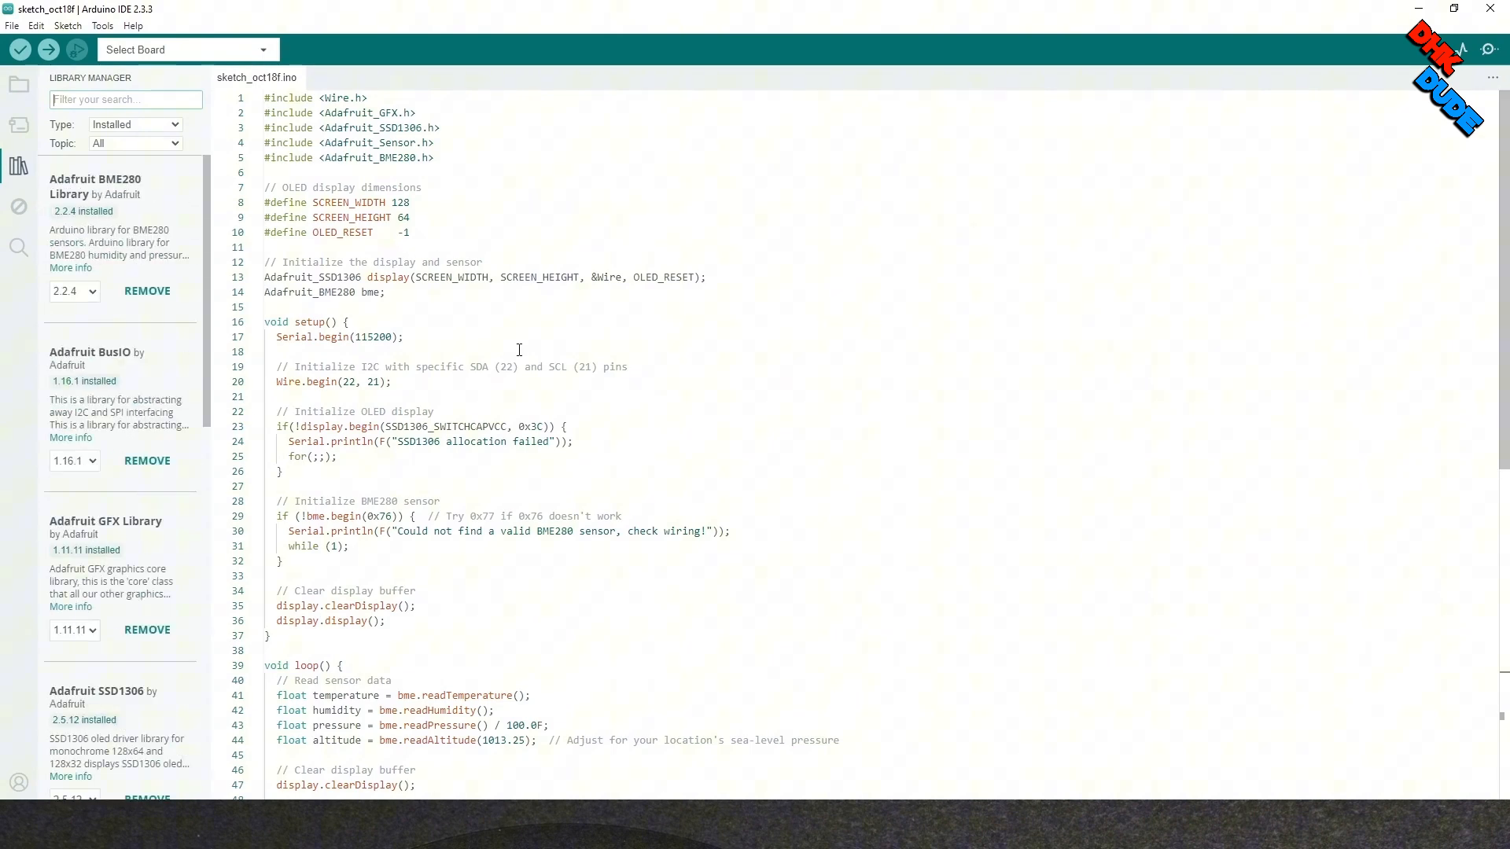
mouse_move(306, 382)
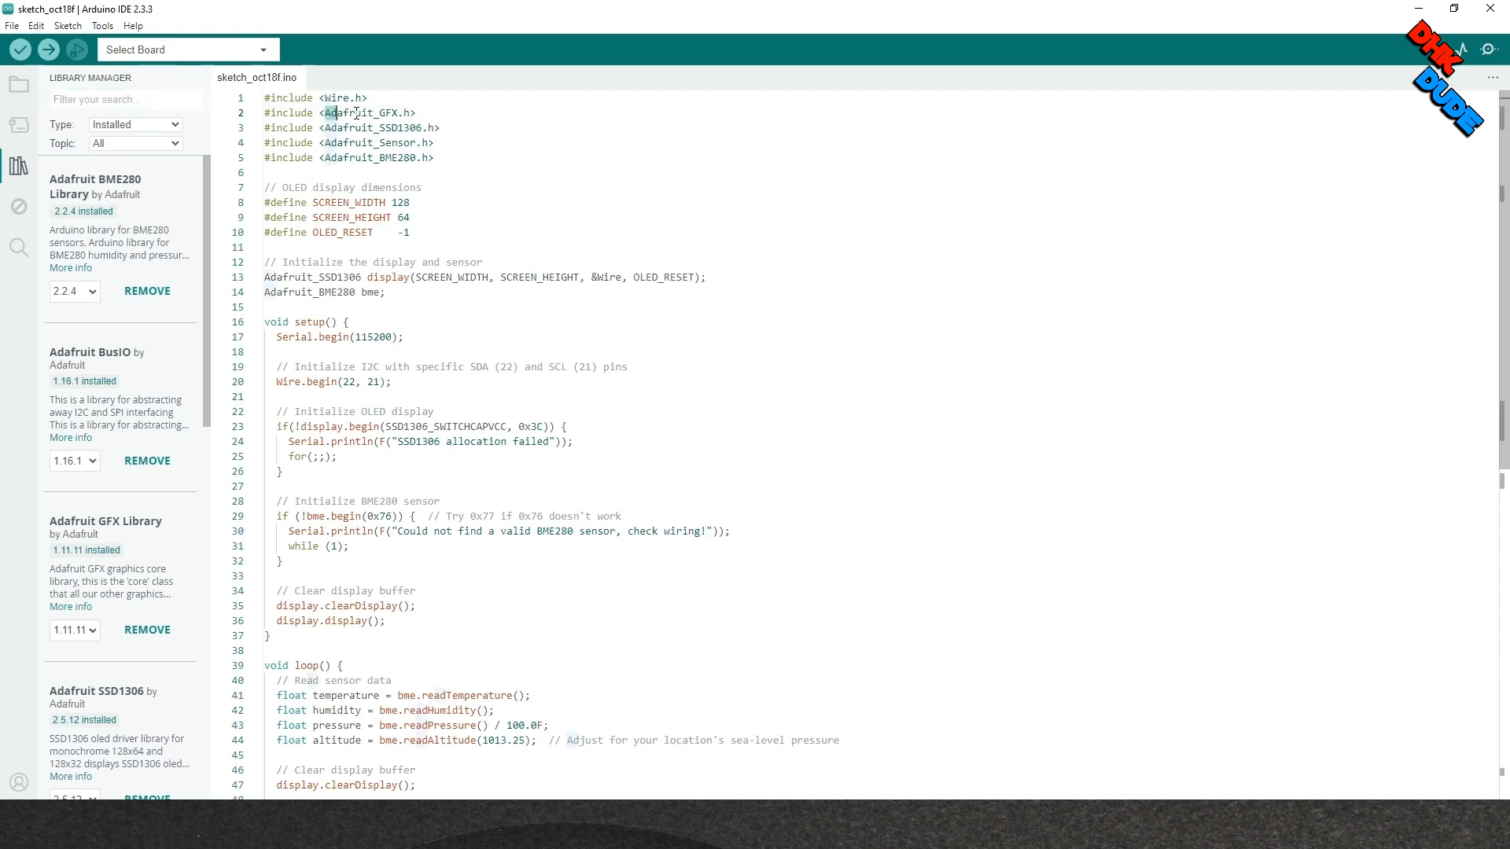
Filter installed libraries using the header name 'Adafruit_GFX.h' from the sketch.
double_click(361, 112)
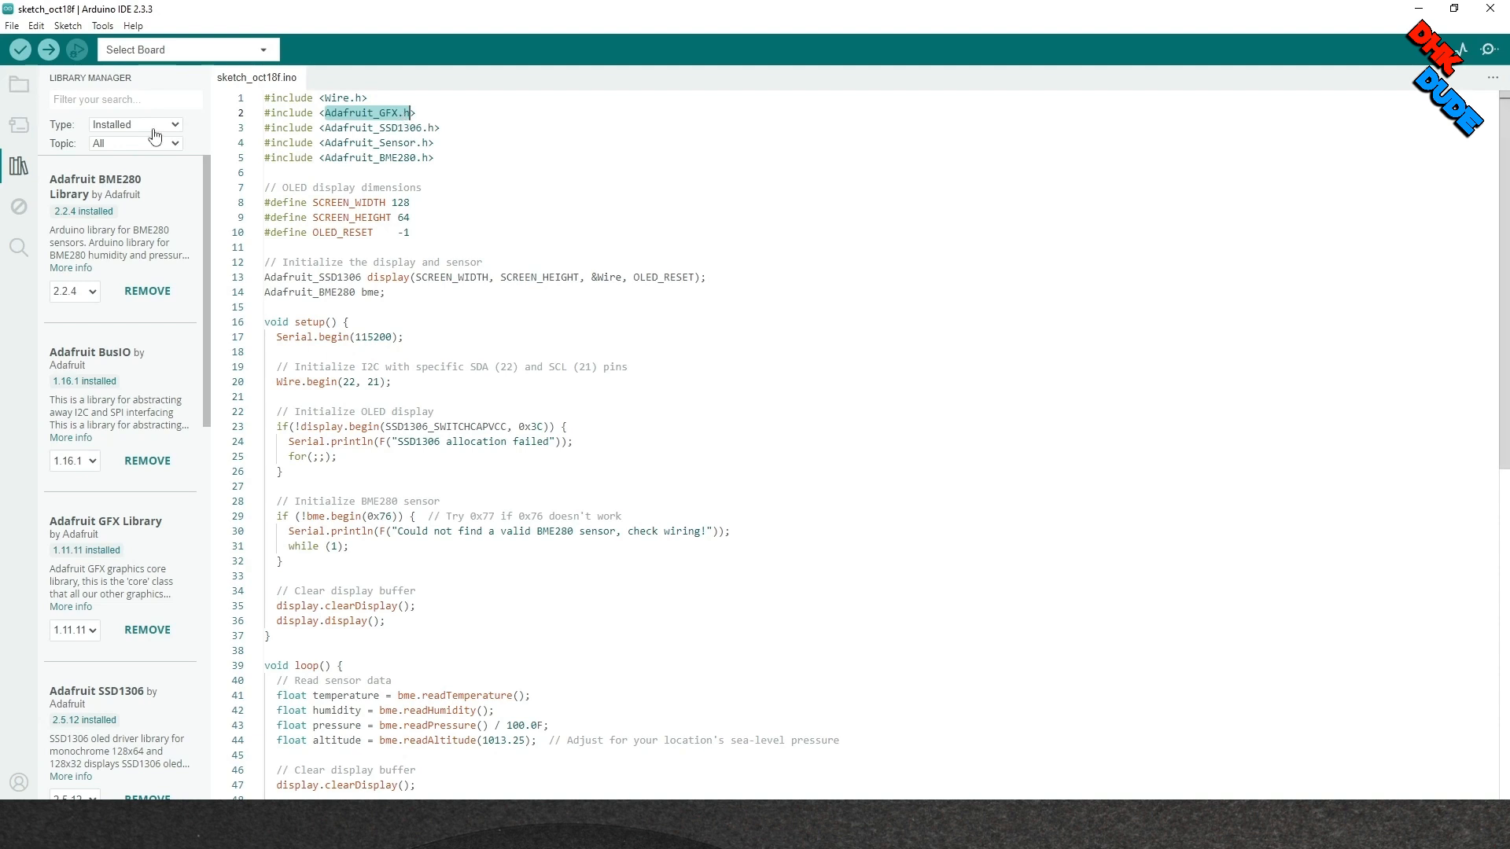
left_click(125, 99)
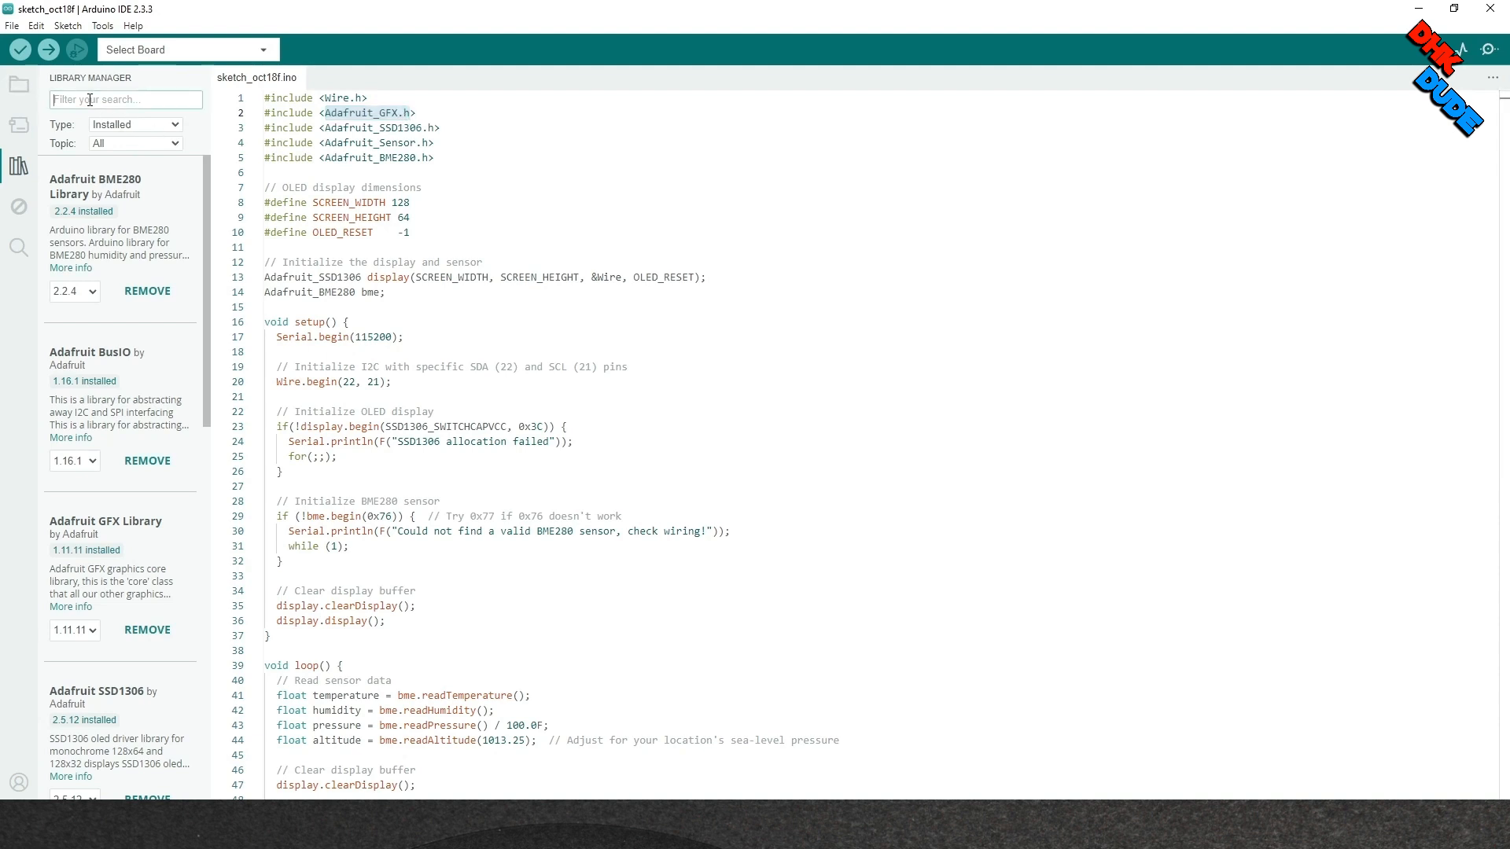
type("Adafruit_GFX.h")
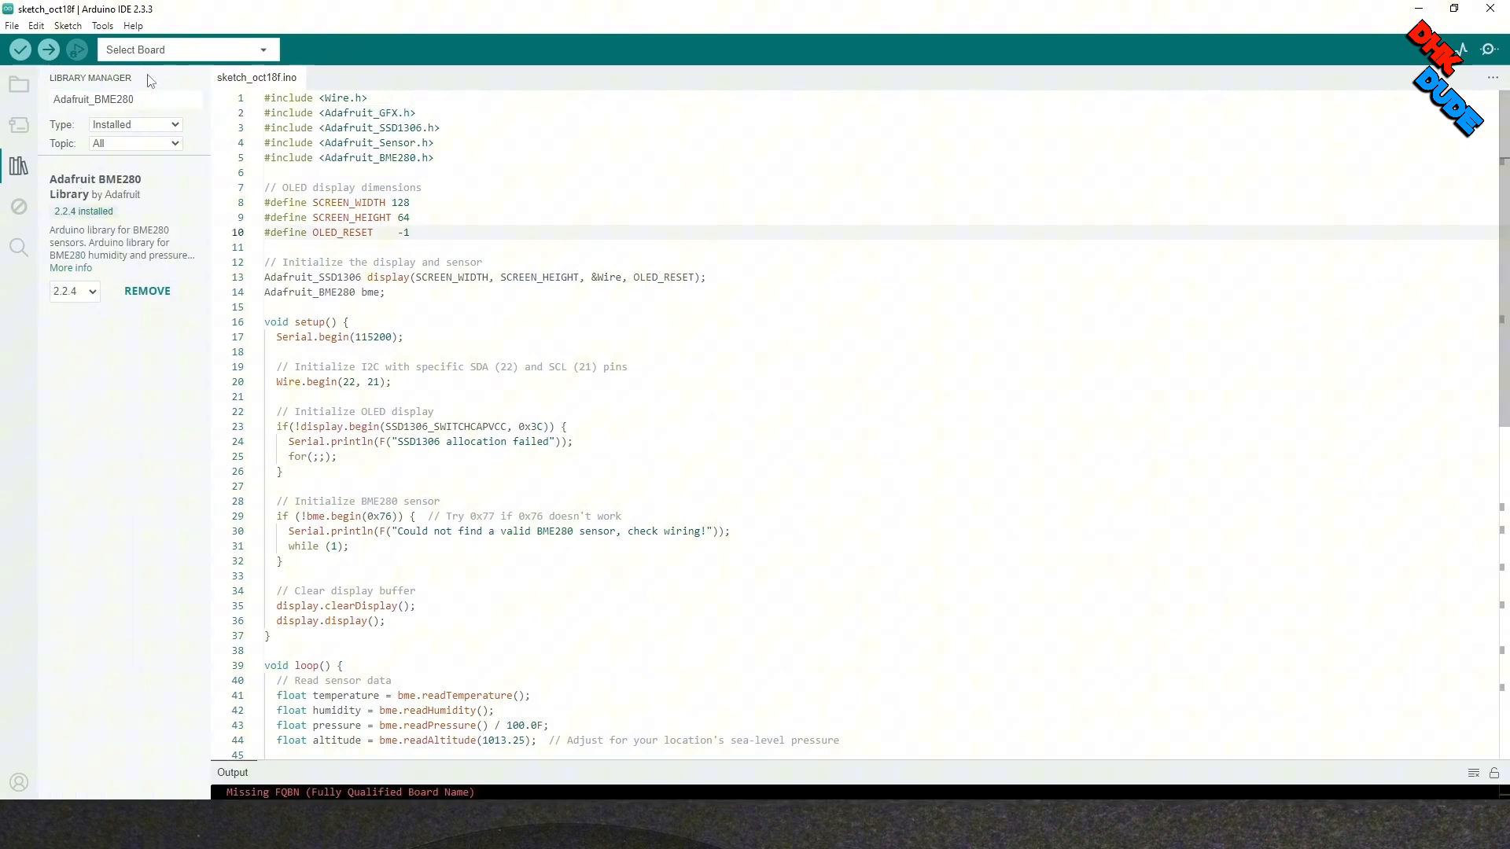
Search 'wemos lolin' in the board chooser and select WEMOS LOLIN32 on COM5.
left_click(188, 49)
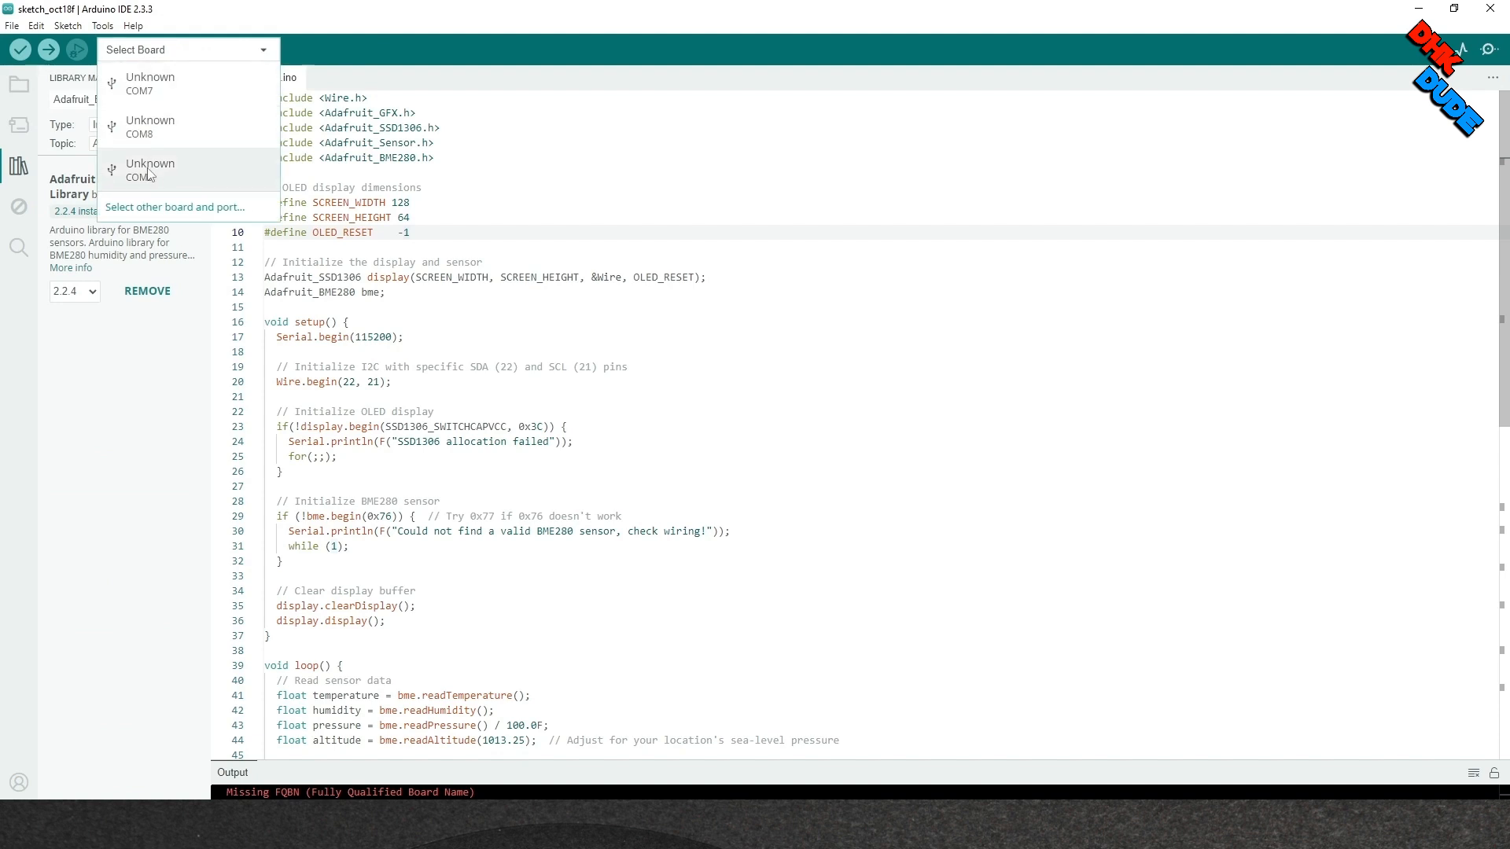
left_click(174, 206)
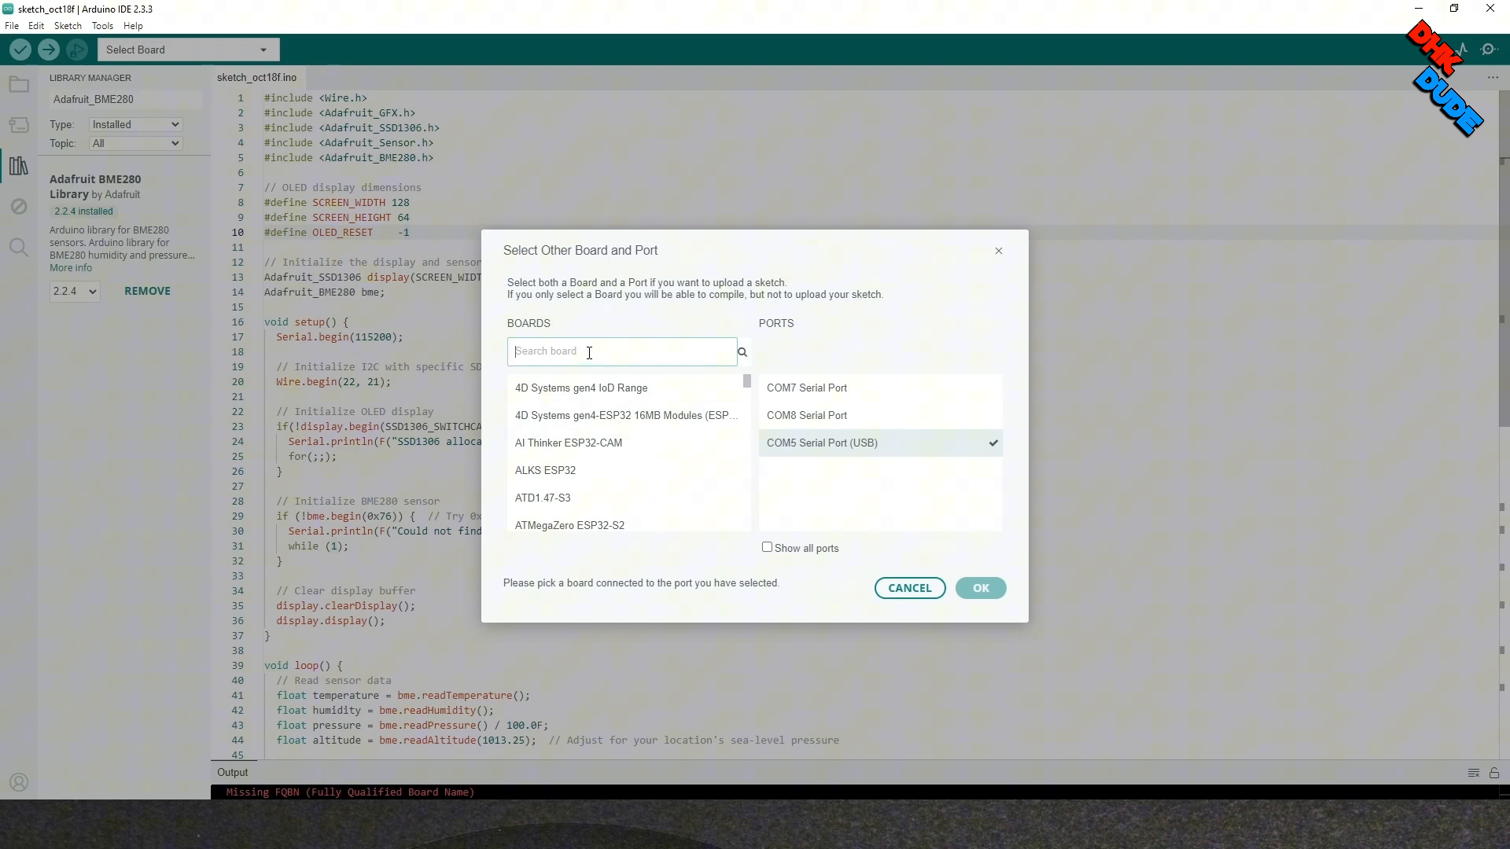
type("wemos l")
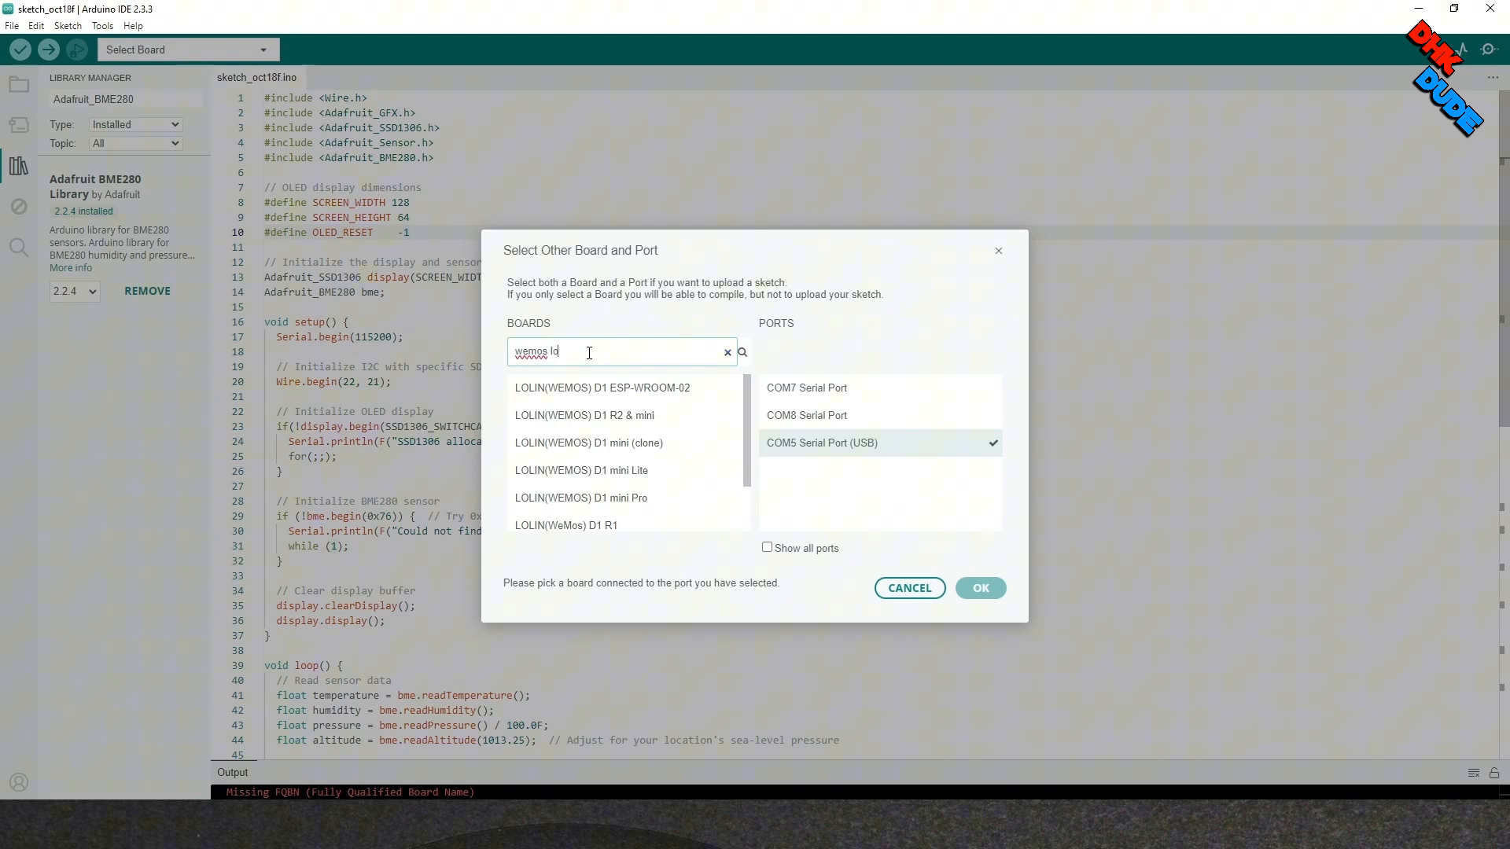
type("olin")
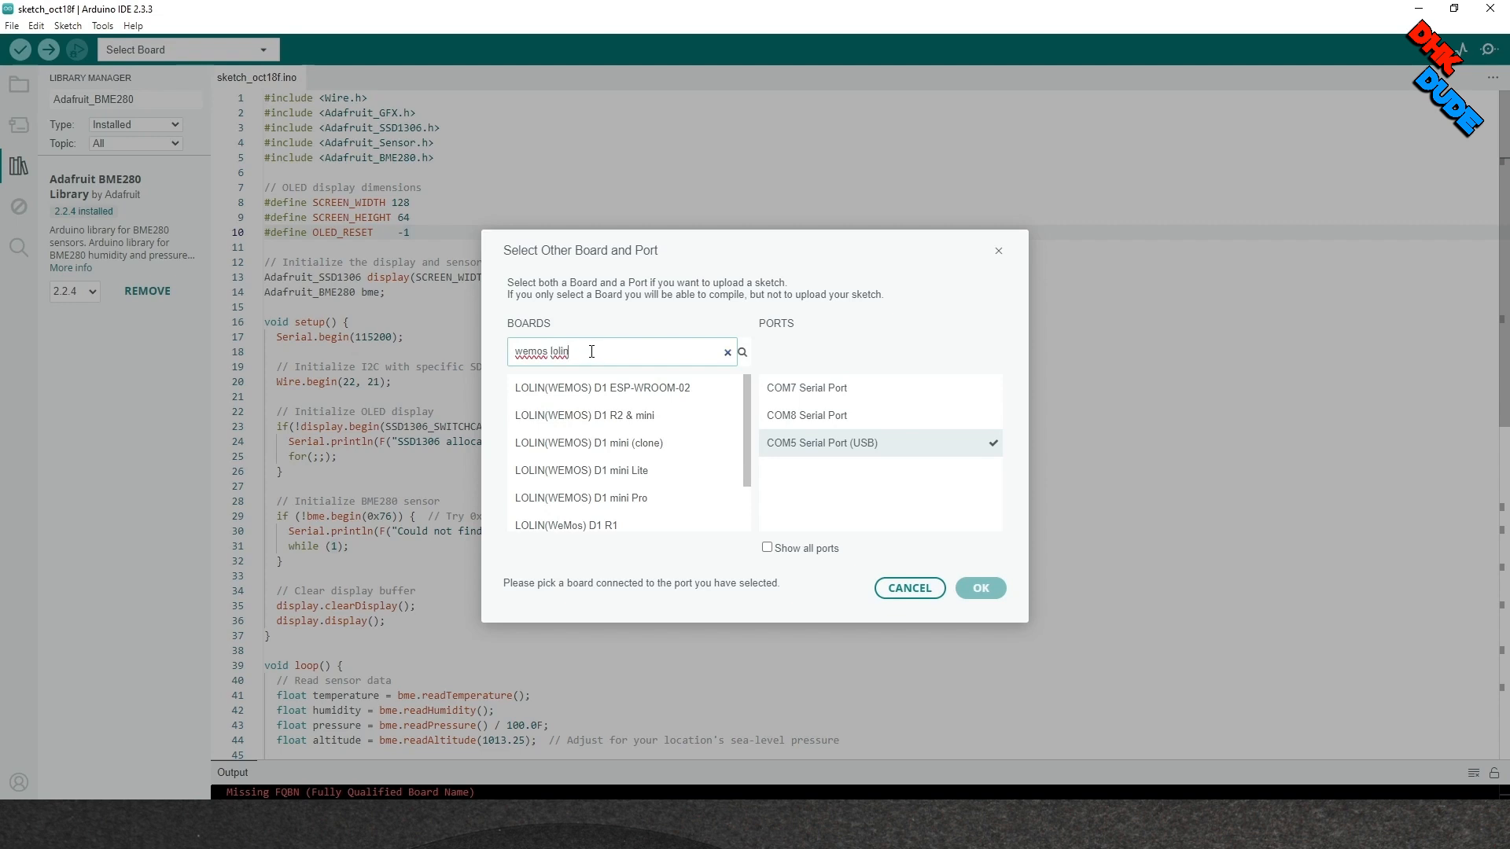
mouse_move(617, 443)
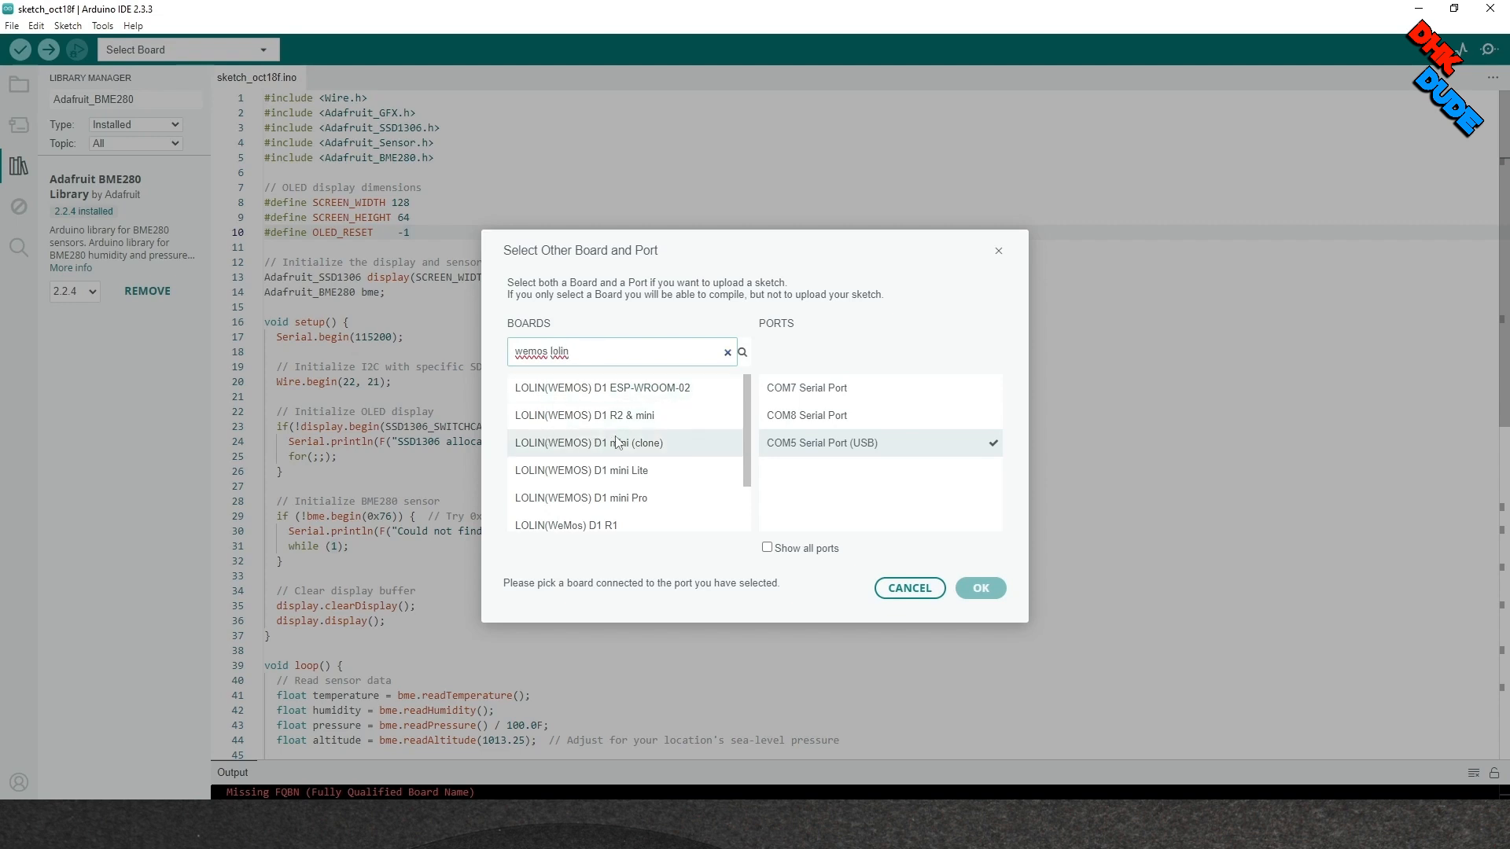
scroll("down", 3)
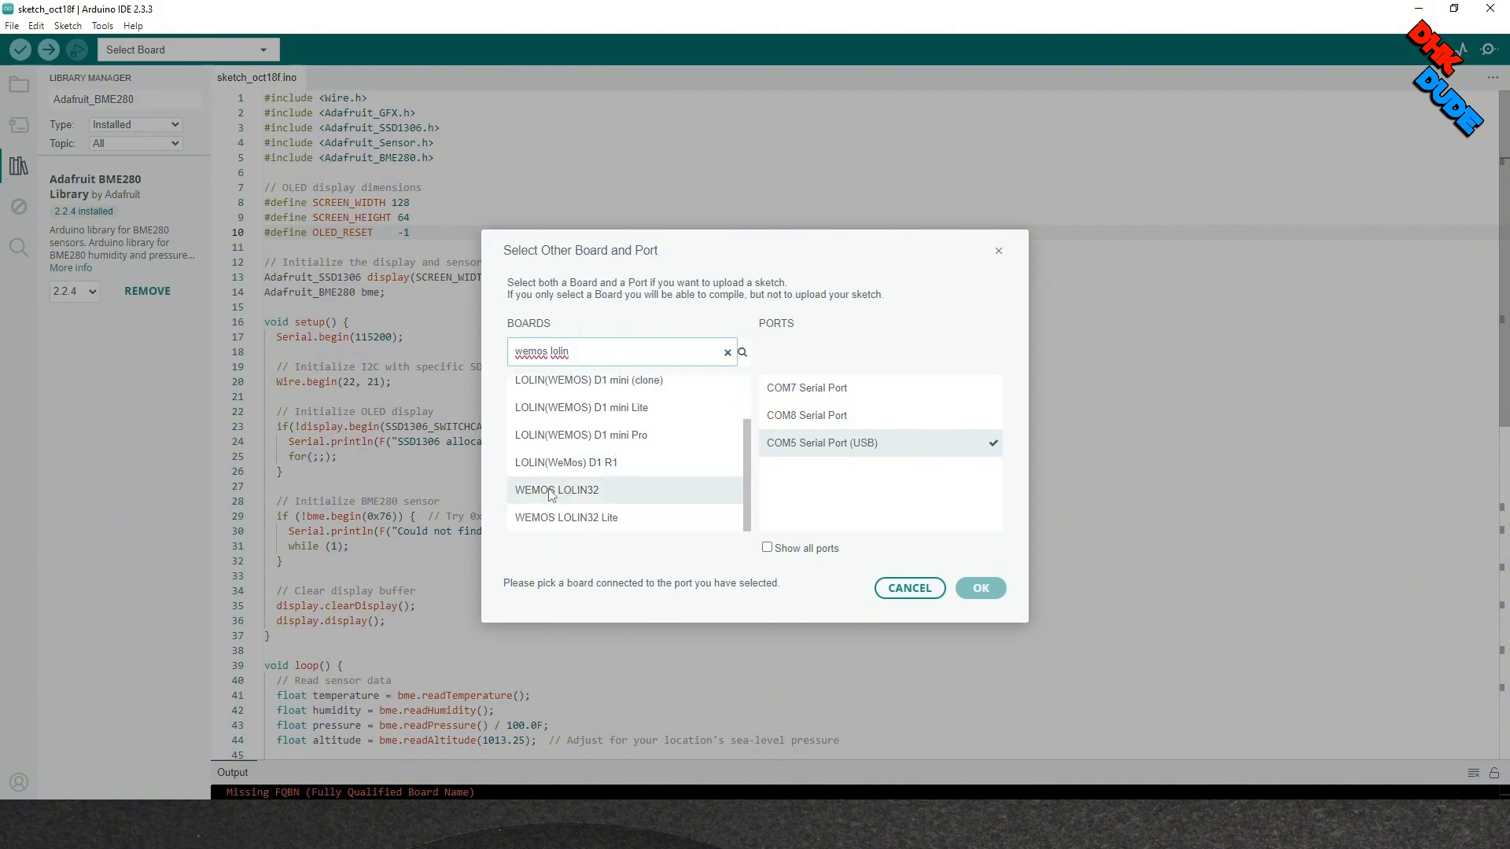
left_click(556, 490)
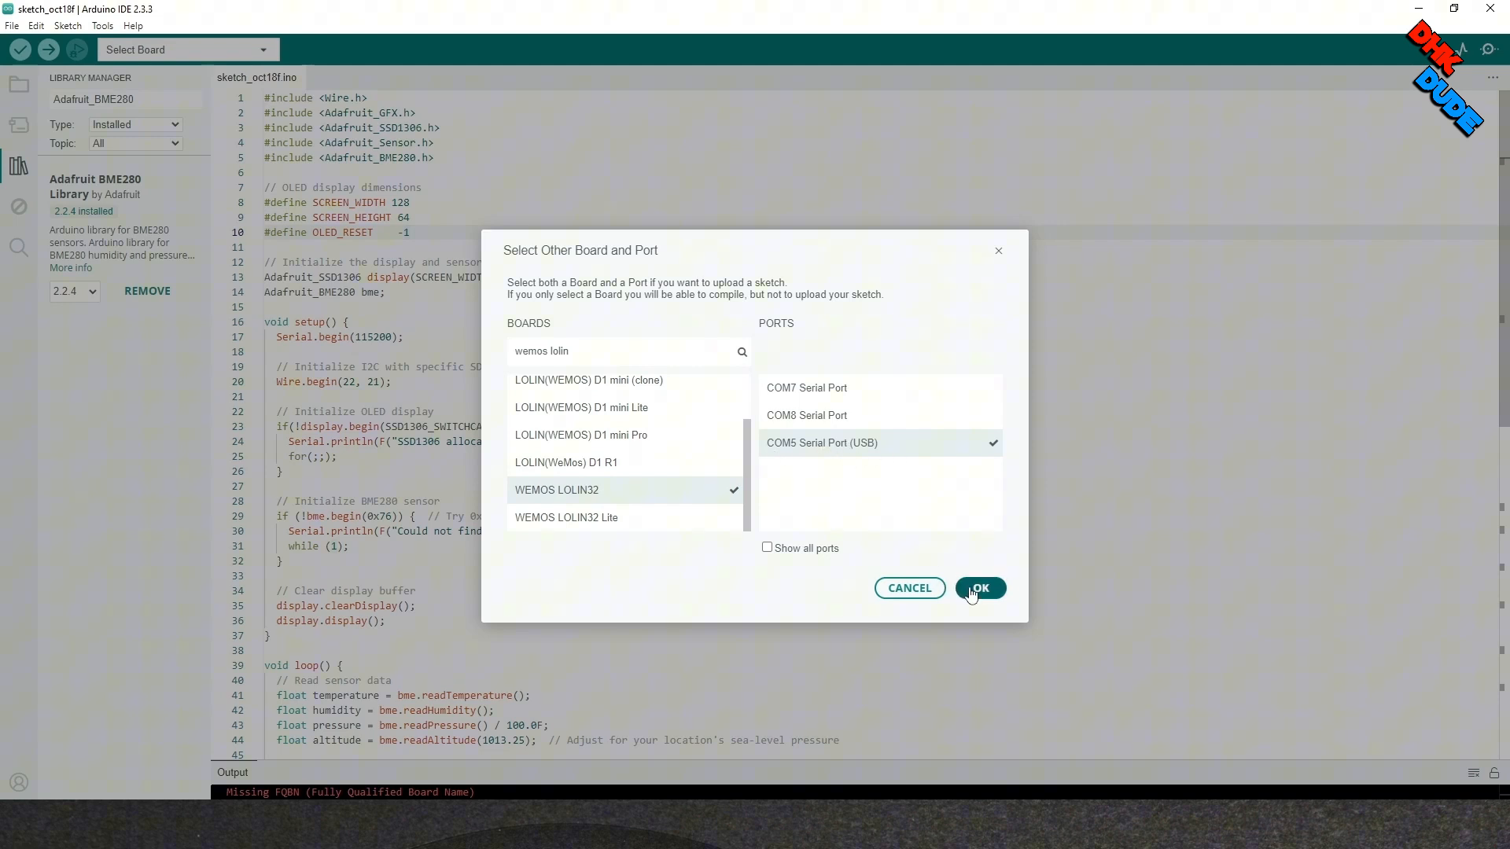
left_click(979, 588)
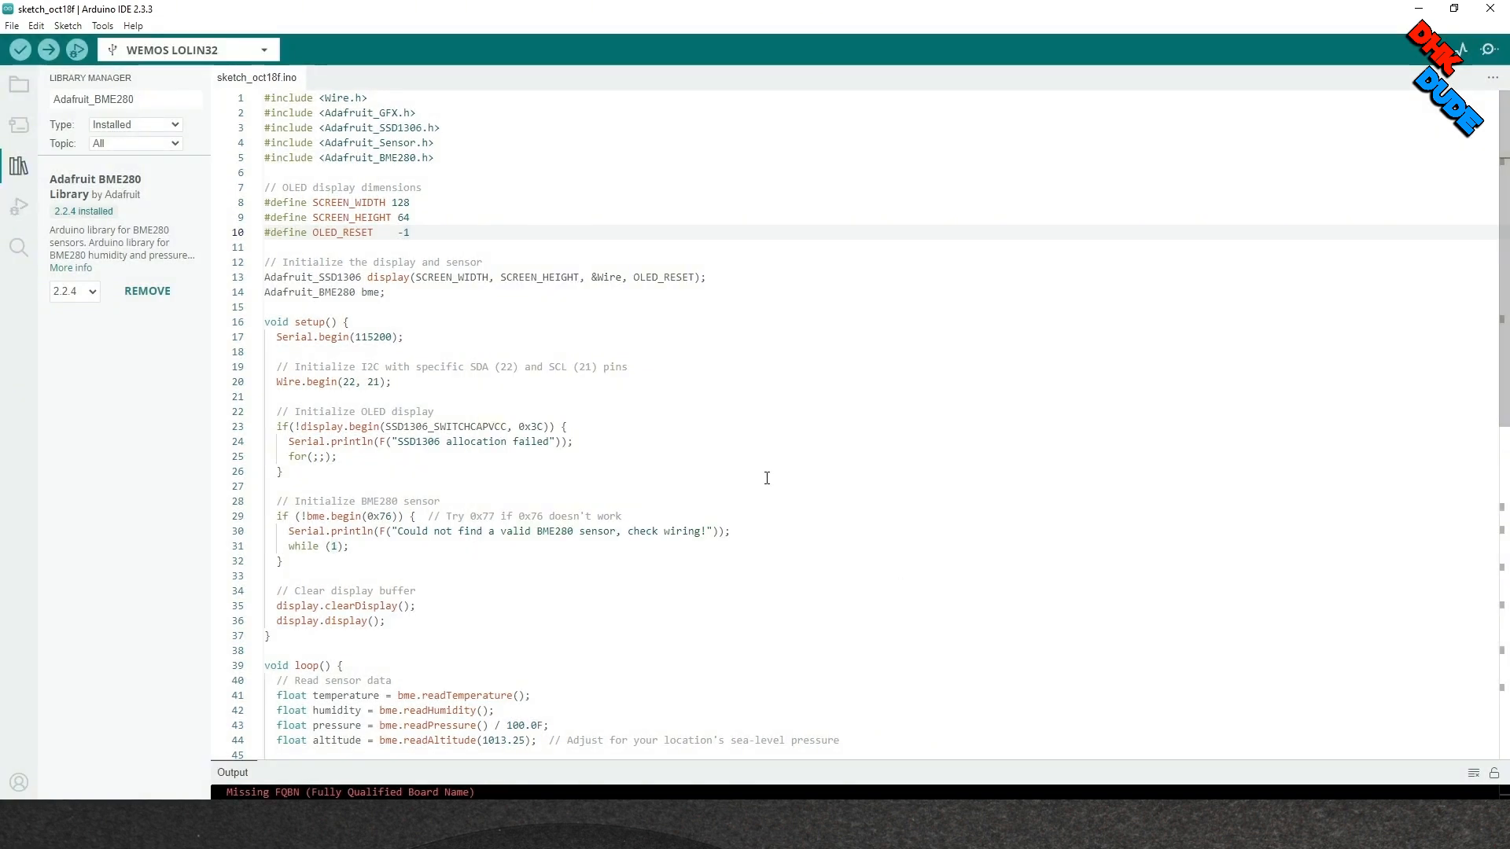
Verify the BME280 OLED sketch for the WEMOS LOLIN32.
left_click(19, 49)
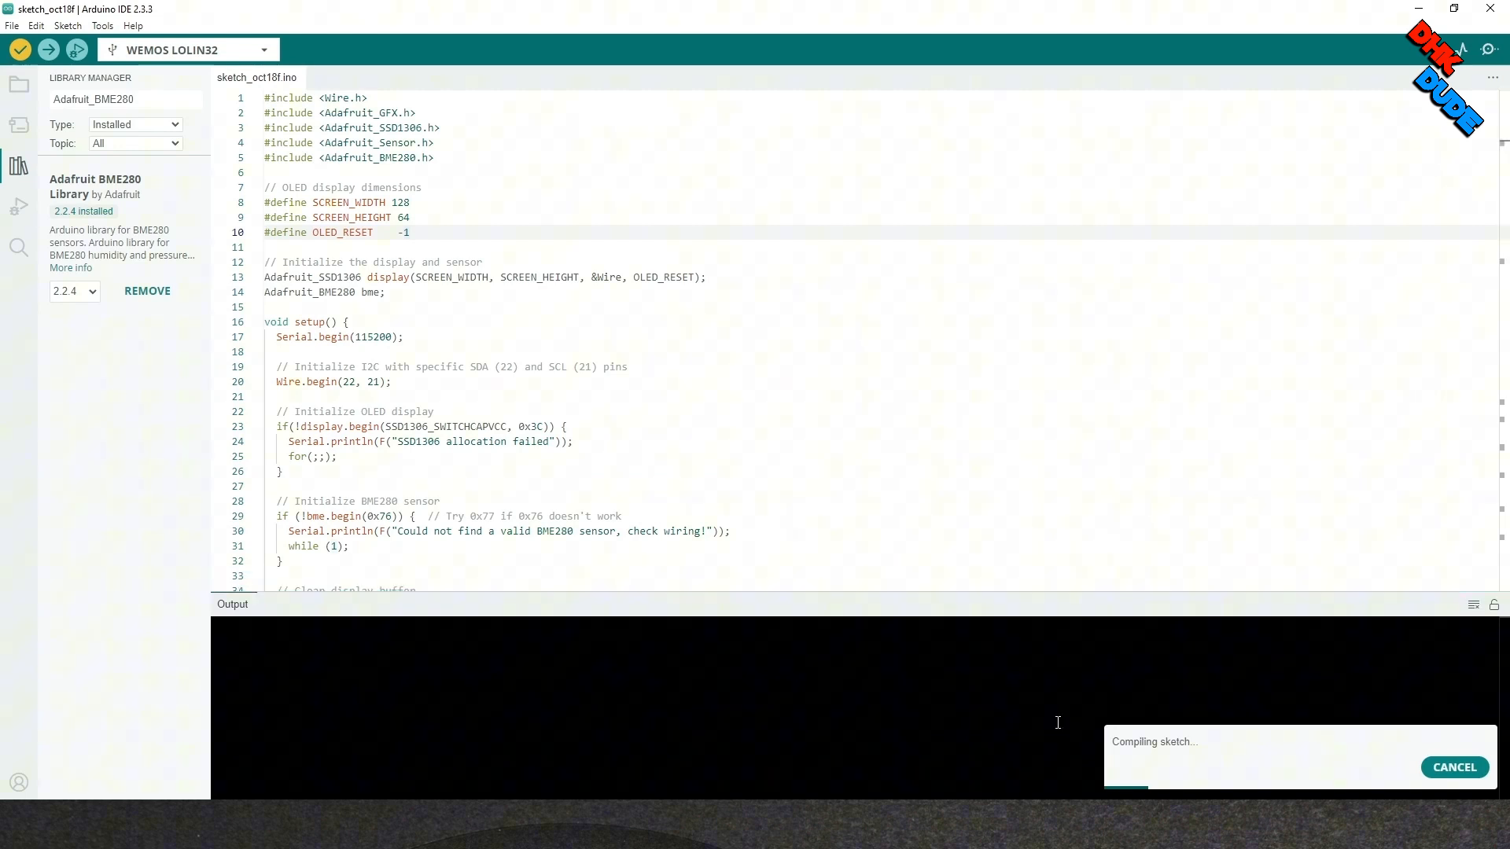
mouse_move(1163, 750)
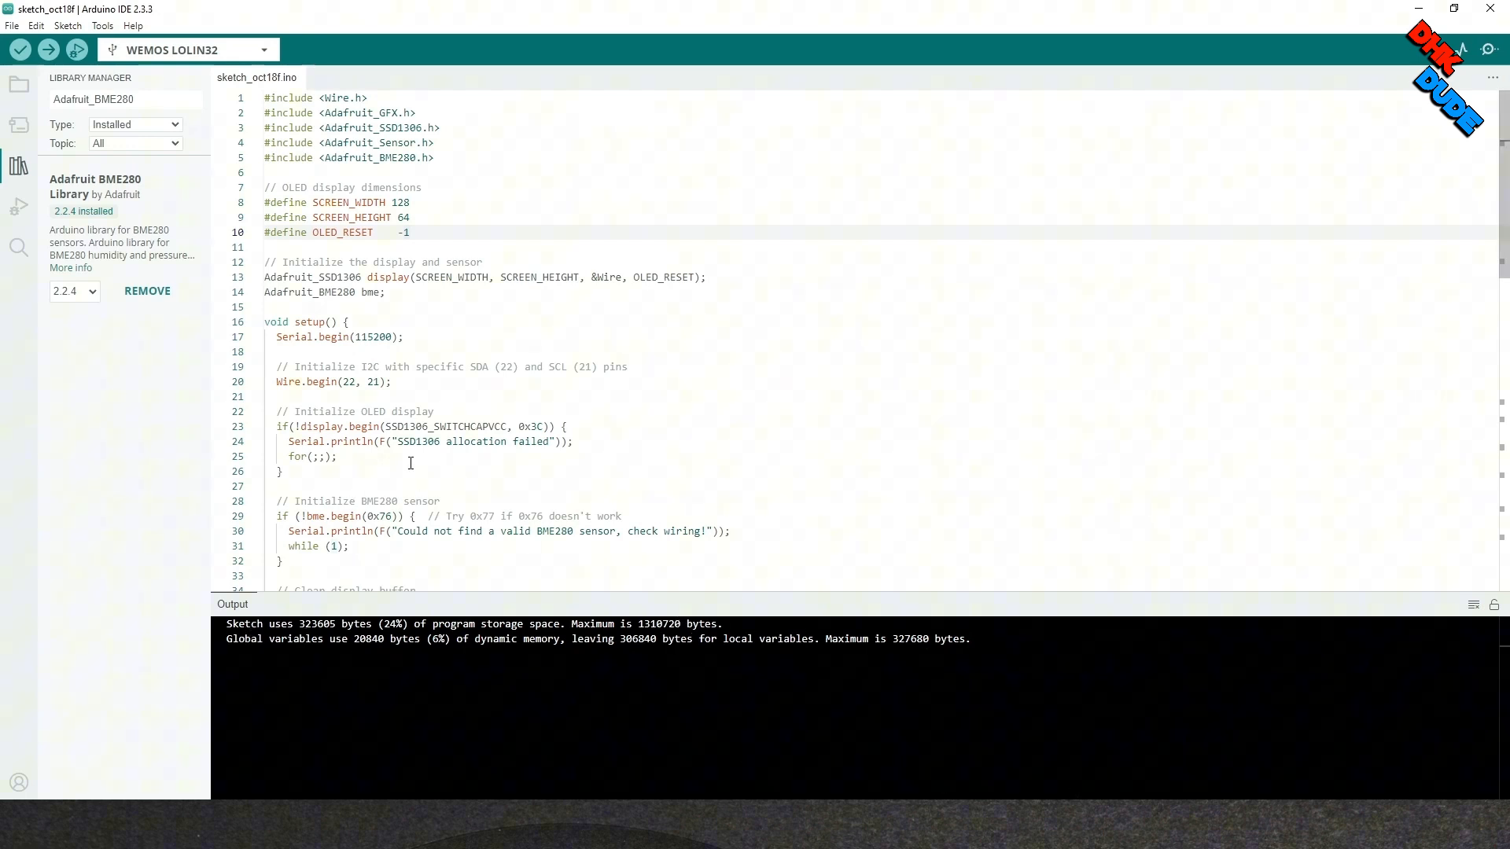
mouse_move(48, 49)
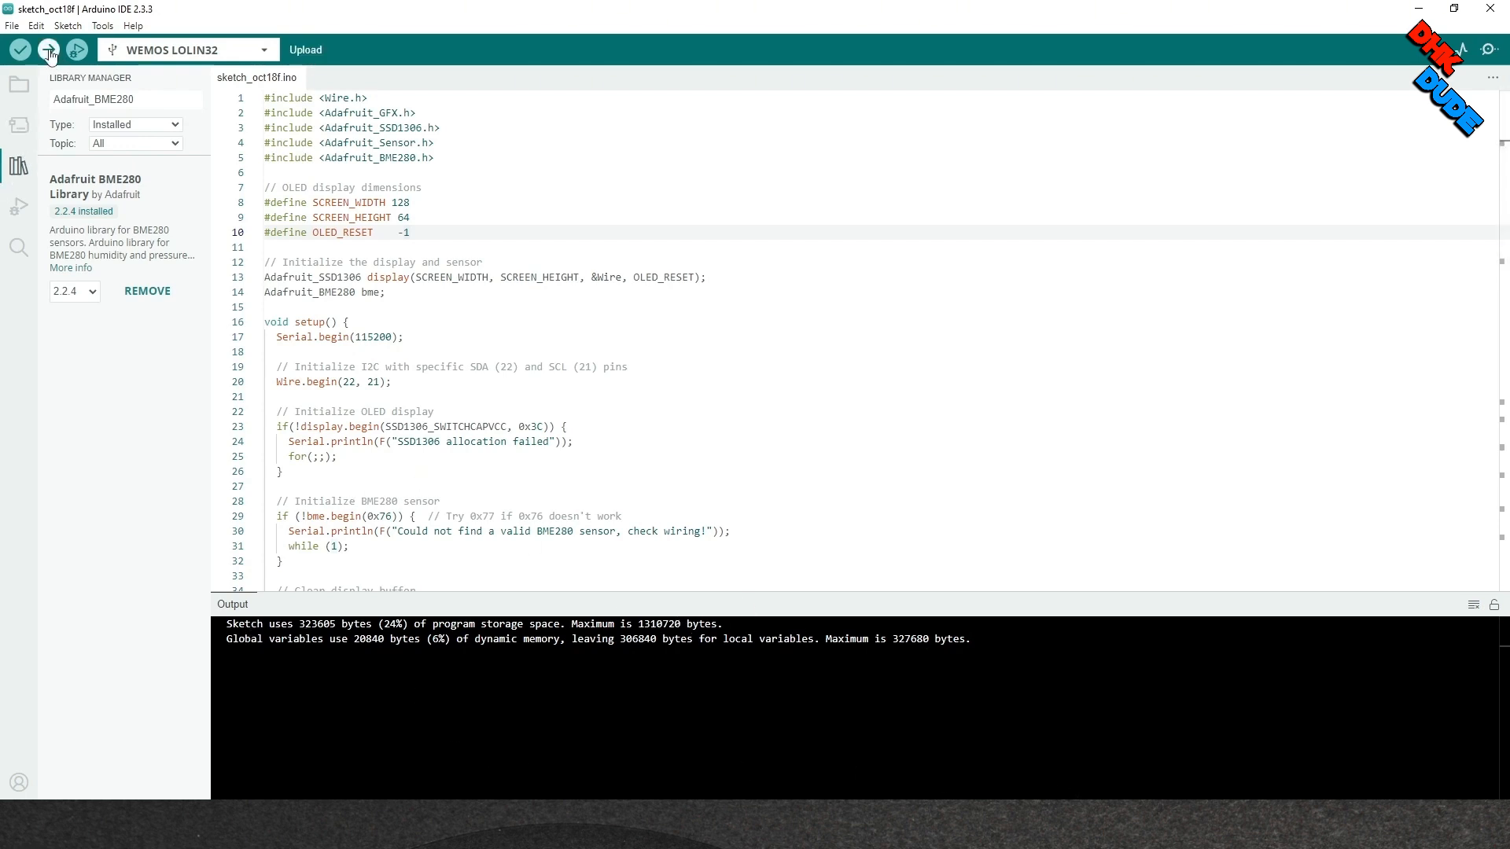
mouse_move(49, 49)
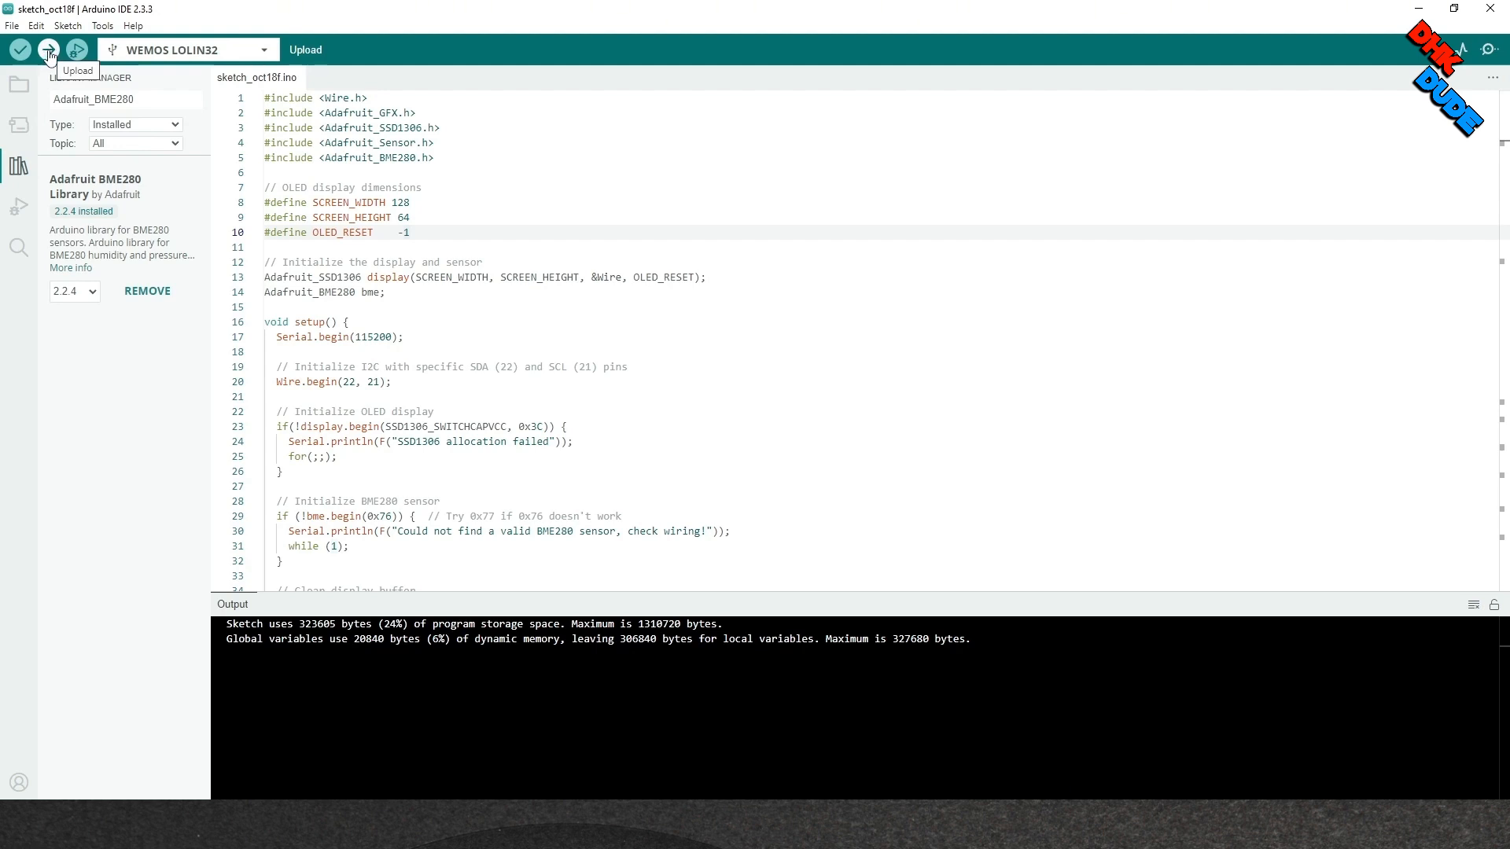
Upload the BME280 OLED sketch to the WEMOS LOLIN32.
left_click(47, 49)
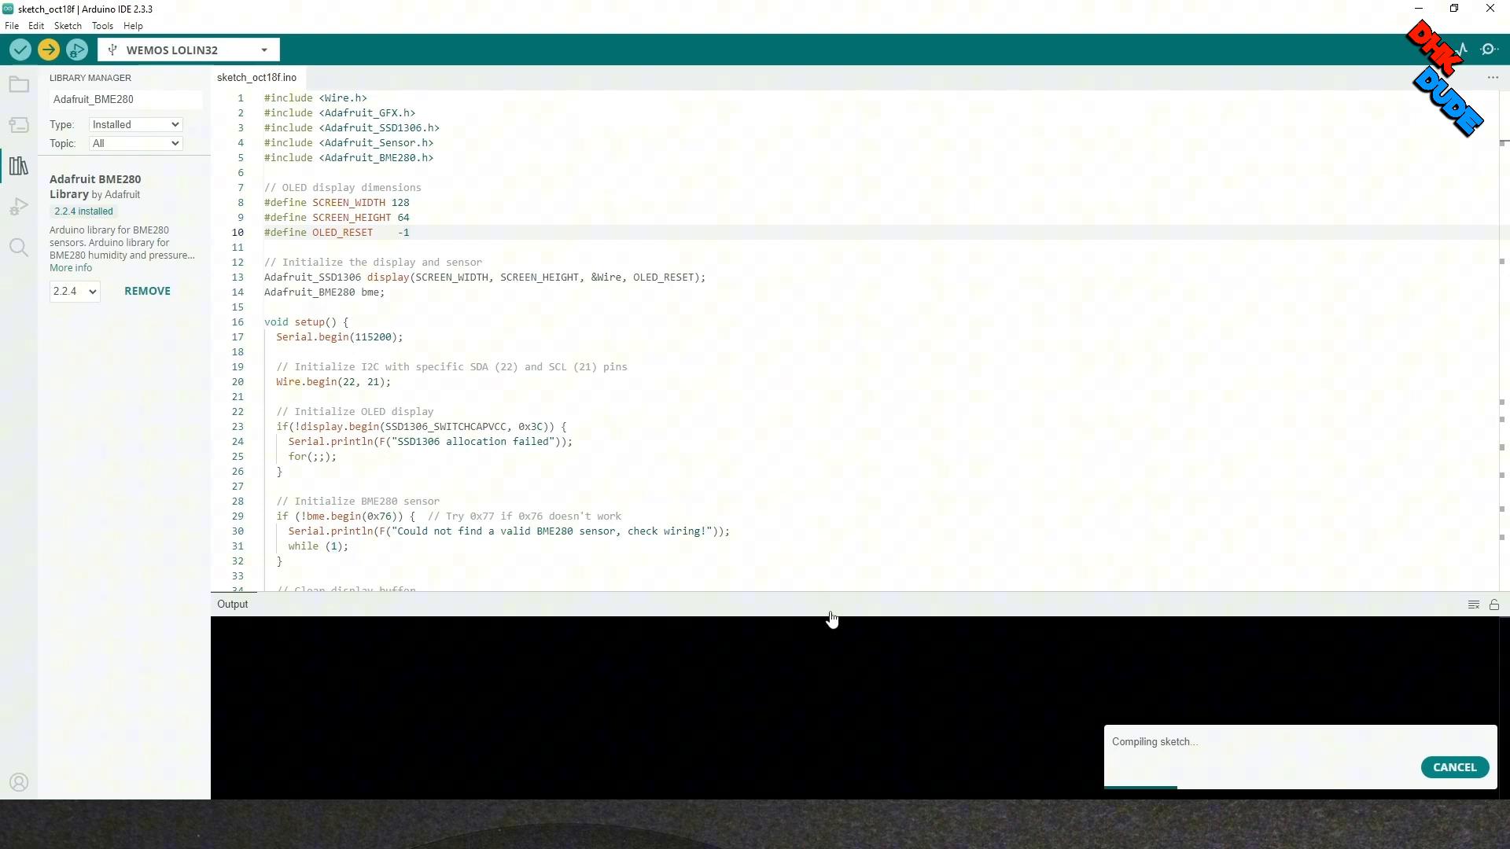